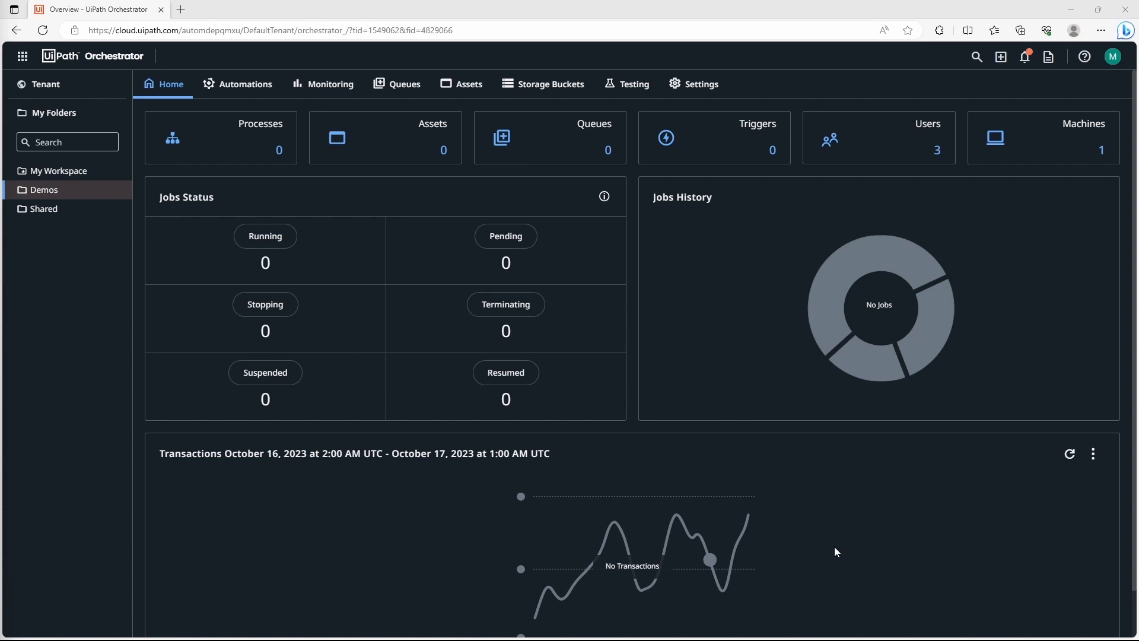
mouse_move(1051, 85)
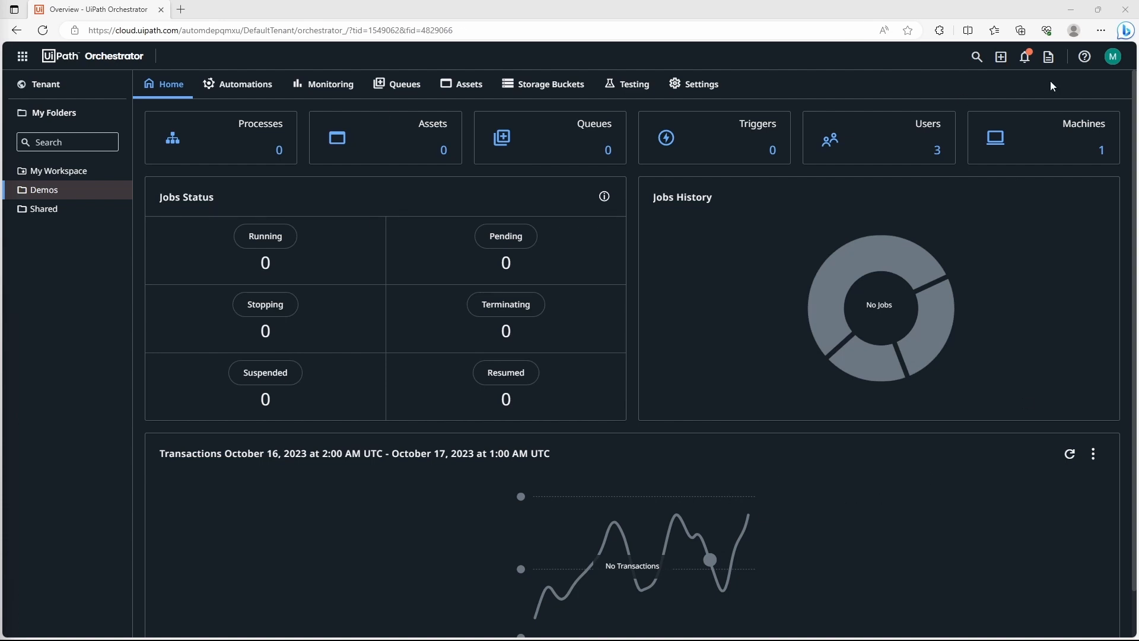
mouse_move(757, 441)
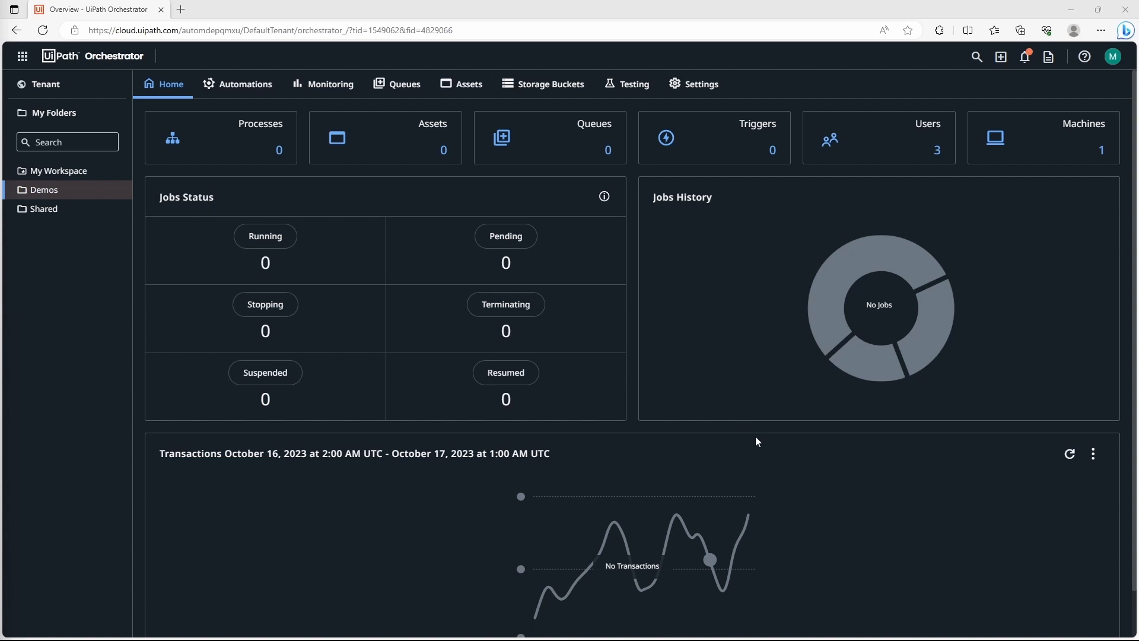
mouse_move(617, 425)
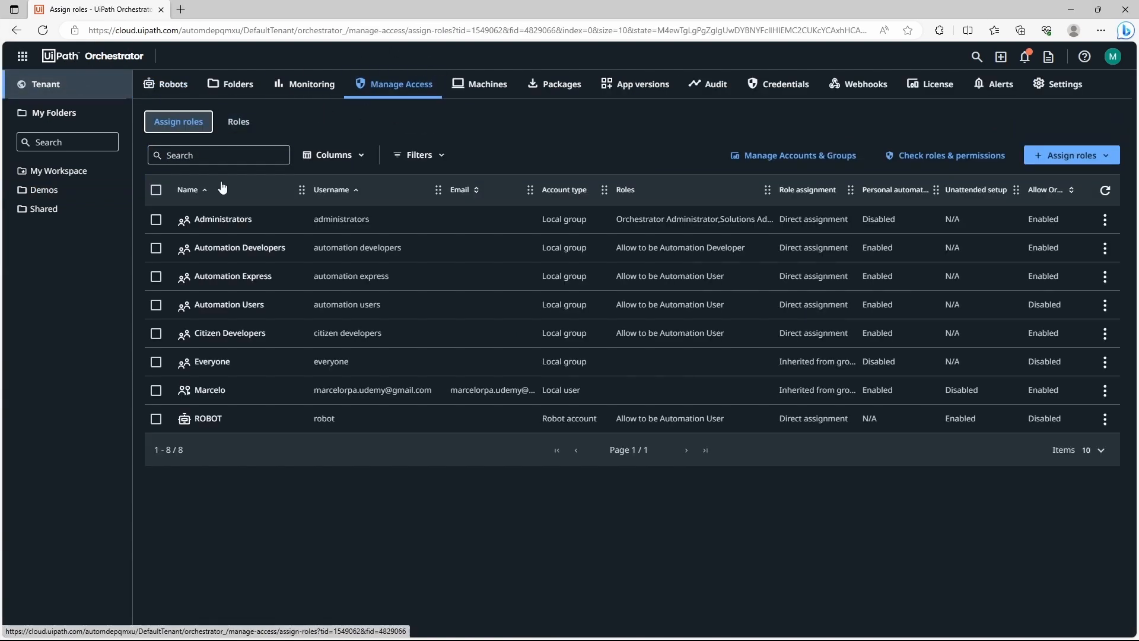
mouse_move(627, 344)
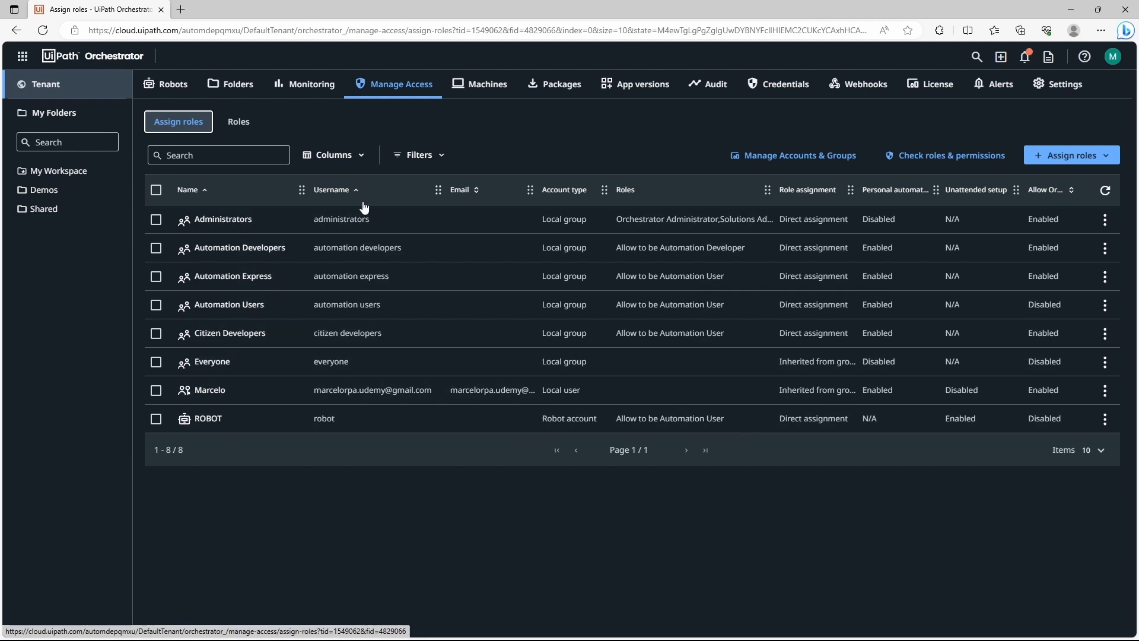
mouse_move(294, 462)
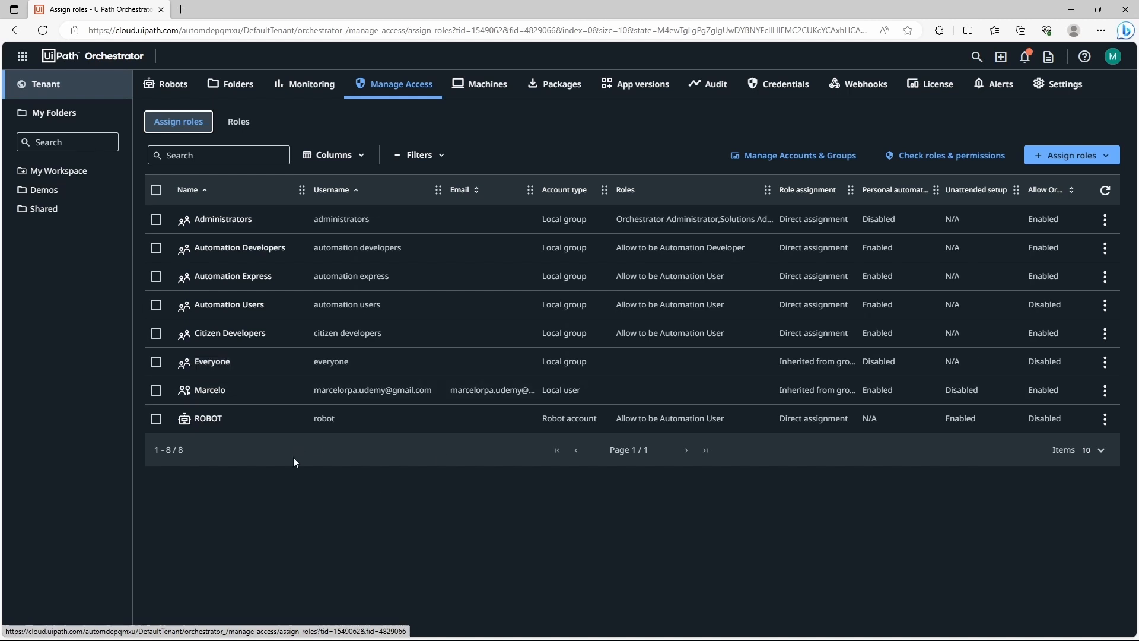
mouse_move(1098, 402)
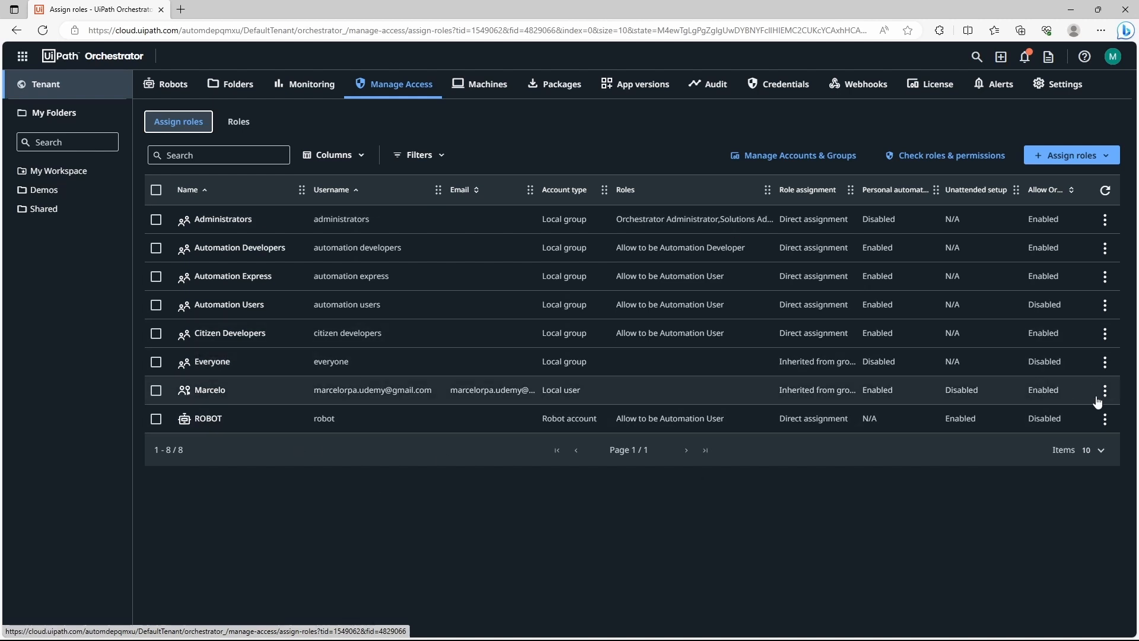
click(1104, 390)
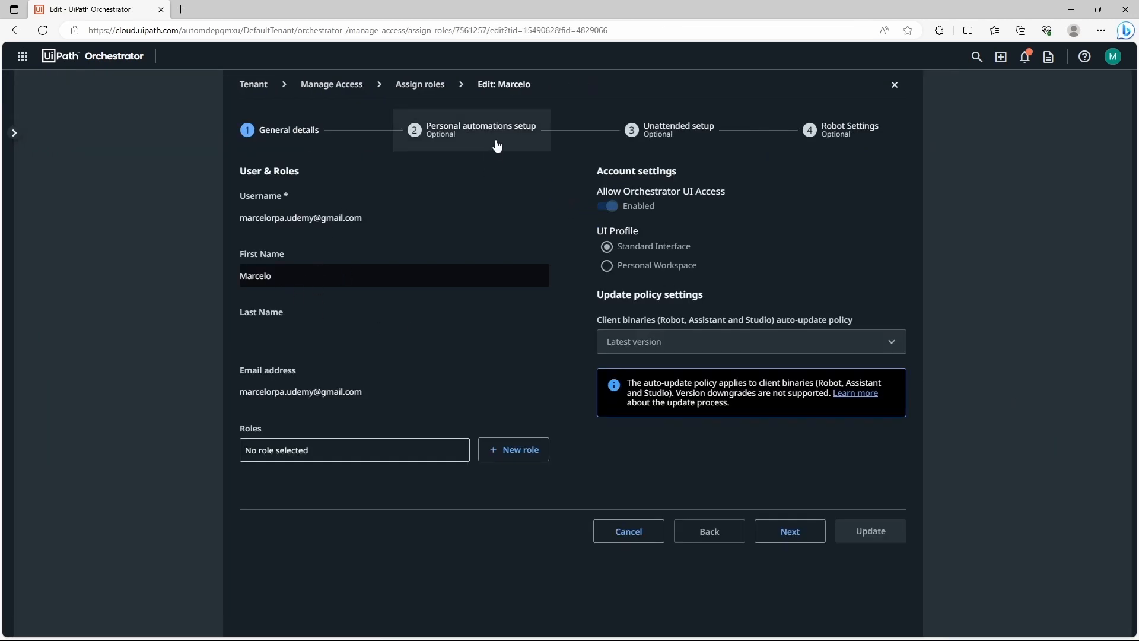
click(789, 530)
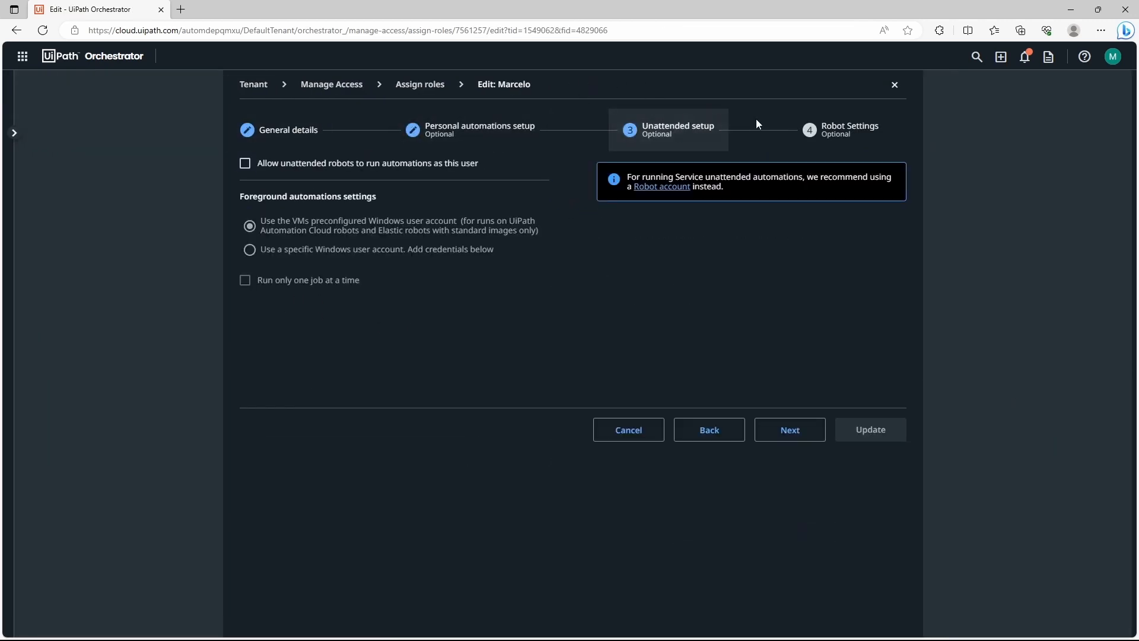
click(287, 130)
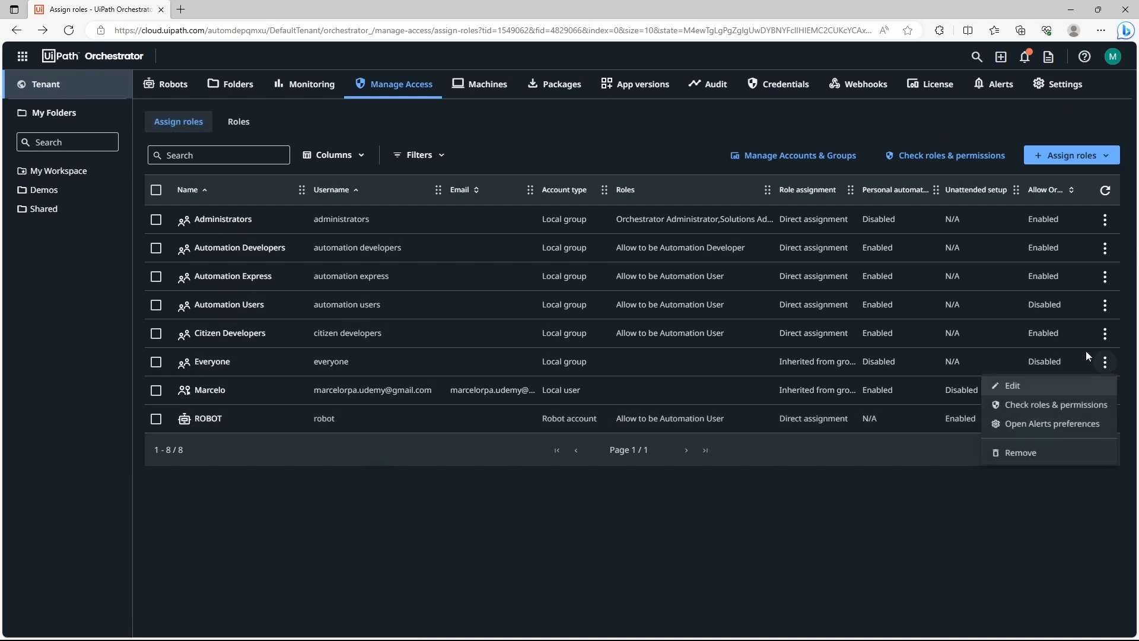
click(548, 497)
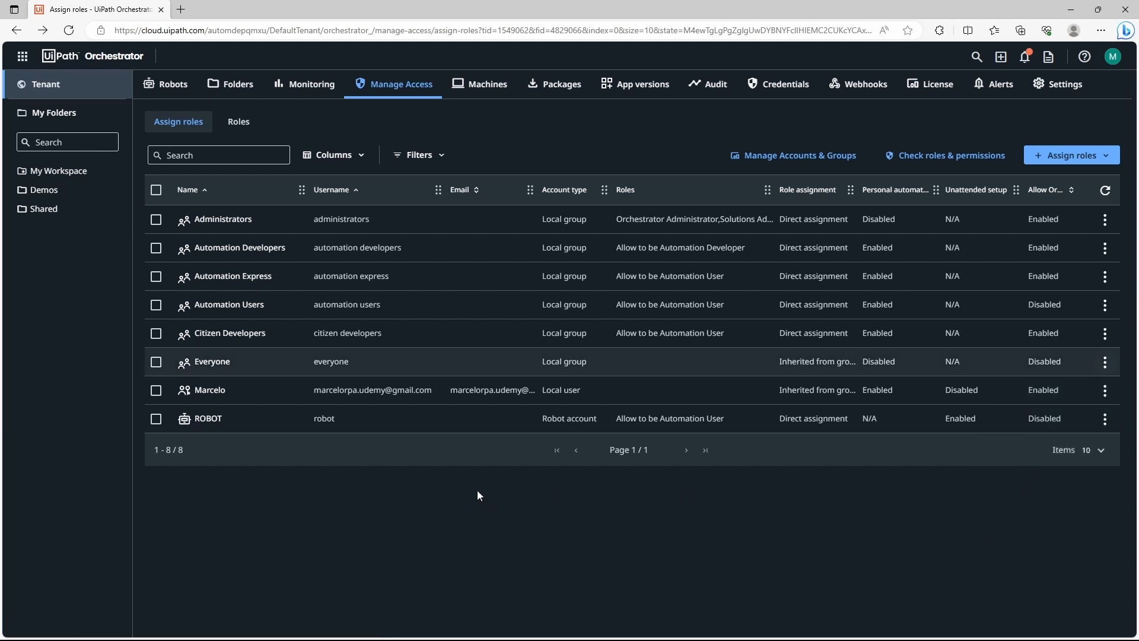
mouse_move(471, 498)
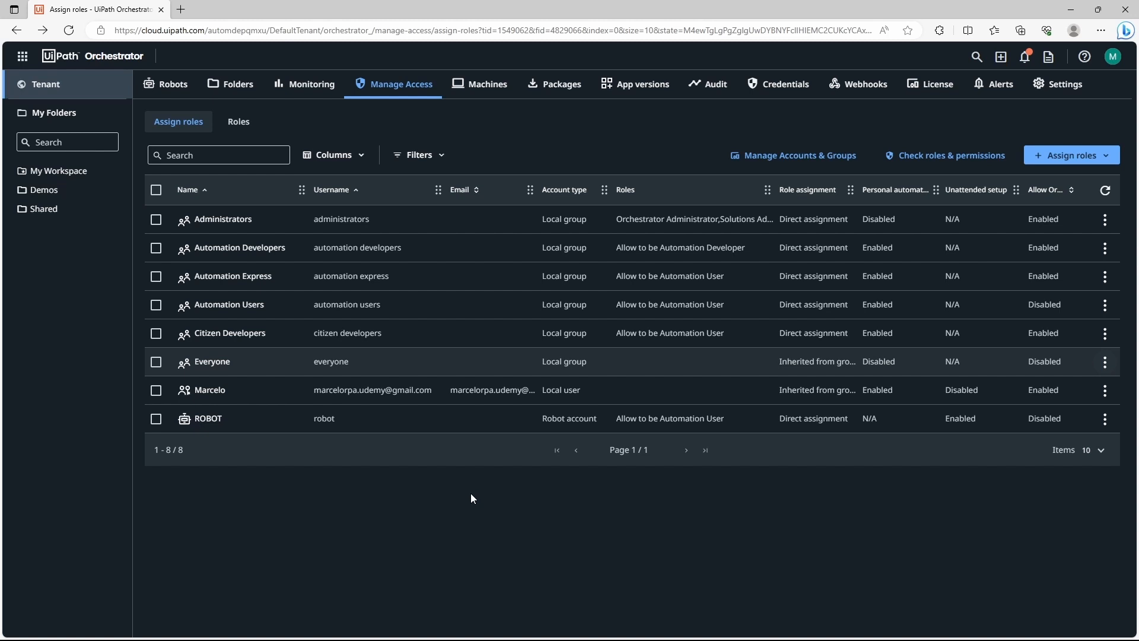
mouse_move(997, 147)
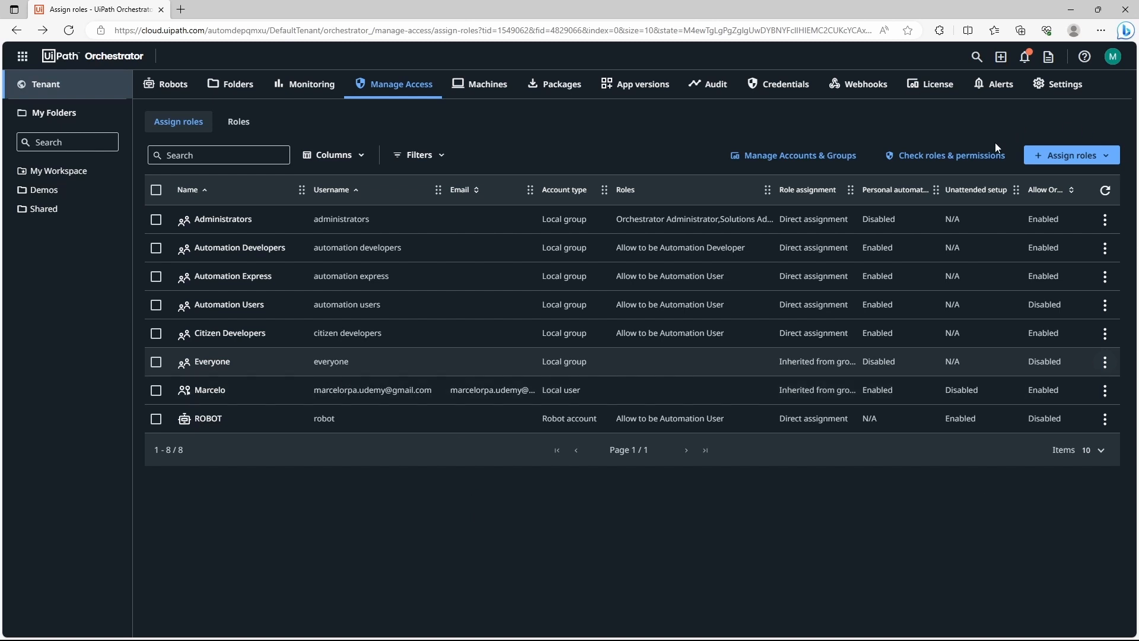
Step: Begin assigning roles to a User and open Manage Accounts in a new tab
click(1069, 155)
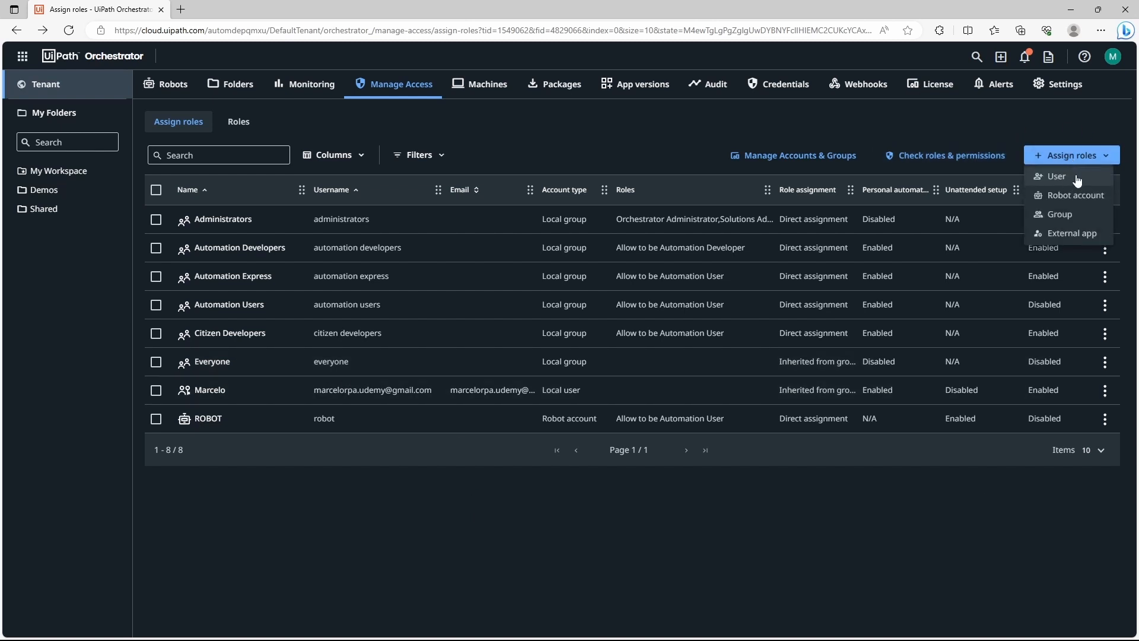
mouse_move(1063, 180)
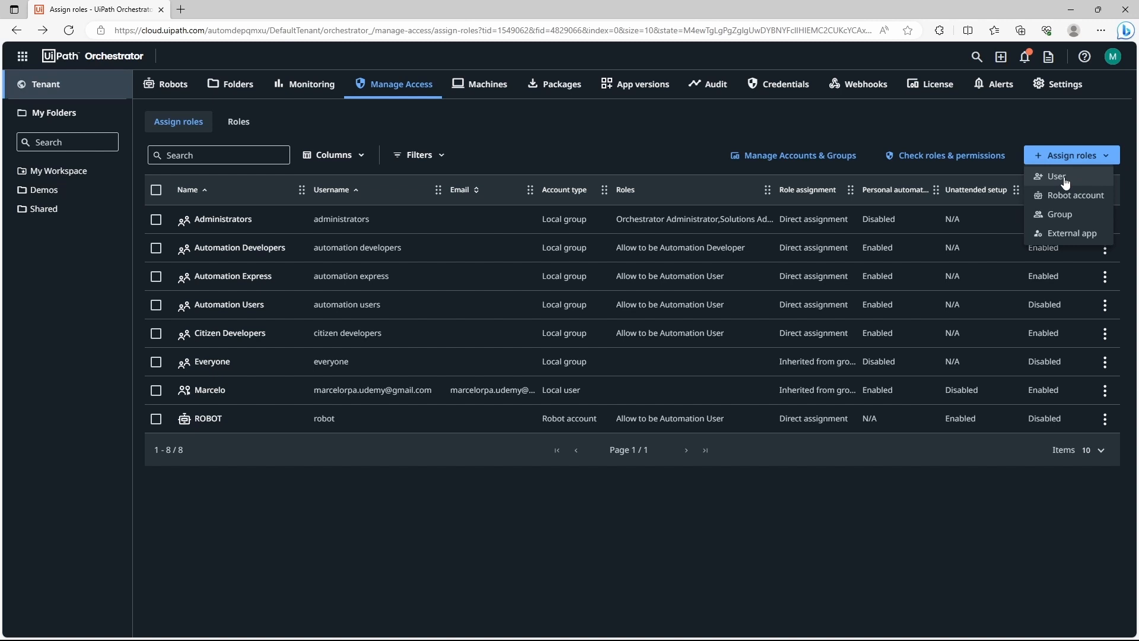
click(1054, 176)
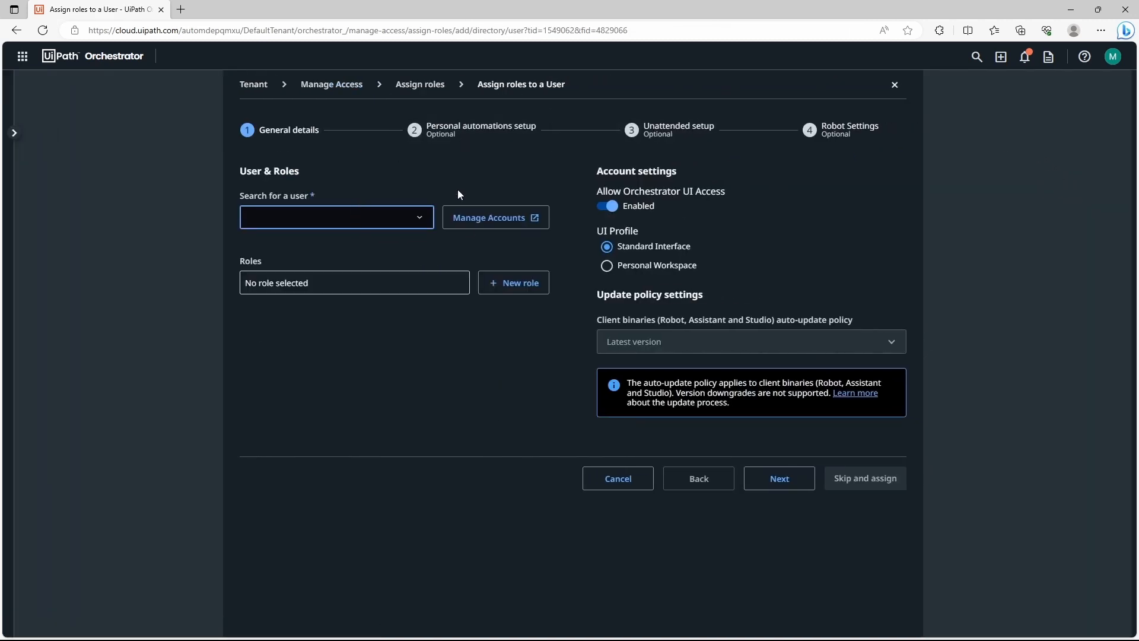
click(330, 217)
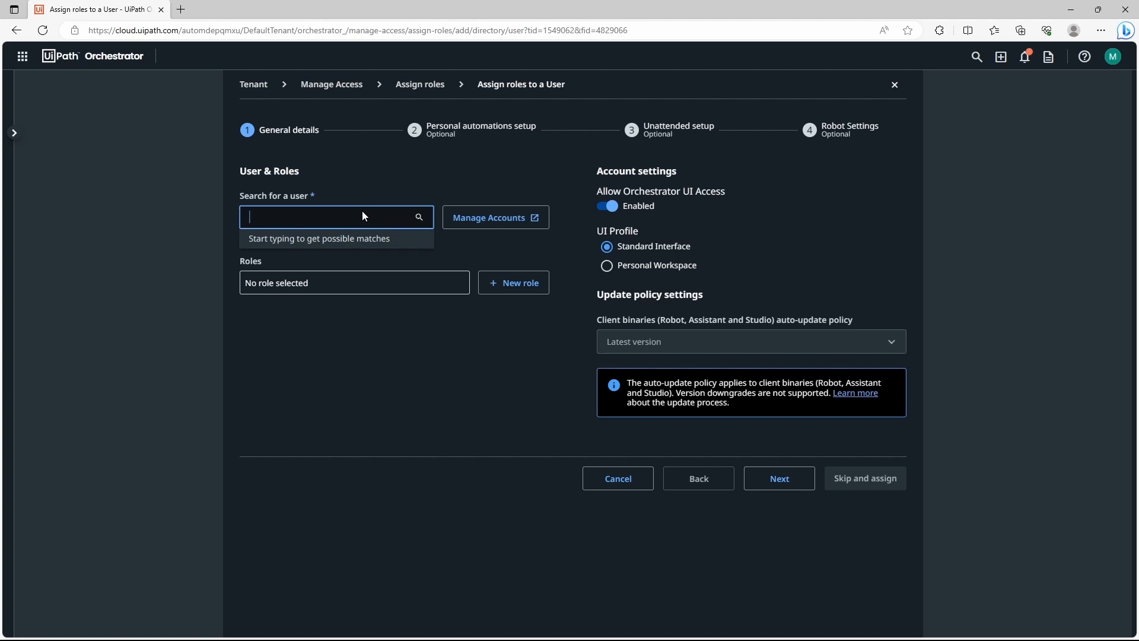
mouse_move(547, 187)
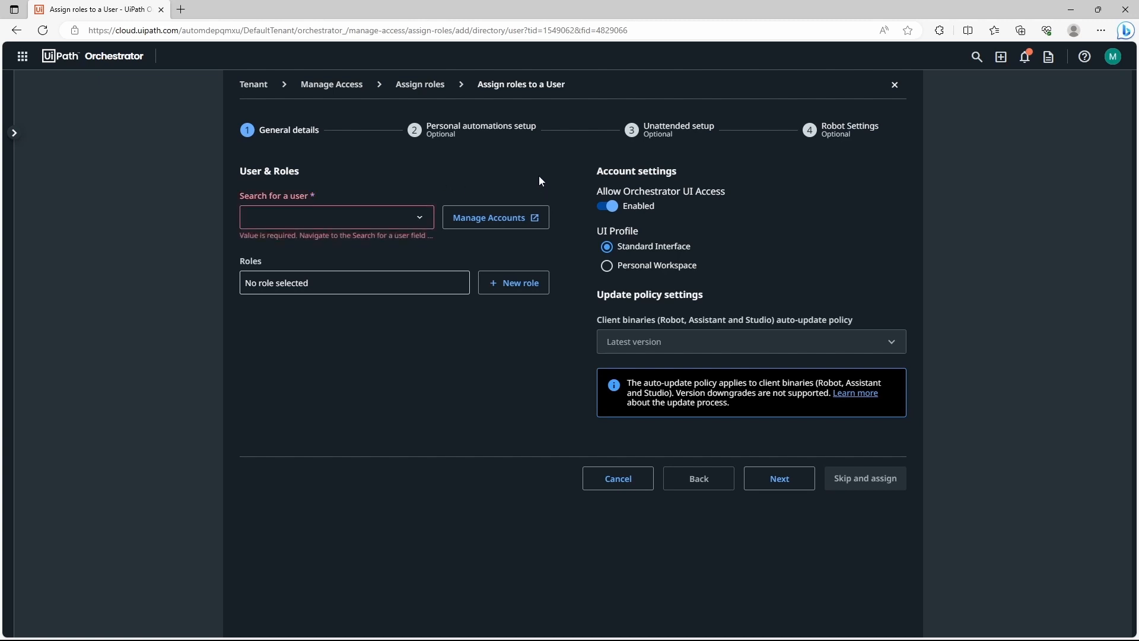
mouse_move(495, 217)
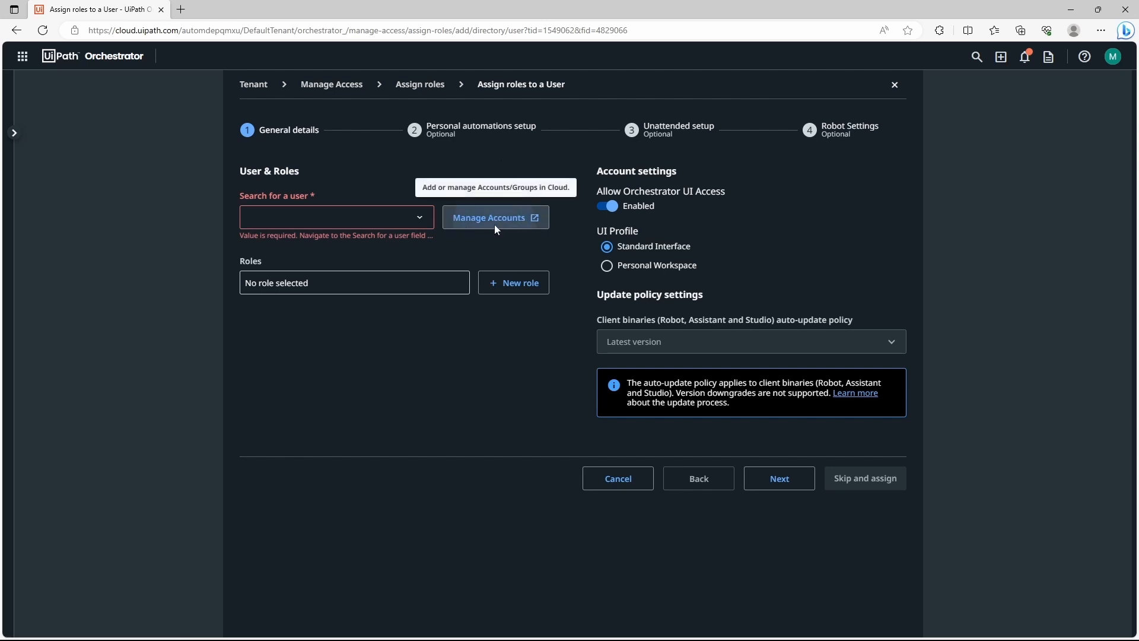
click(495, 218)
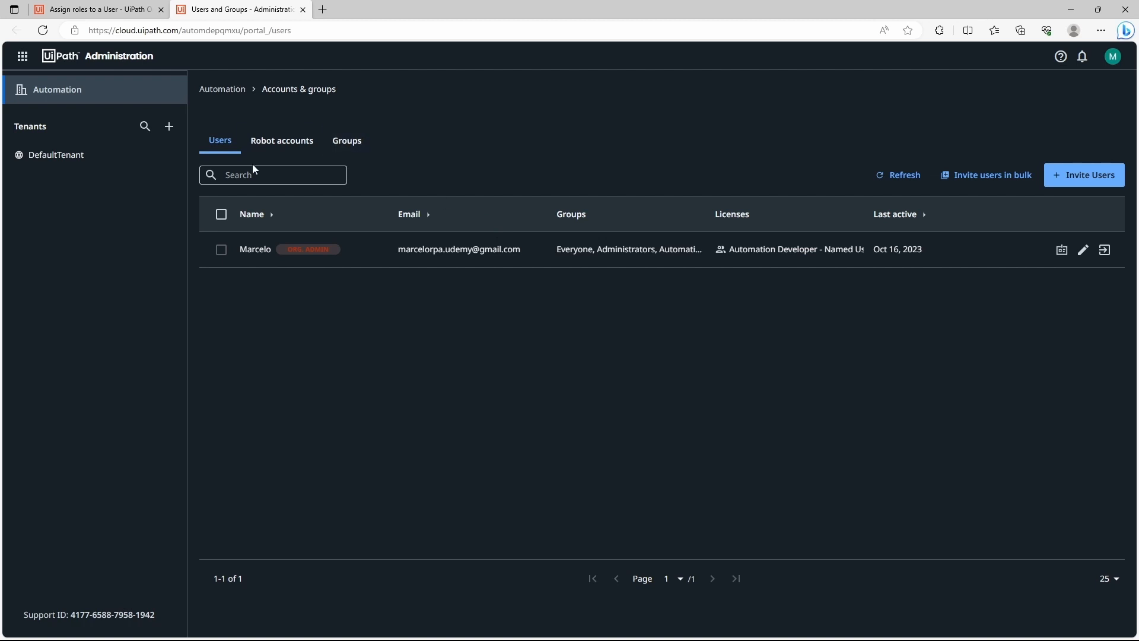
mouse_move(417, 275)
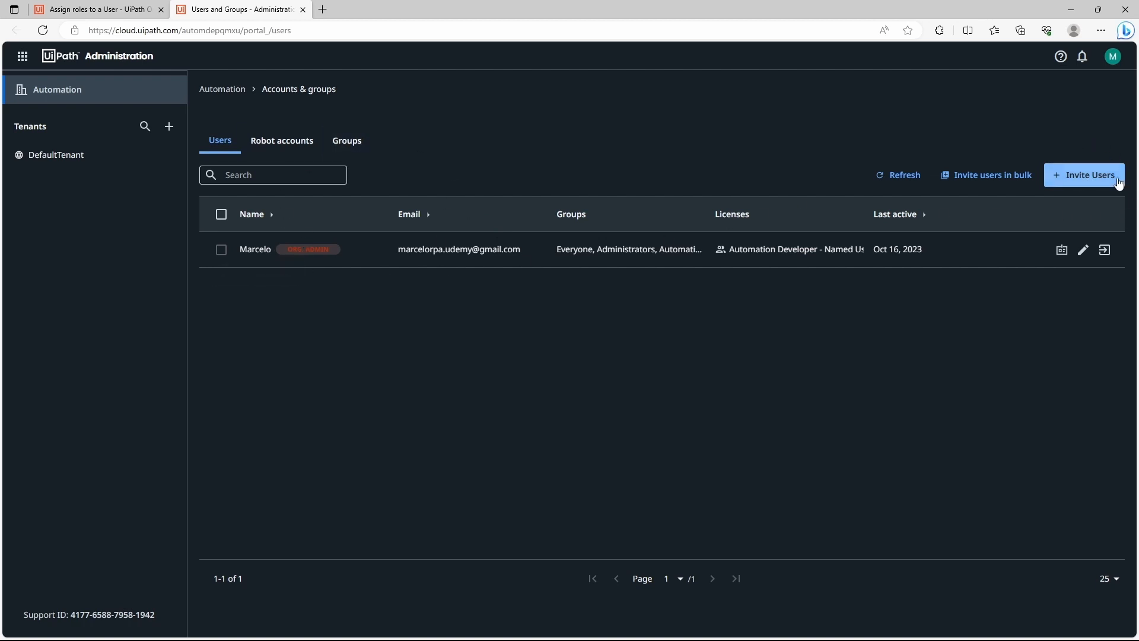
click(1083, 175)
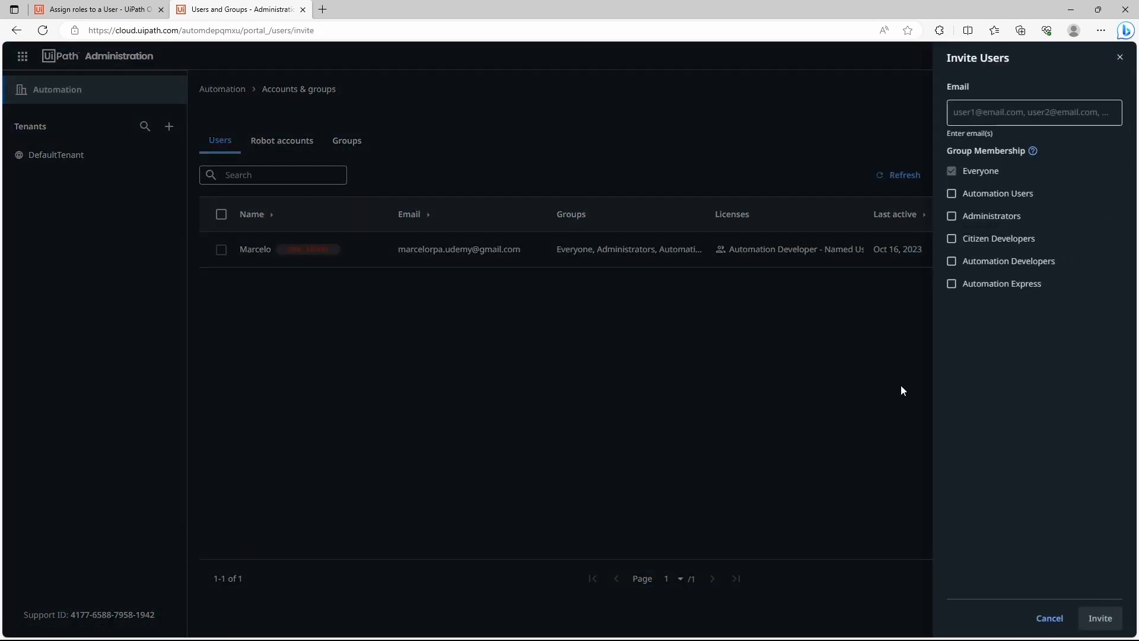
click(1033, 112)
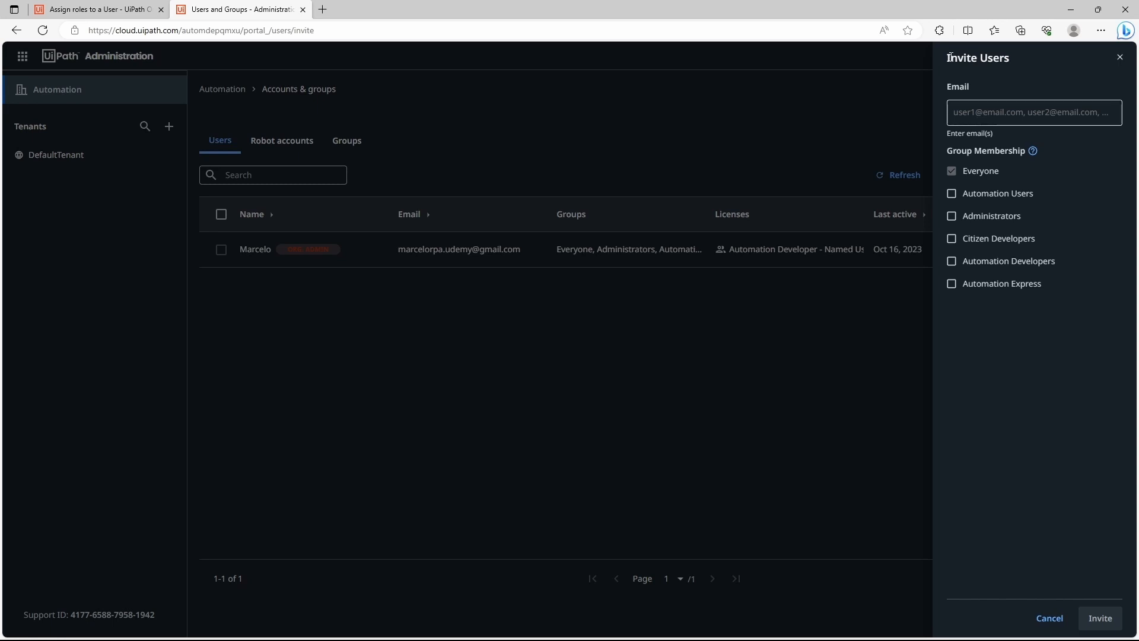
click(1032, 112)
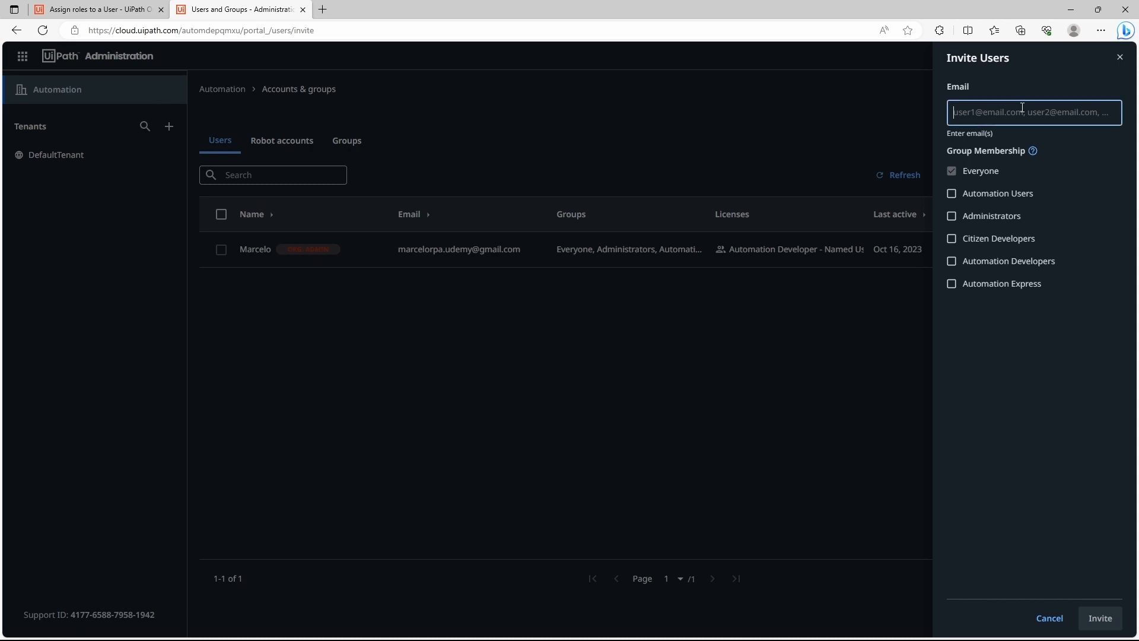
mouse_move(1029, 90)
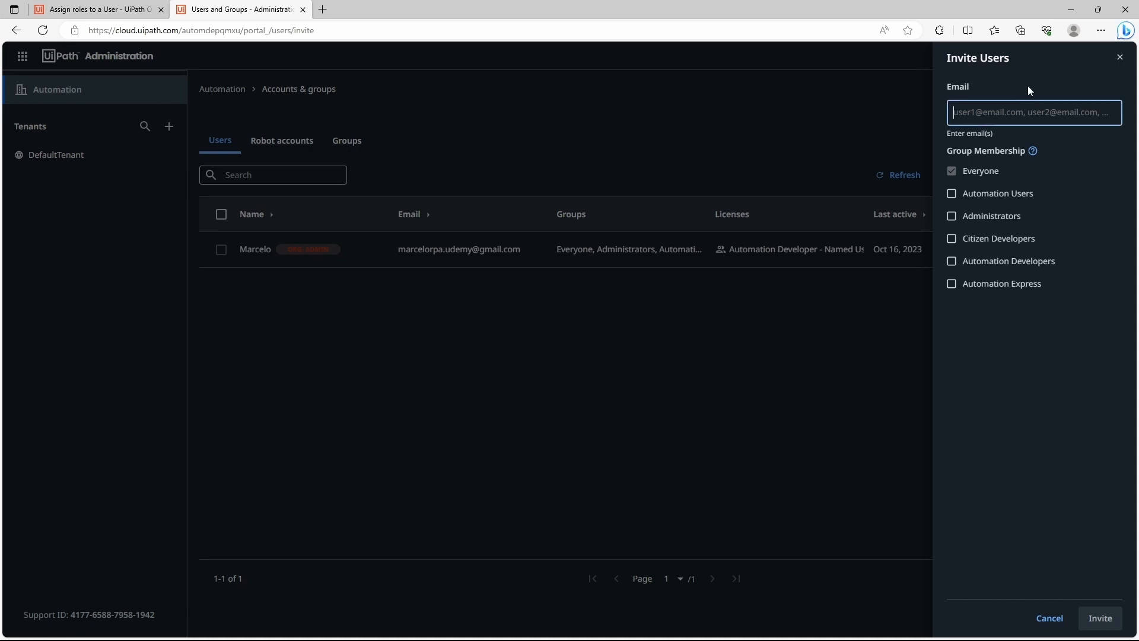
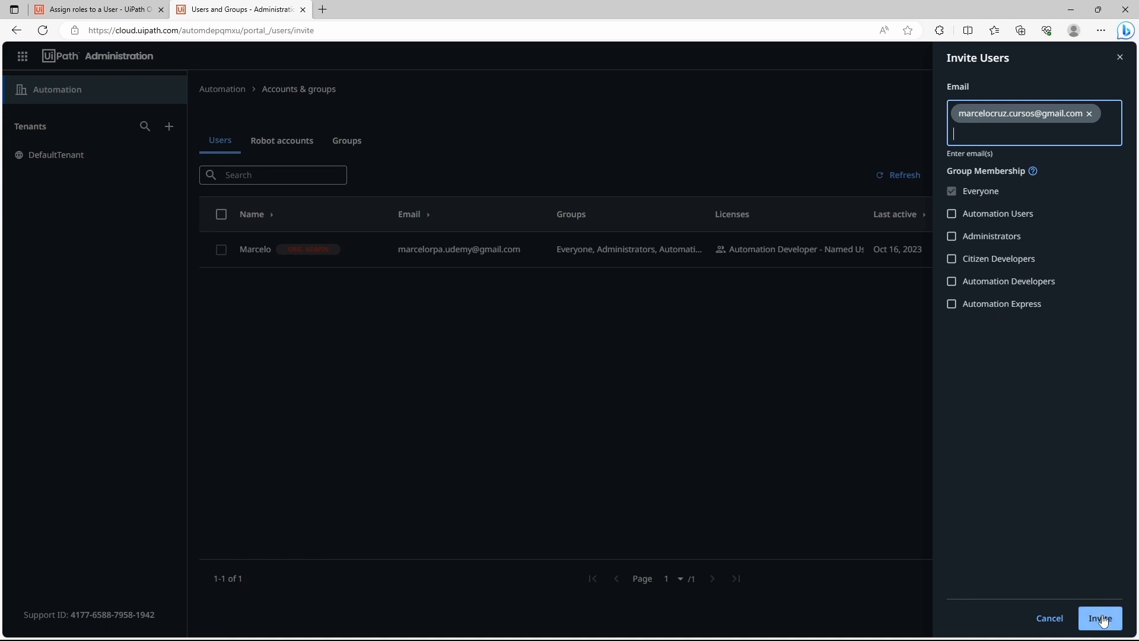
click(1100, 618)
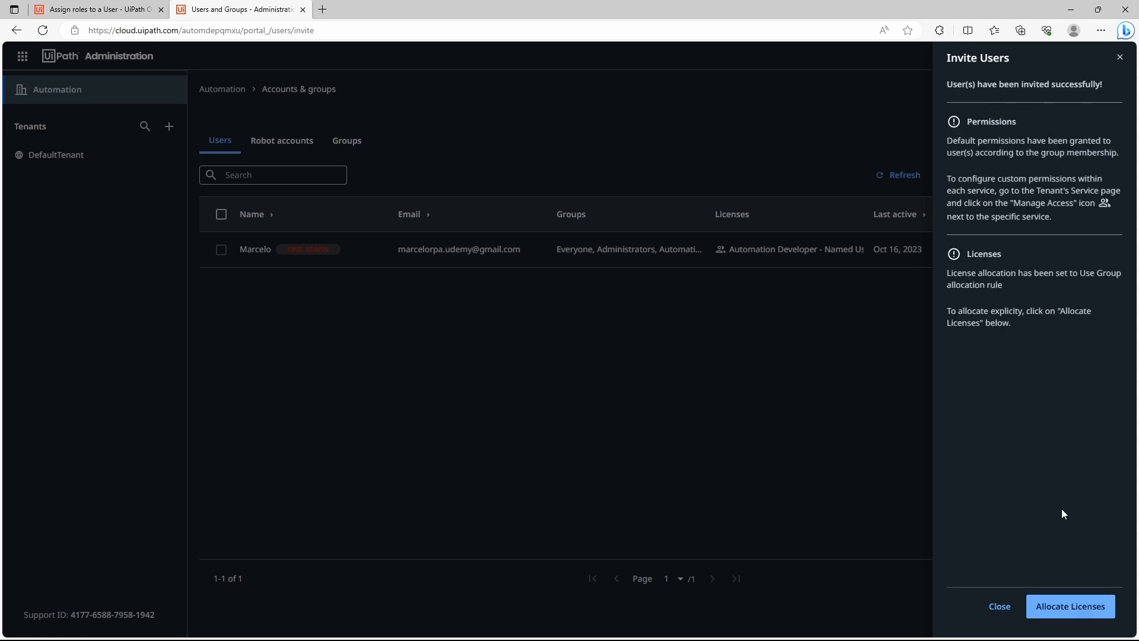
mouse_move(847, 453)
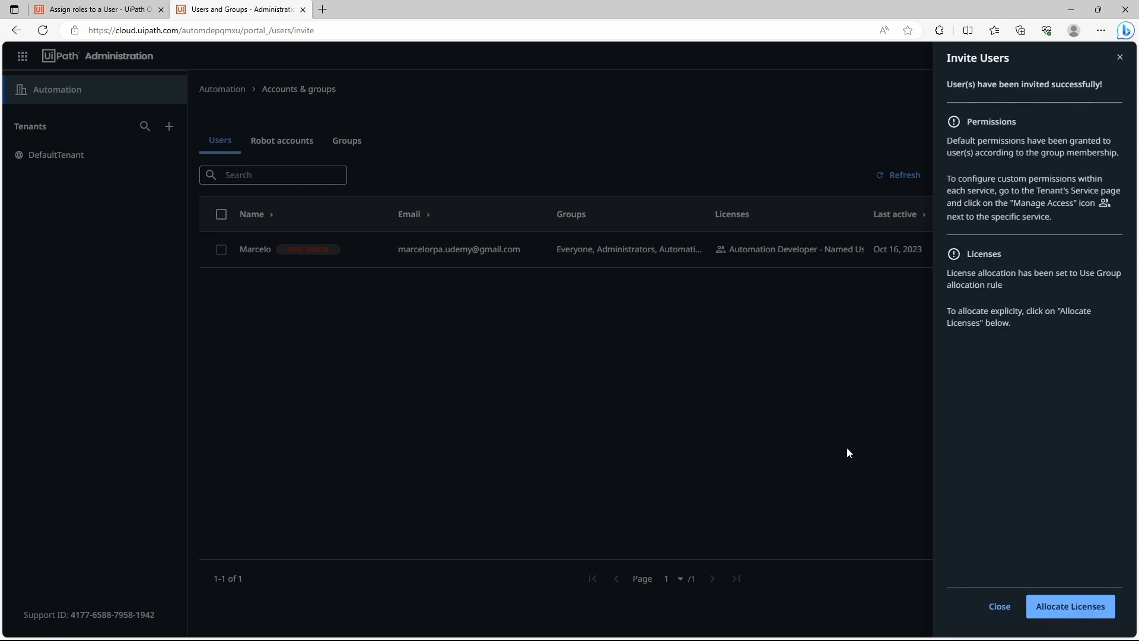
mouse_move(754, 576)
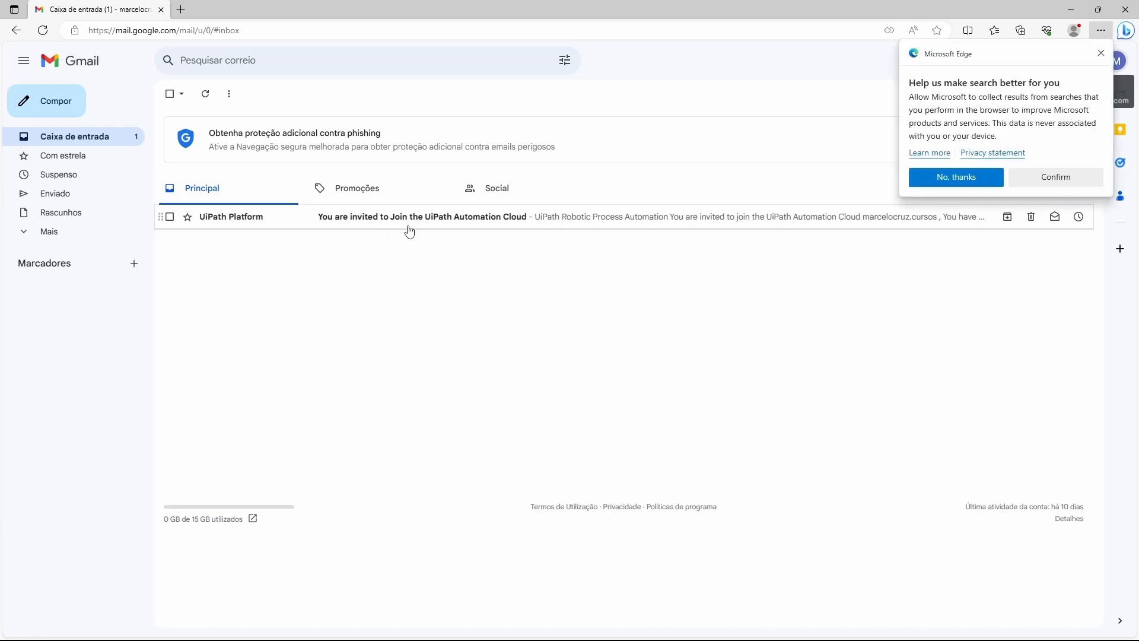
Step: Open the 'You are invited to Join the UiPath Automation Cloud' email and accept the invite
click(421, 217)
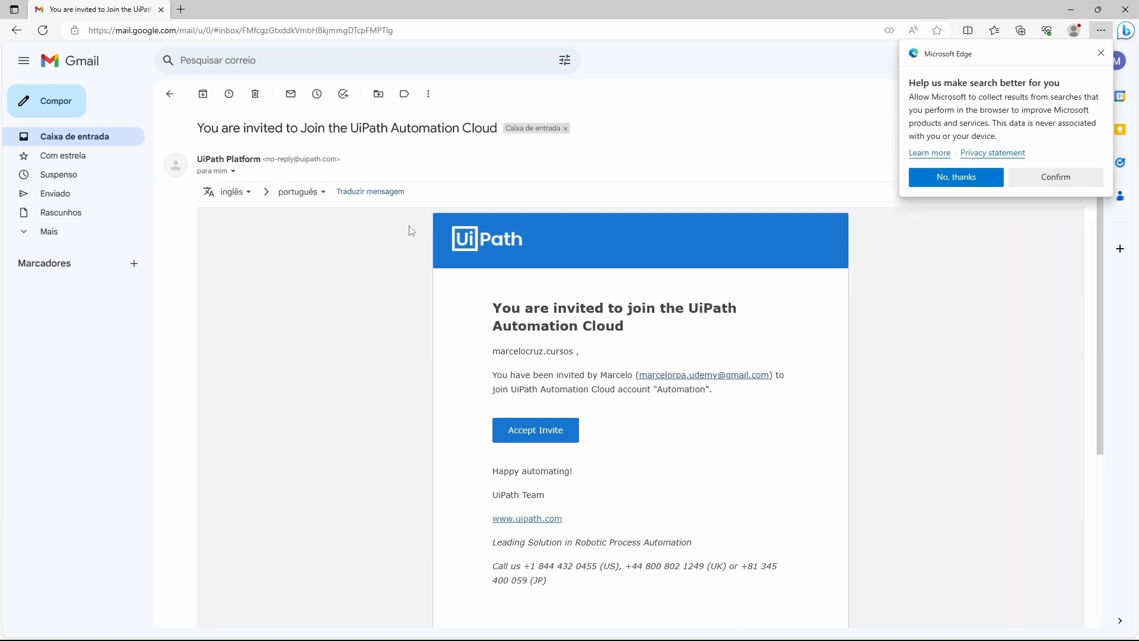
click(954, 177)
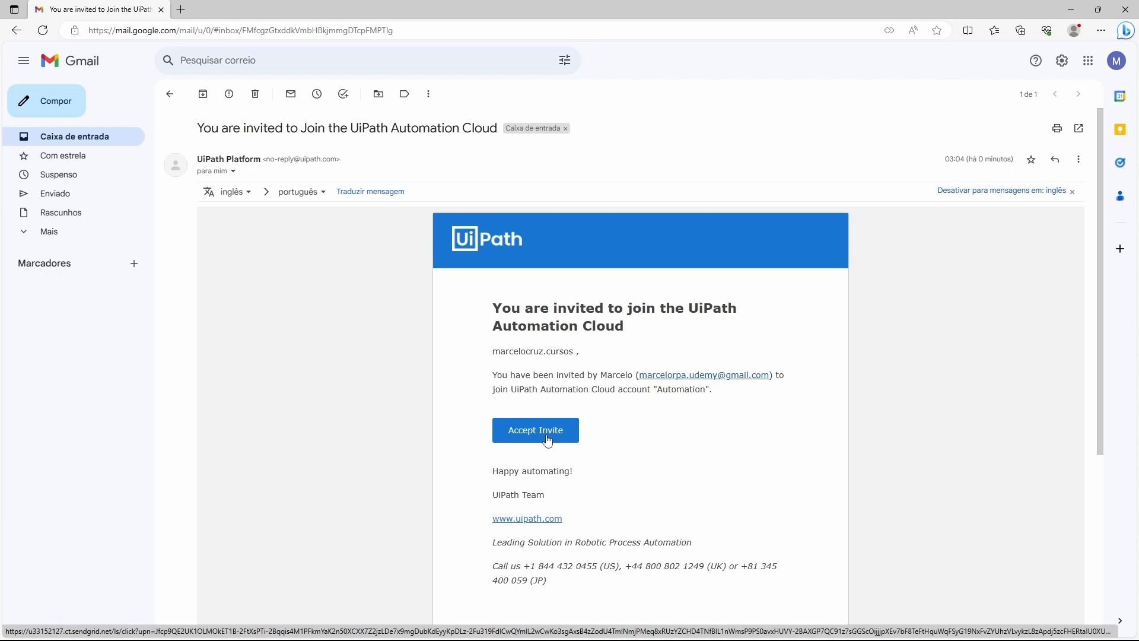
click(536, 429)
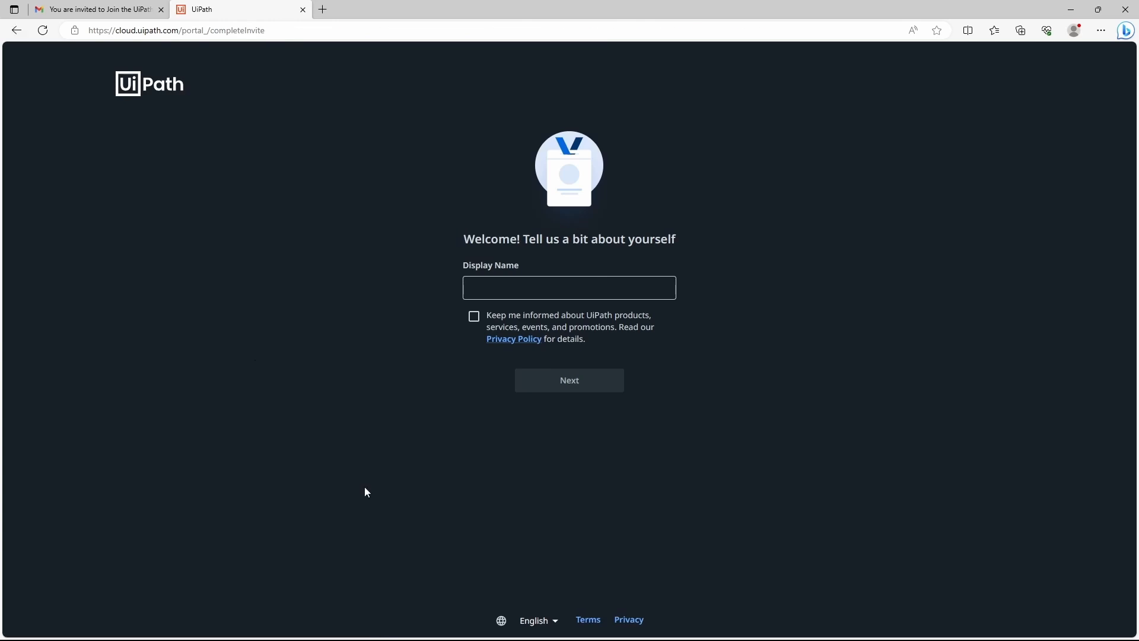
Step: Set the display name to 'Marc' and continue to the Automation Cloud home page
click(569, 288)
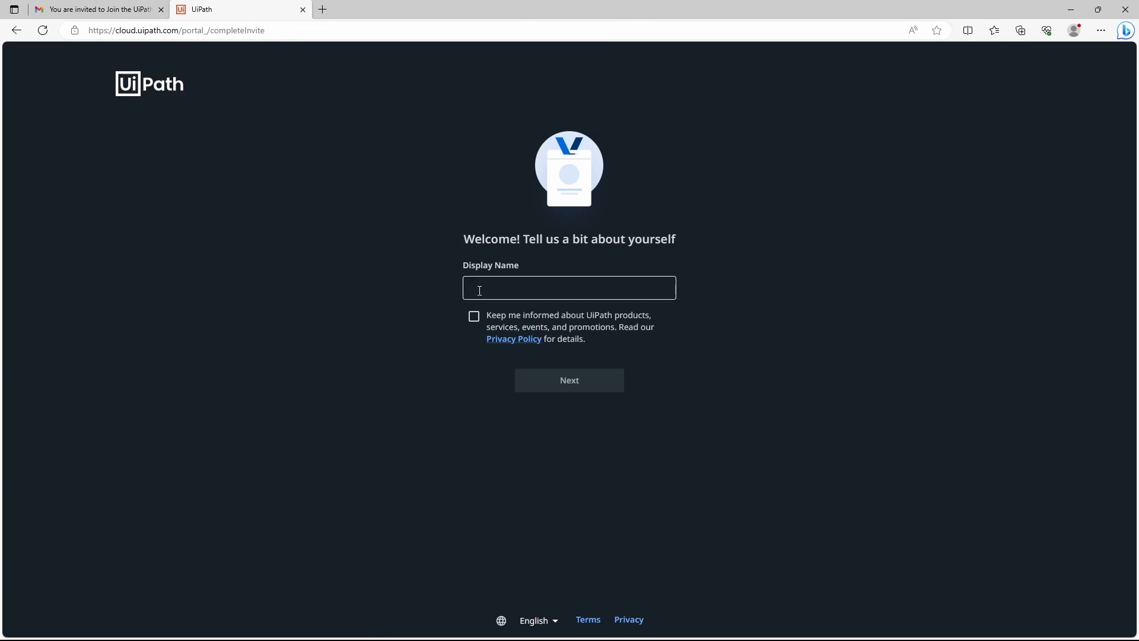
text(Marcelo 2)
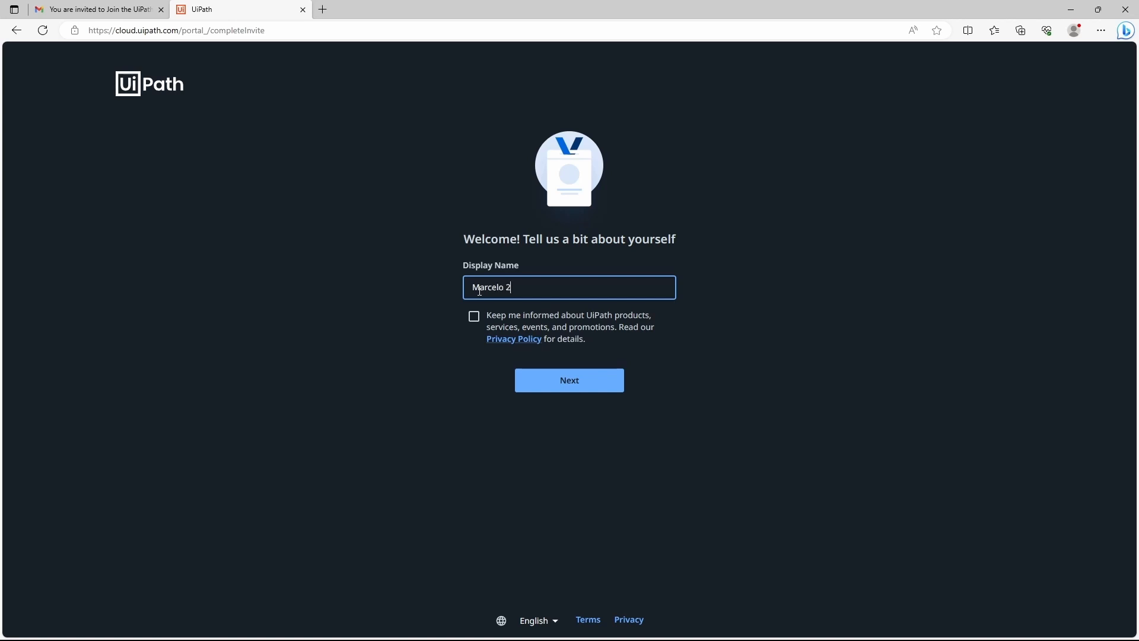
click(569, 380)
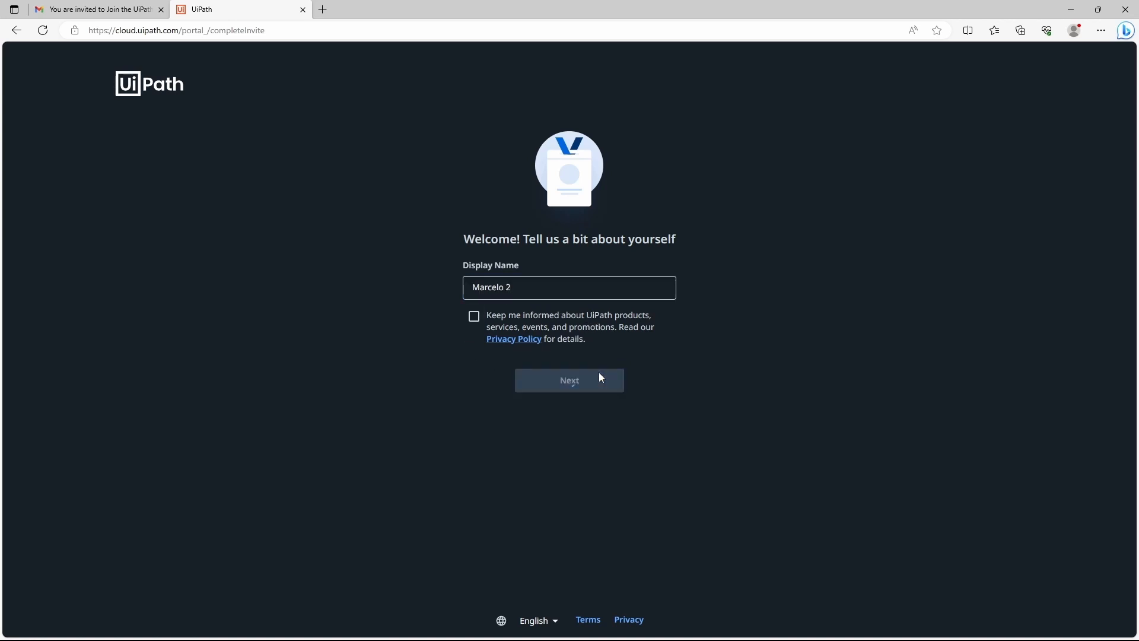
click(568, 379)
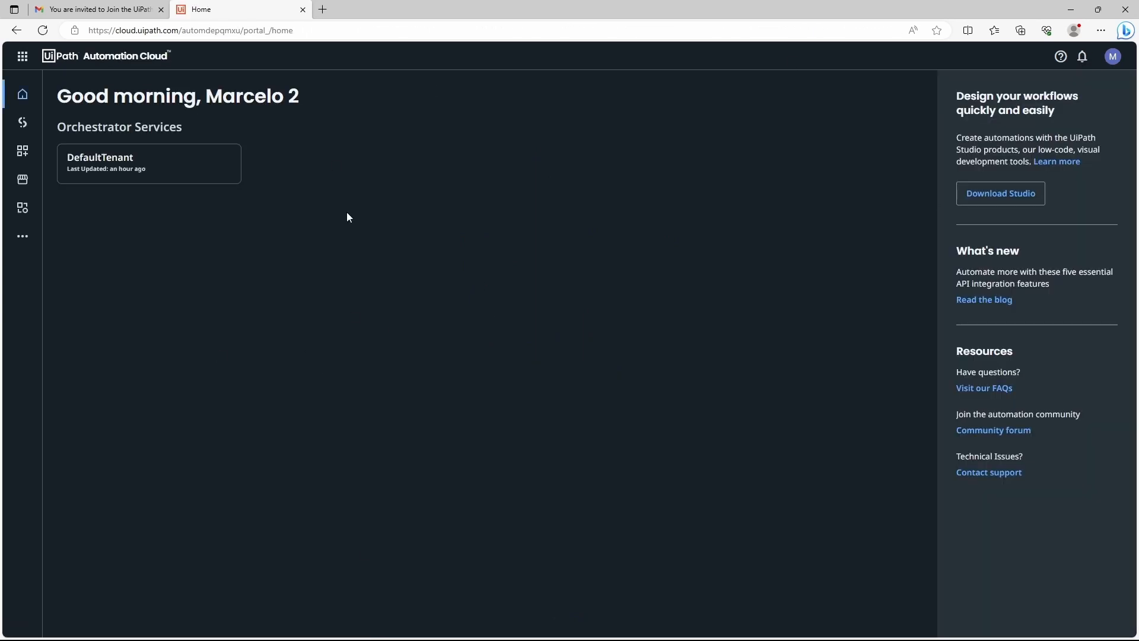
mouse_move(704, 87)
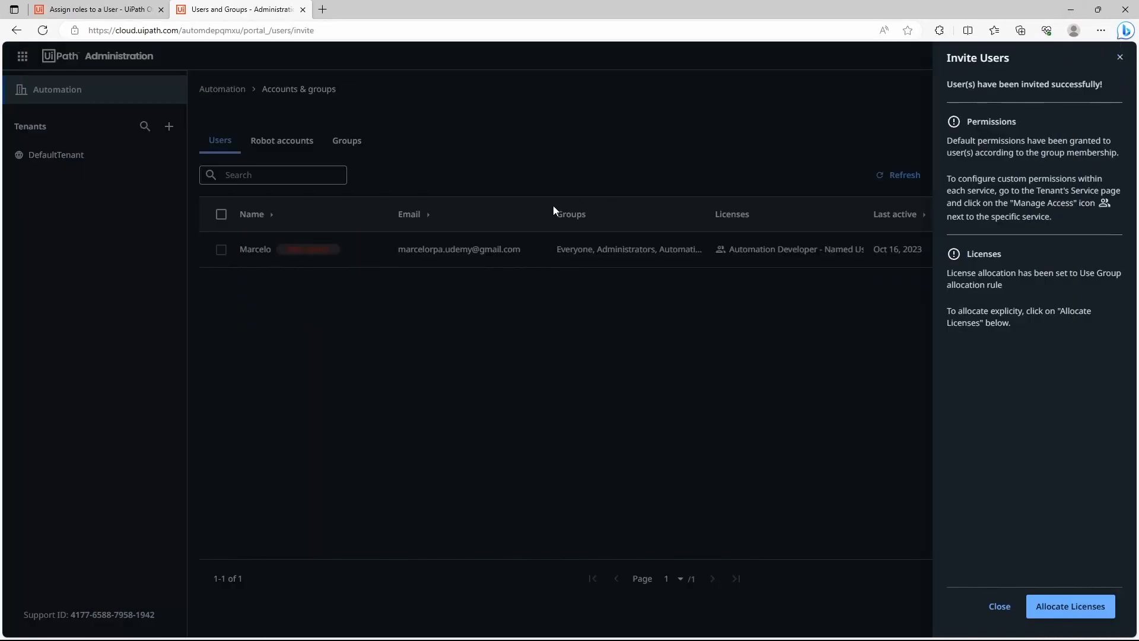
mouse_move(985, 77)
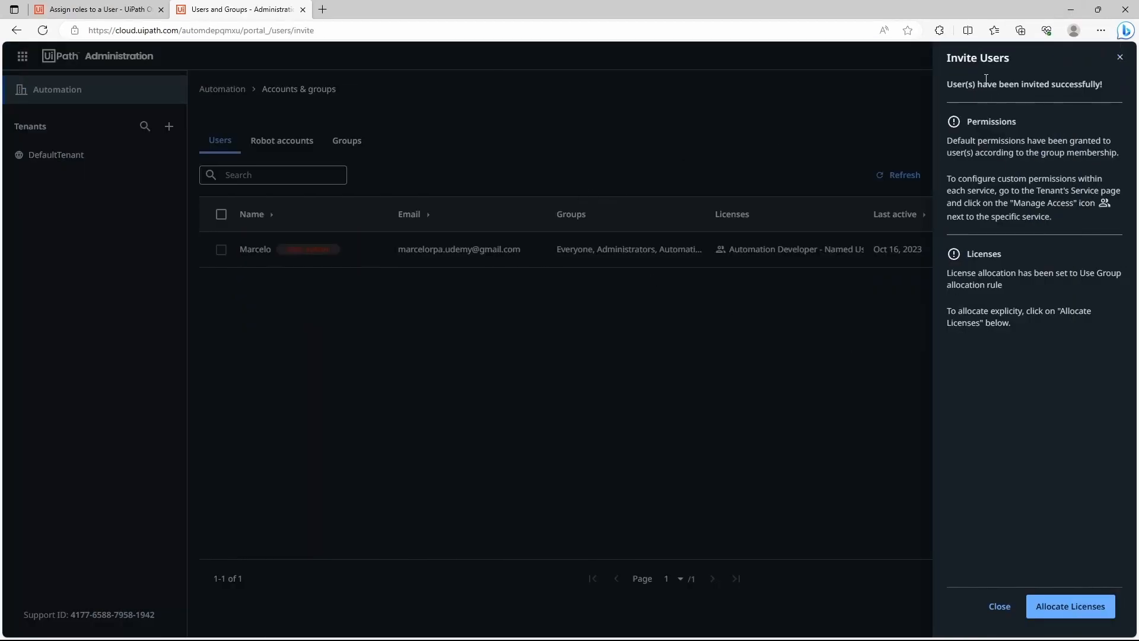
mouse_move(1065, 594)
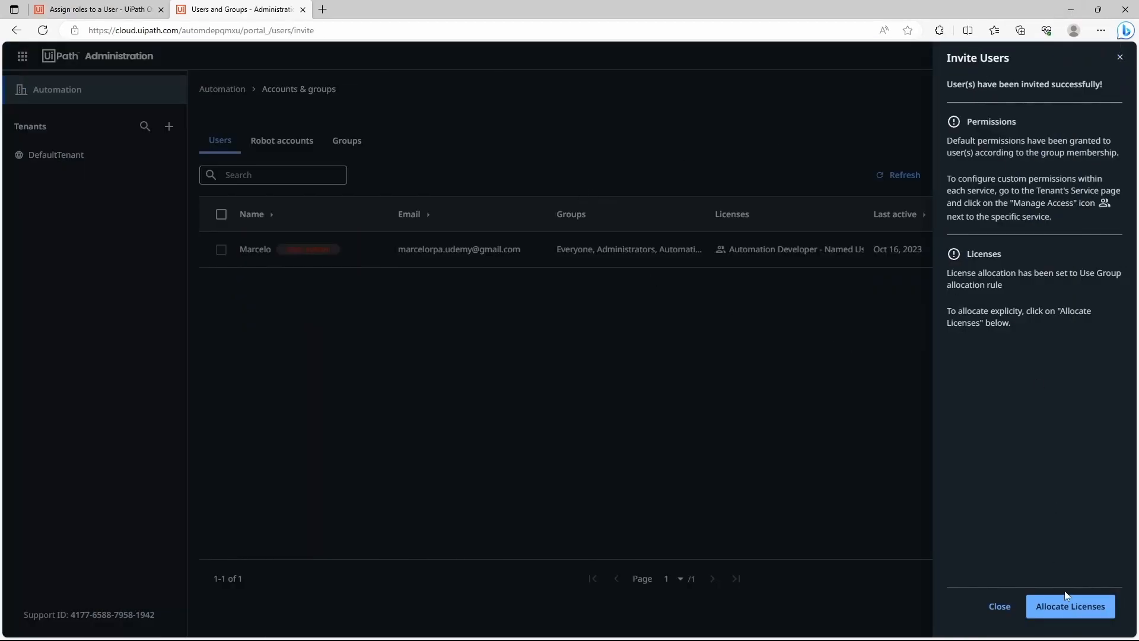
Step: Allocate an Automation Developer - Named User license to Marcelo 2 and save
click(1069, 606)
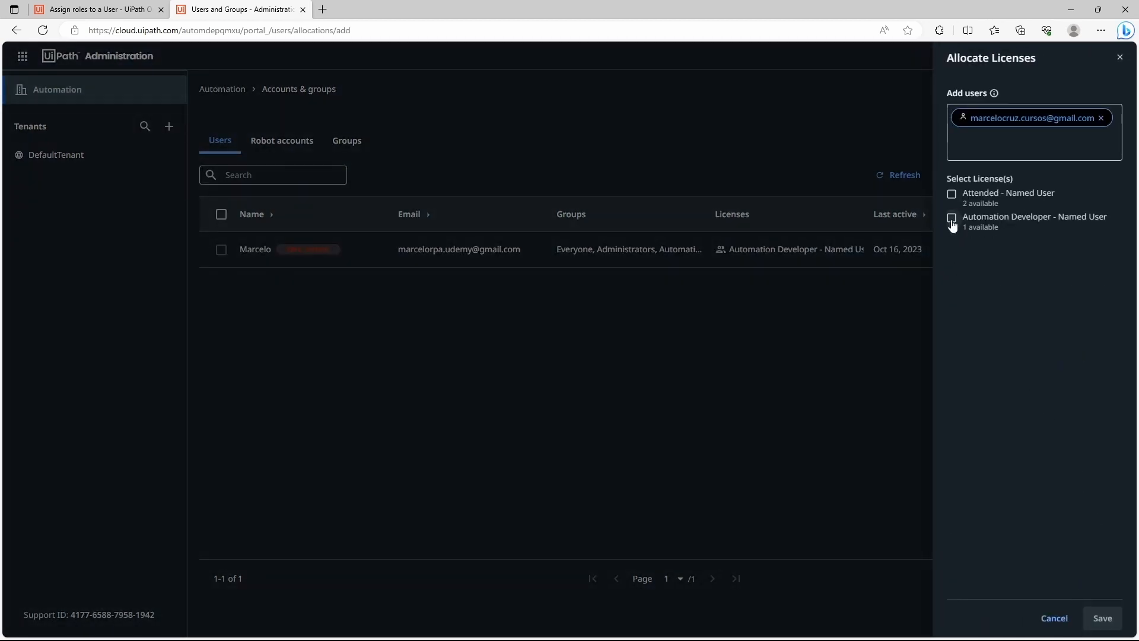
click(951, 220)
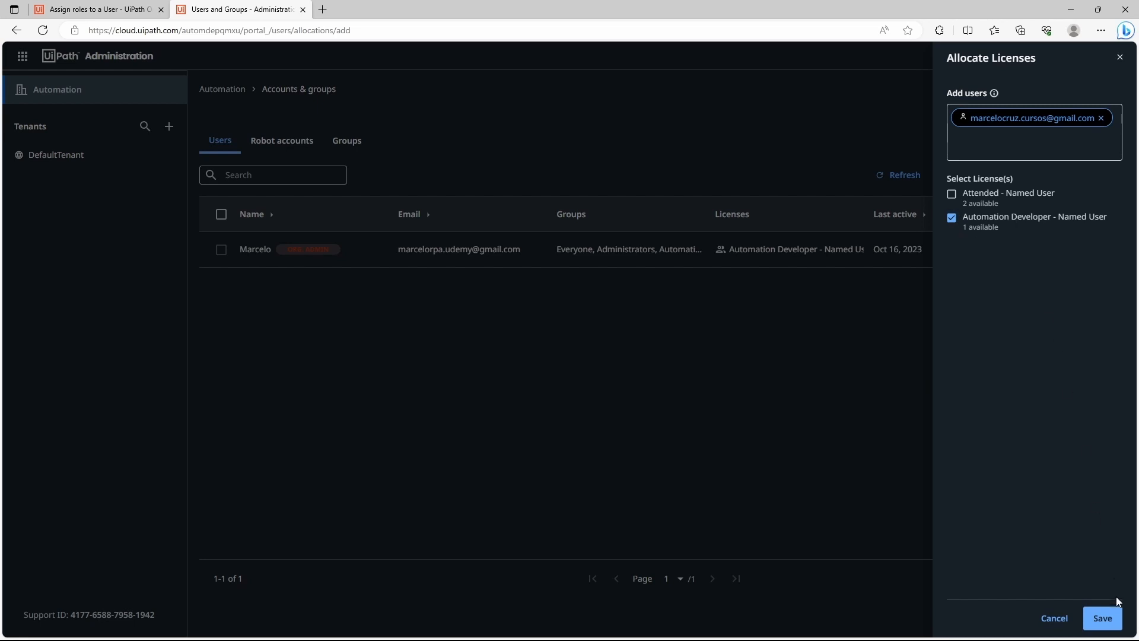
click(1101, 618)
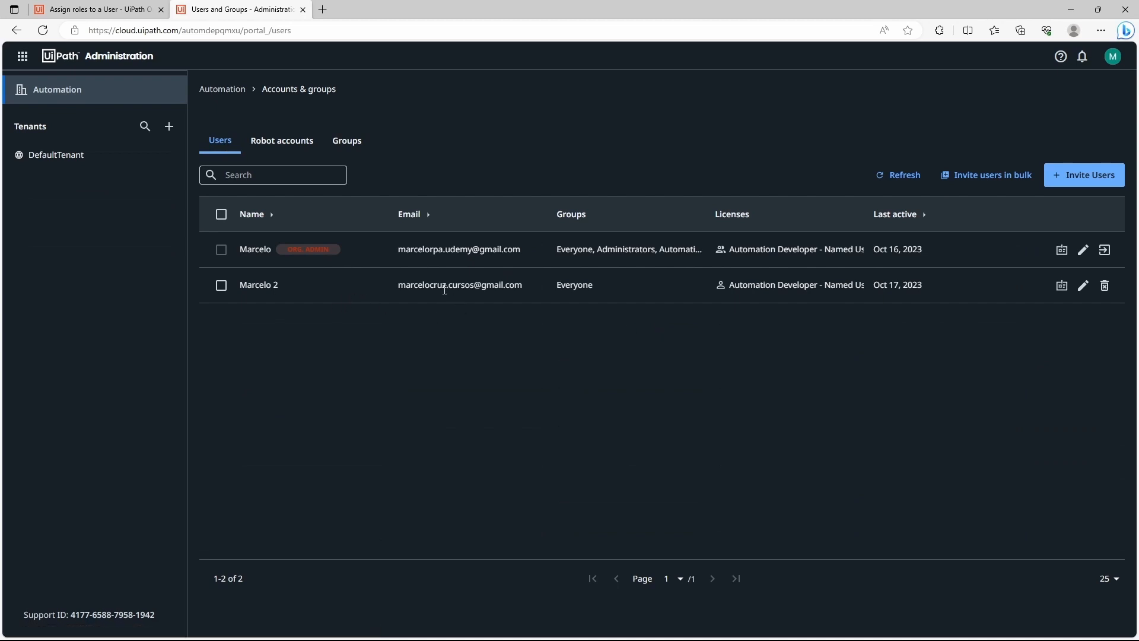
mouse_move(795, 356)
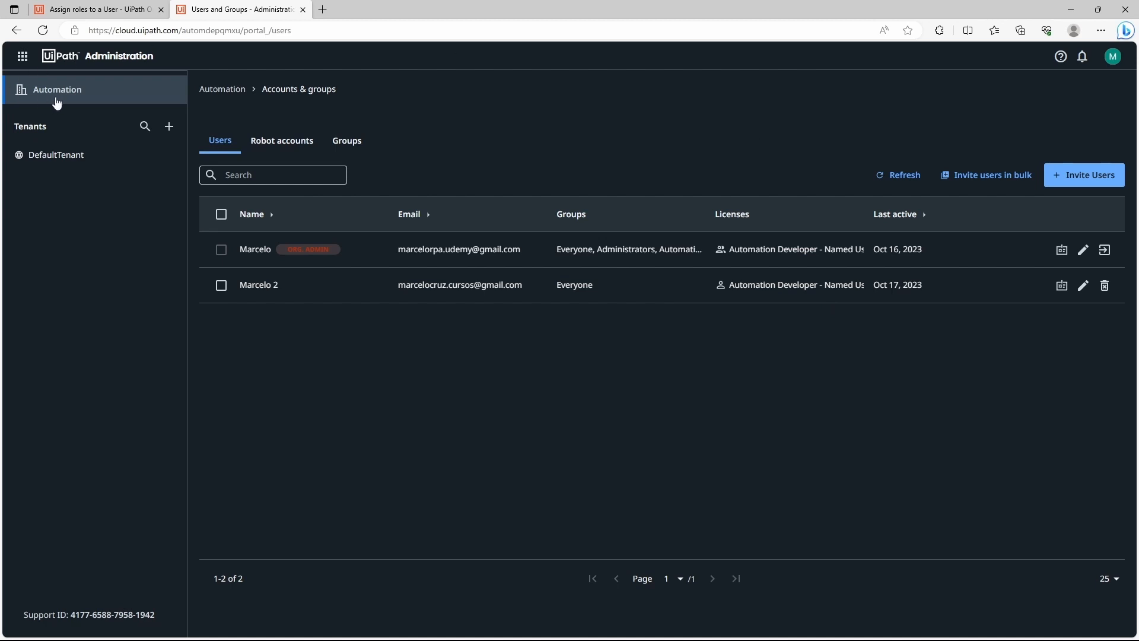
mouse_move(311, 232)
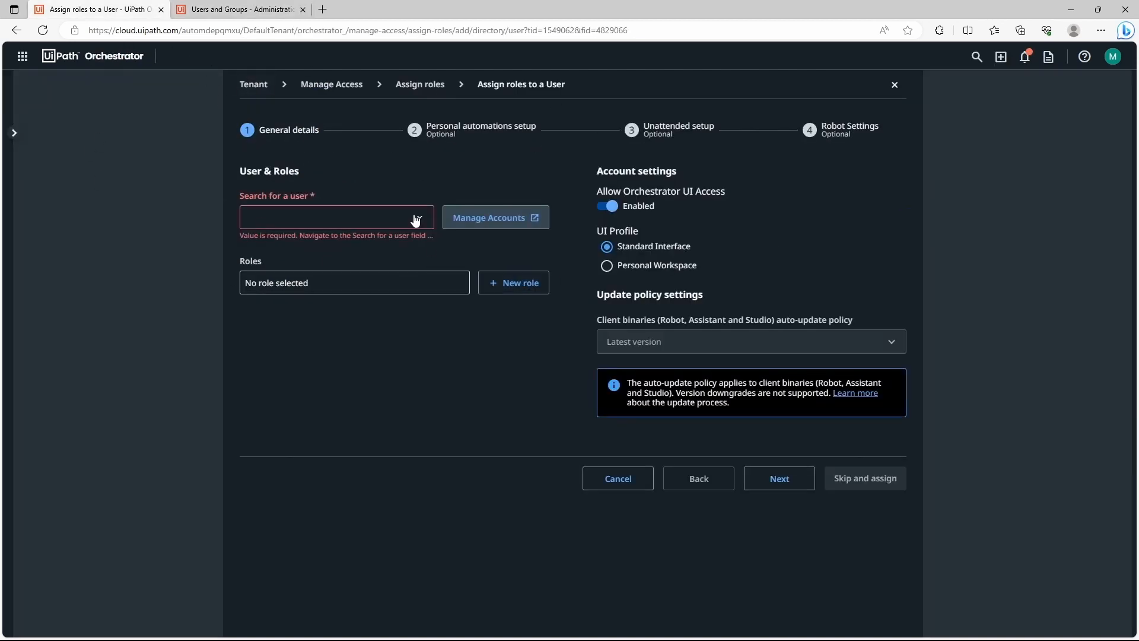
Step: Search for and select 'Marcelo 2' in the assign-roles form
click(336, 216)
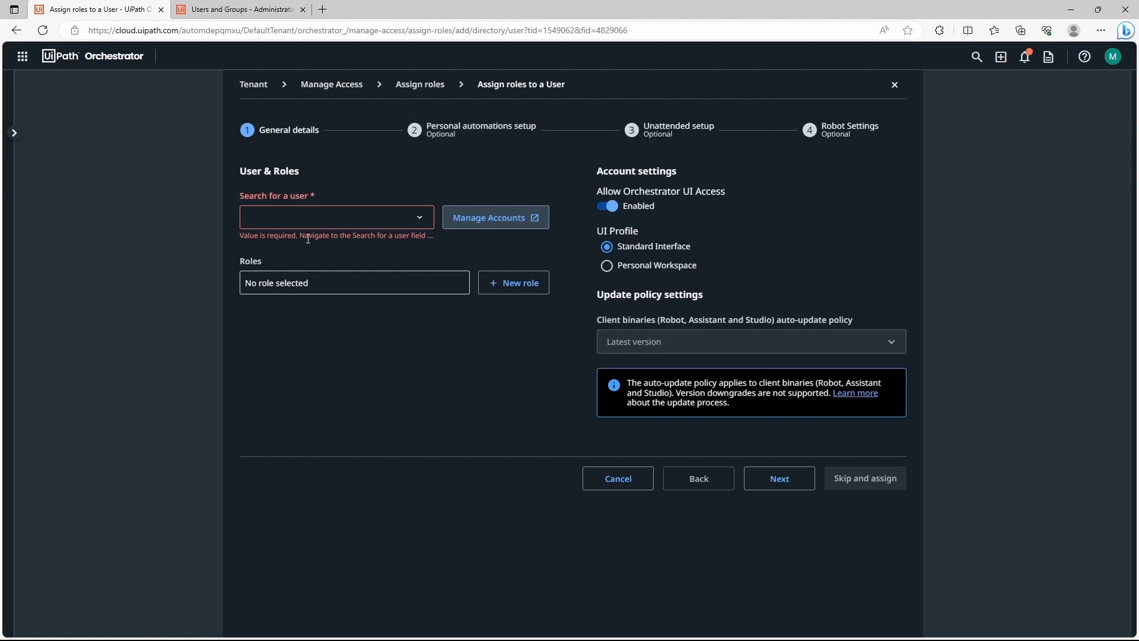
text(M)
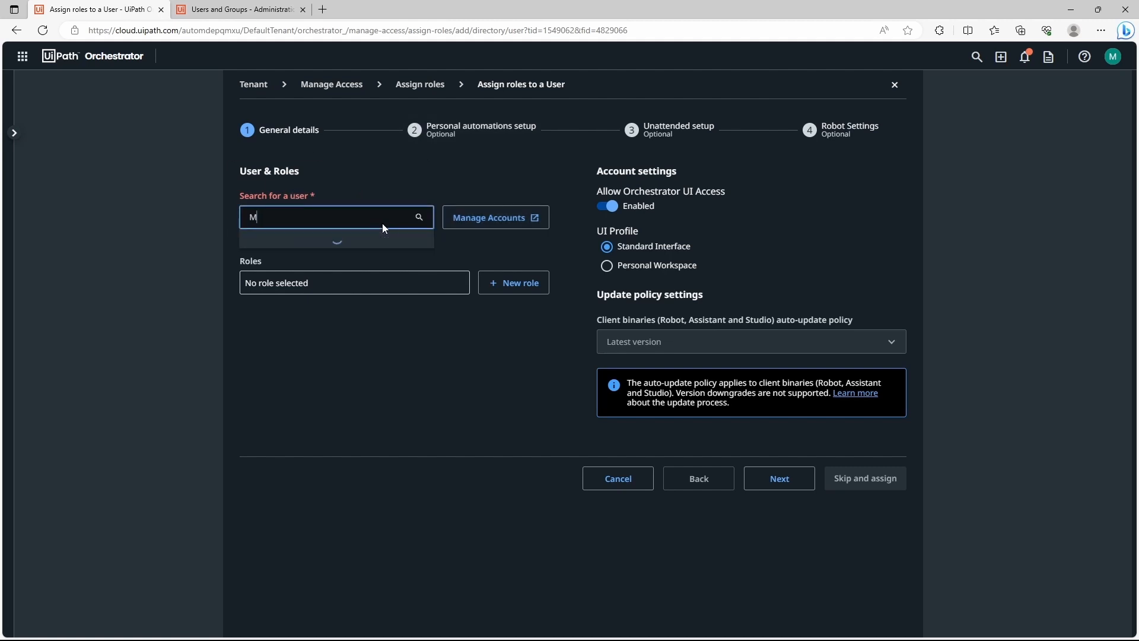
text(arcelo 2)
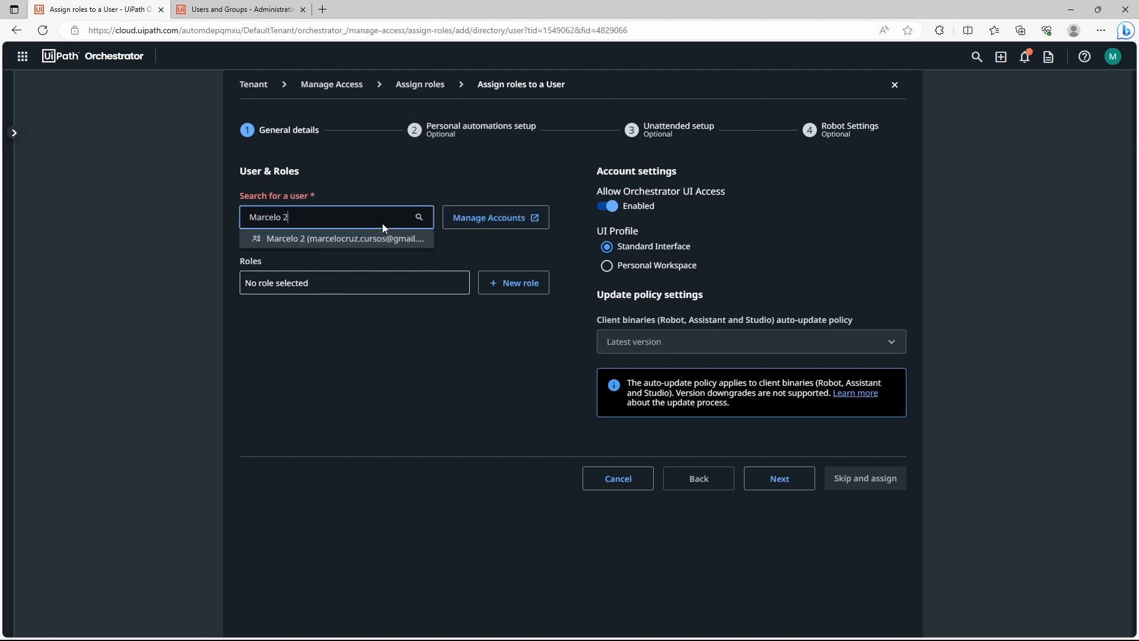
click(343, 238)
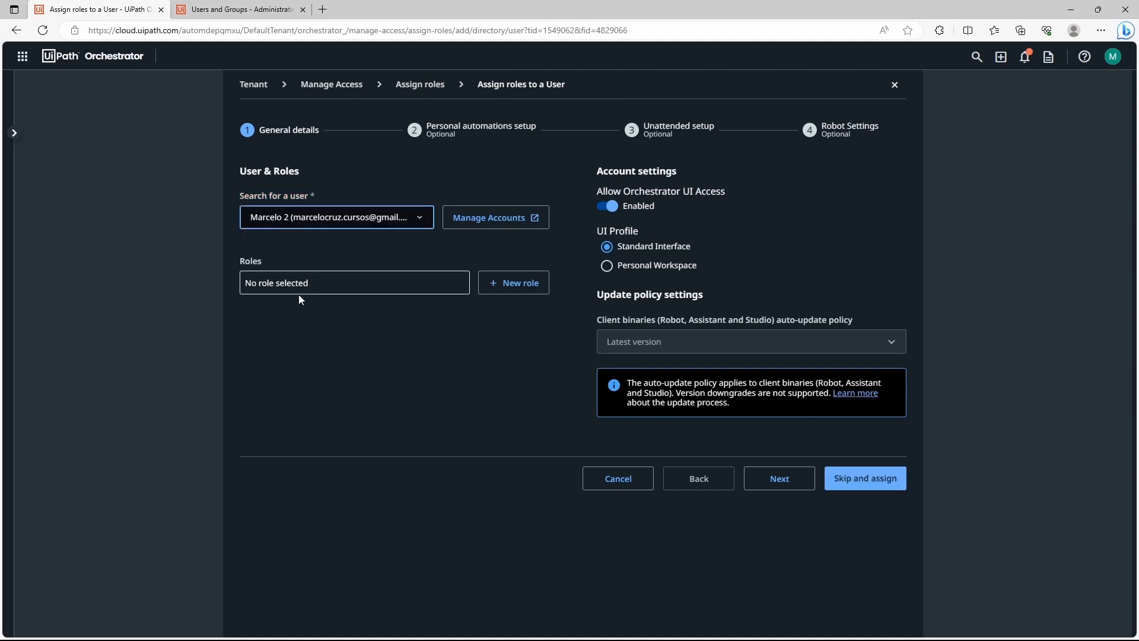
Step: Give Marcelo 2 the Automation Publisher and Developer roles and proceed
click(354, 283)
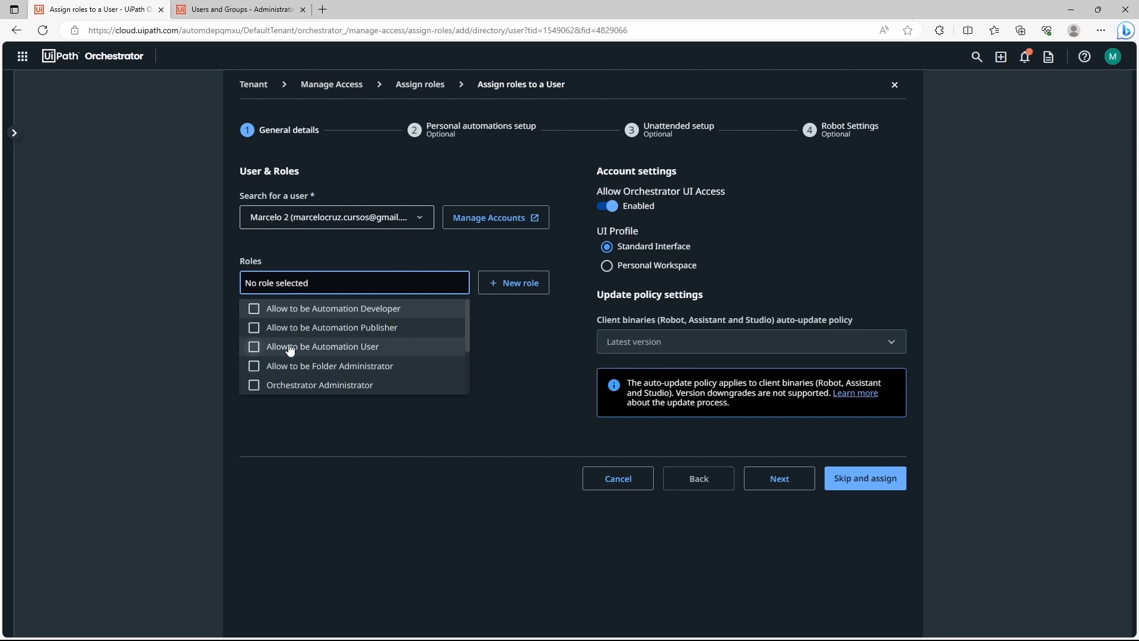
mouse_move(311, 359)
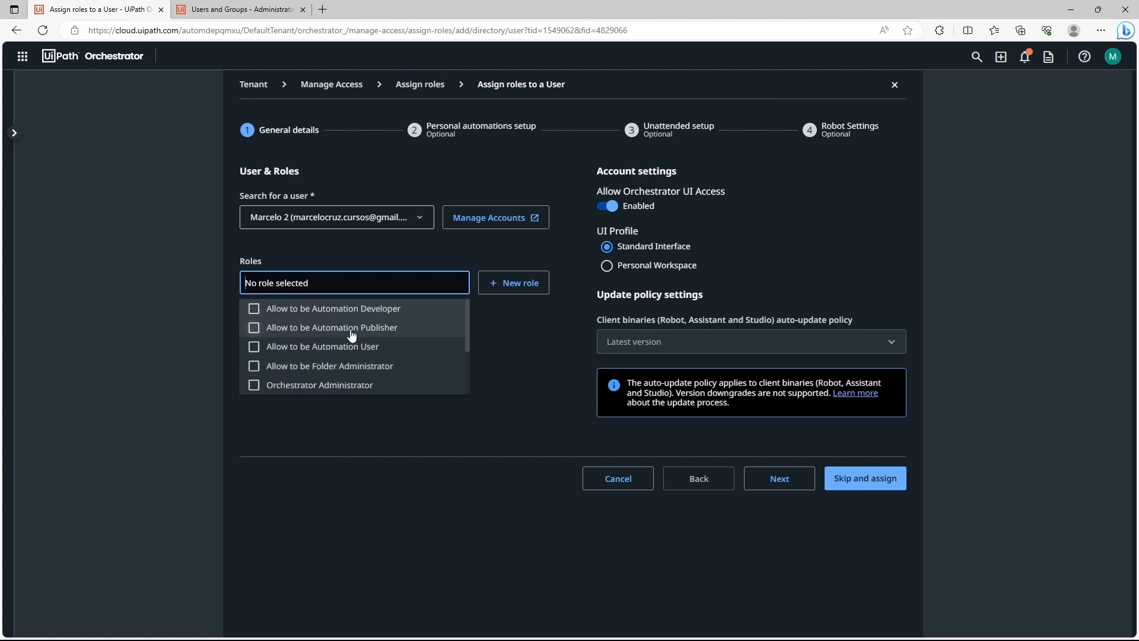
click(255, 327)
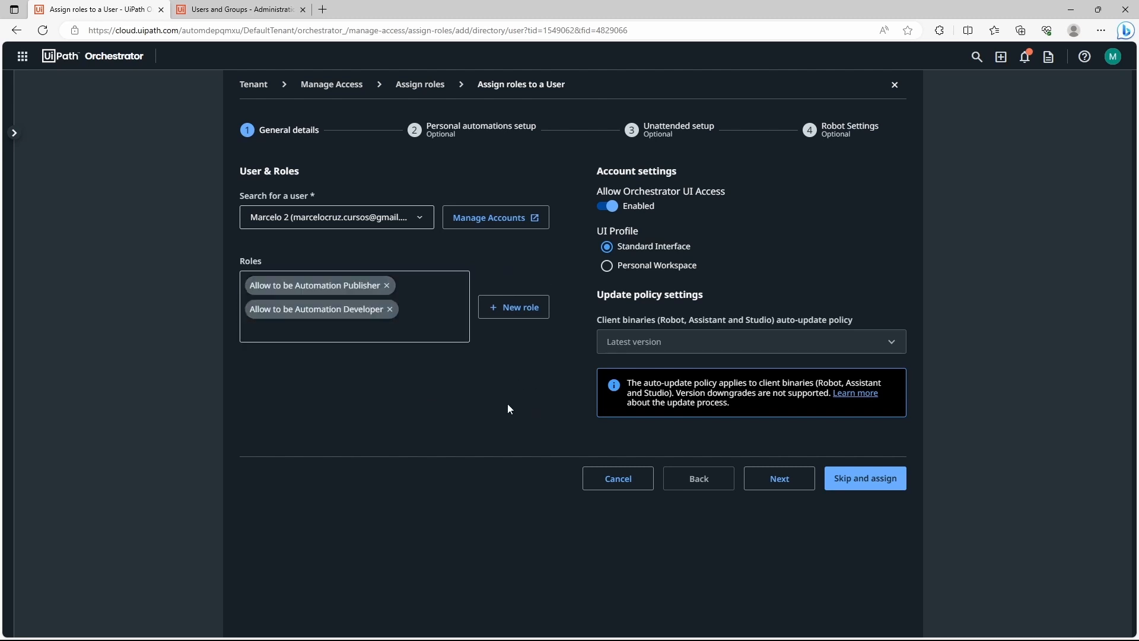
click(777, 478)
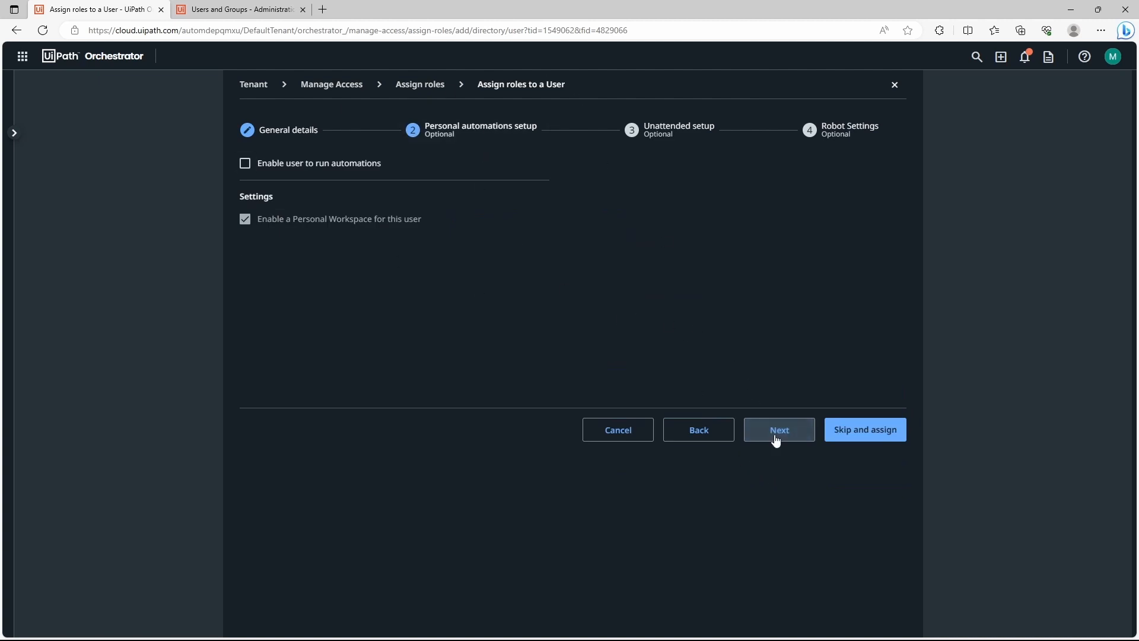
Step: Skip unattended setup and robot settings, then assign the roles to Marcelo 2
click(777, 430)
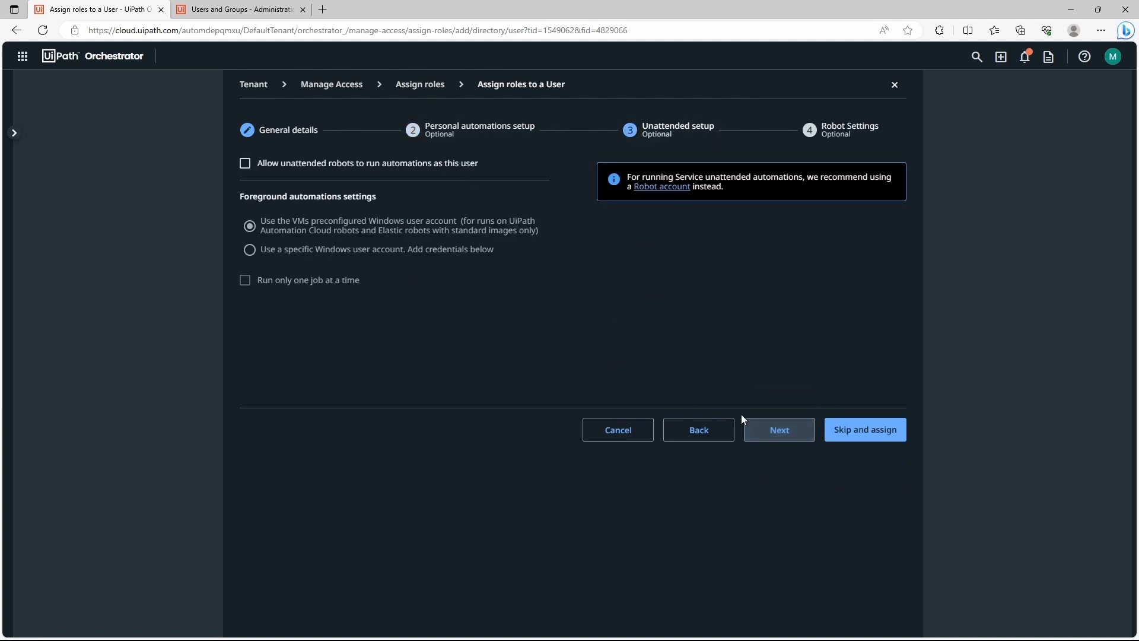
mouse_move(761, 336)
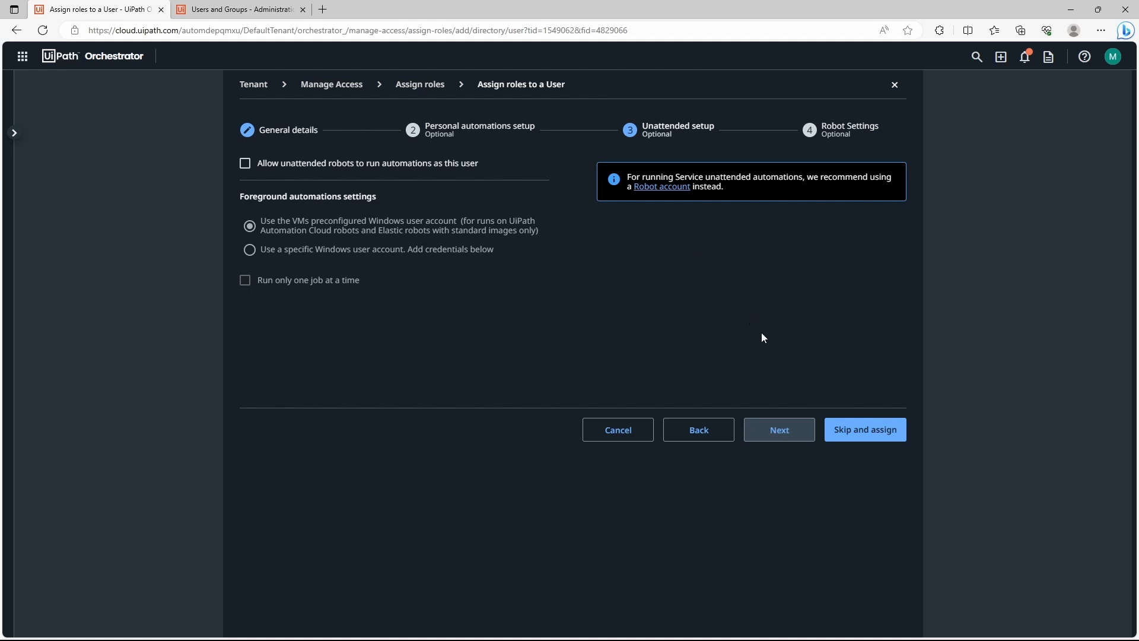
click(778, 429)
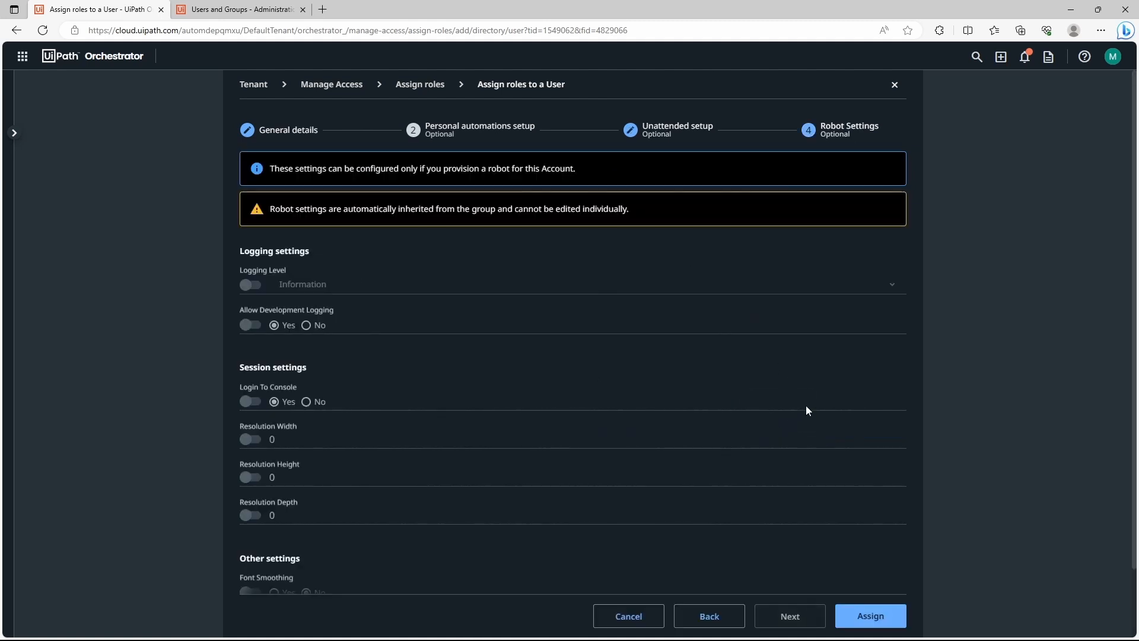
click(869, 616)
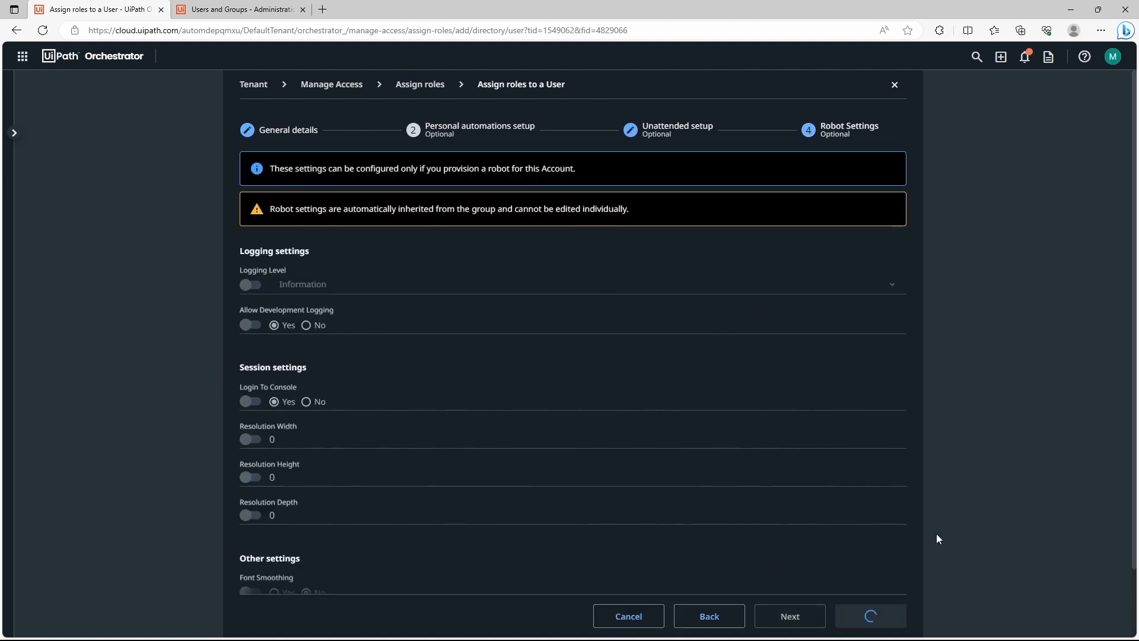
click(789, 615)
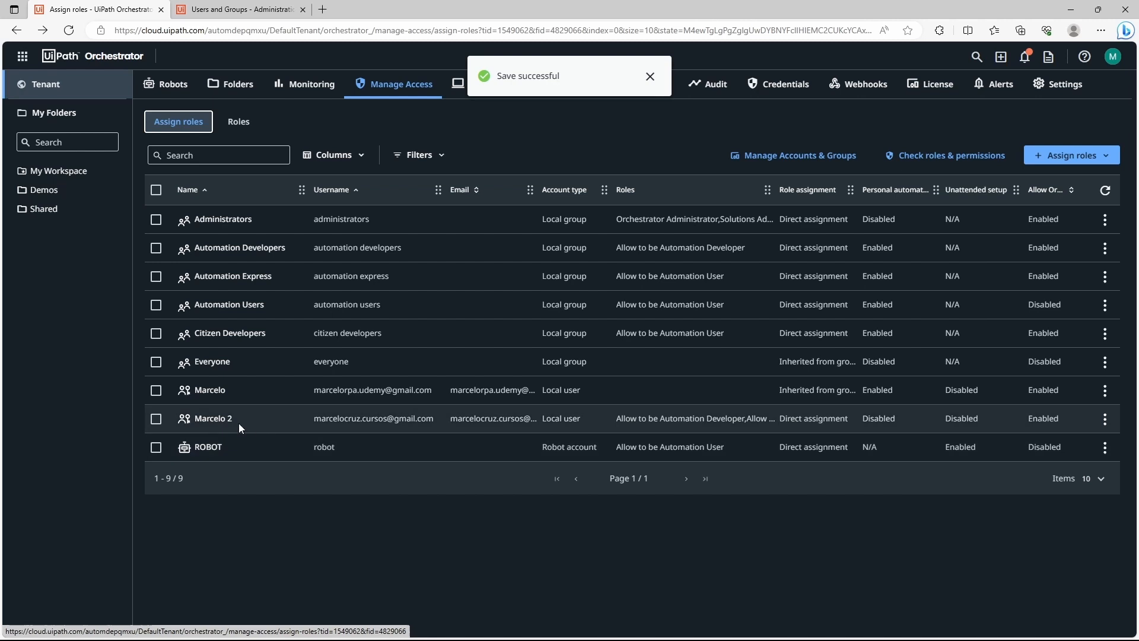
mouse_move(281, 428)
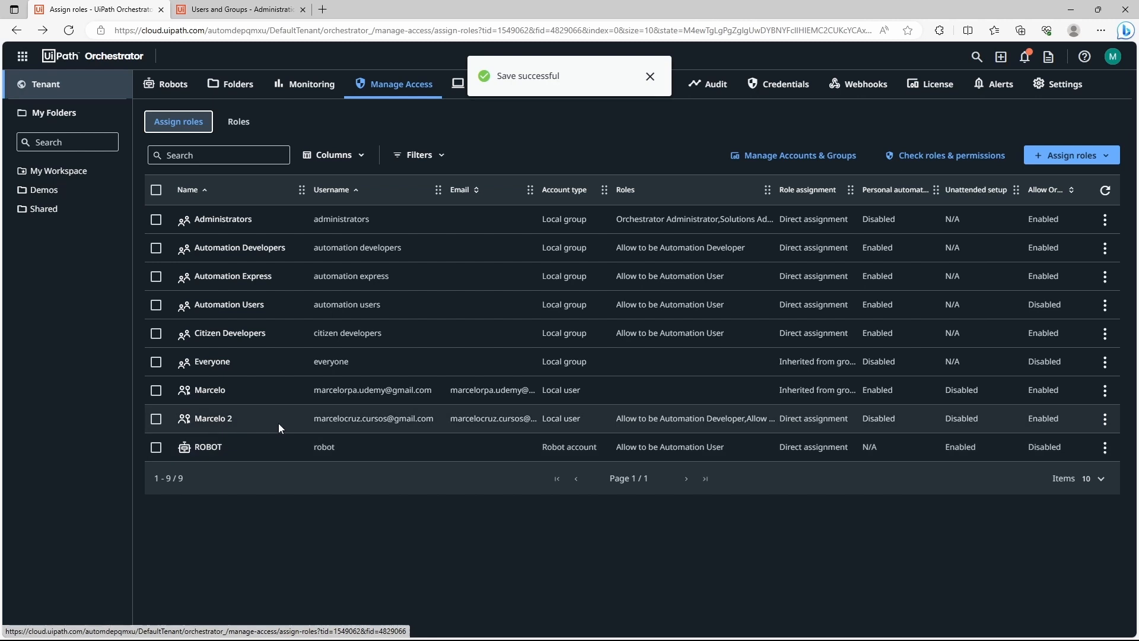
click(648, 76)
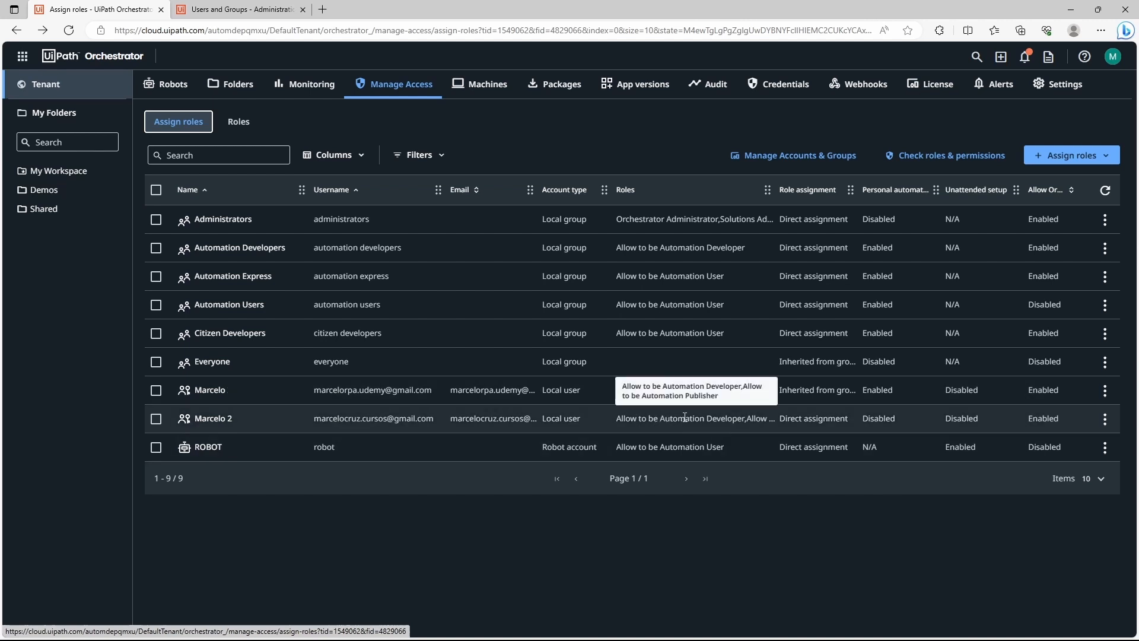
mouse_move(771, 433)
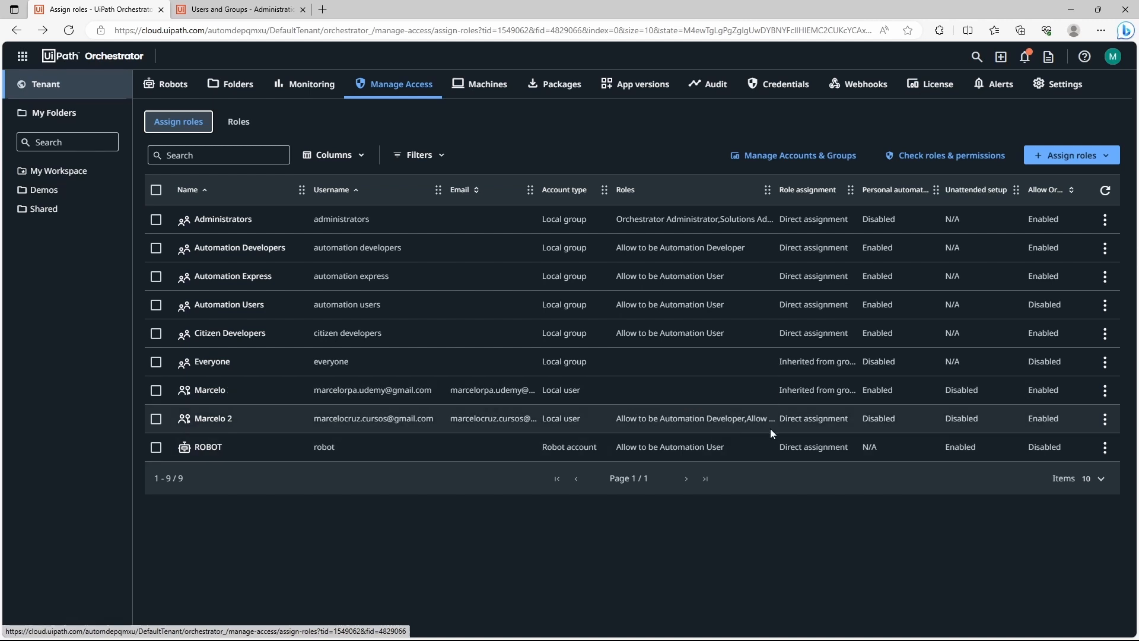
mouse_move(754, 418)
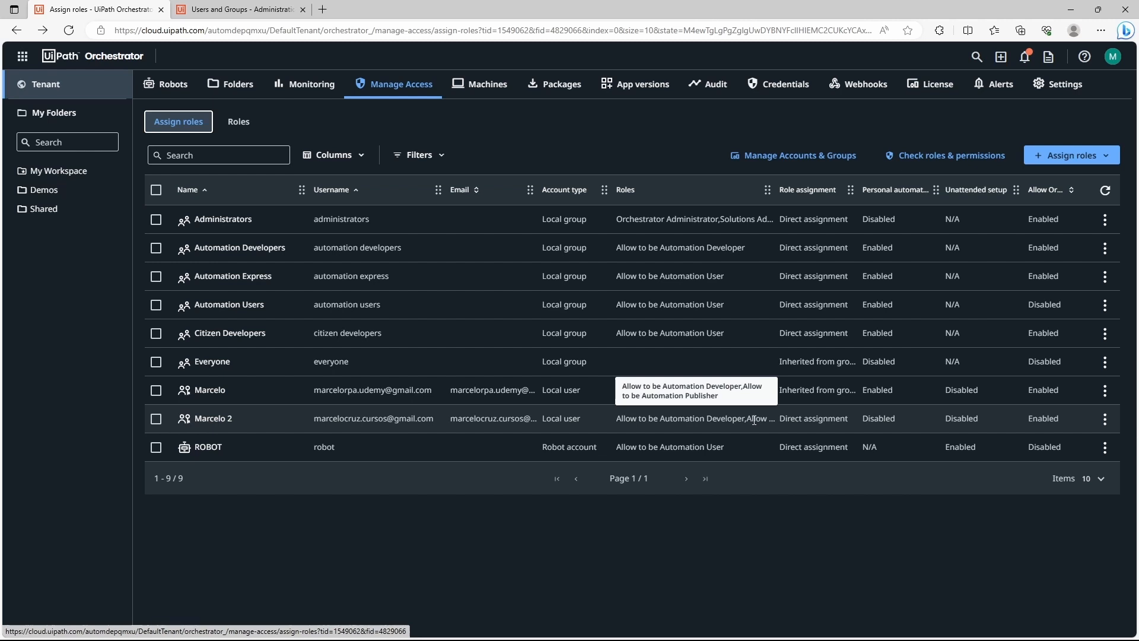
mouse_move(899, 387)
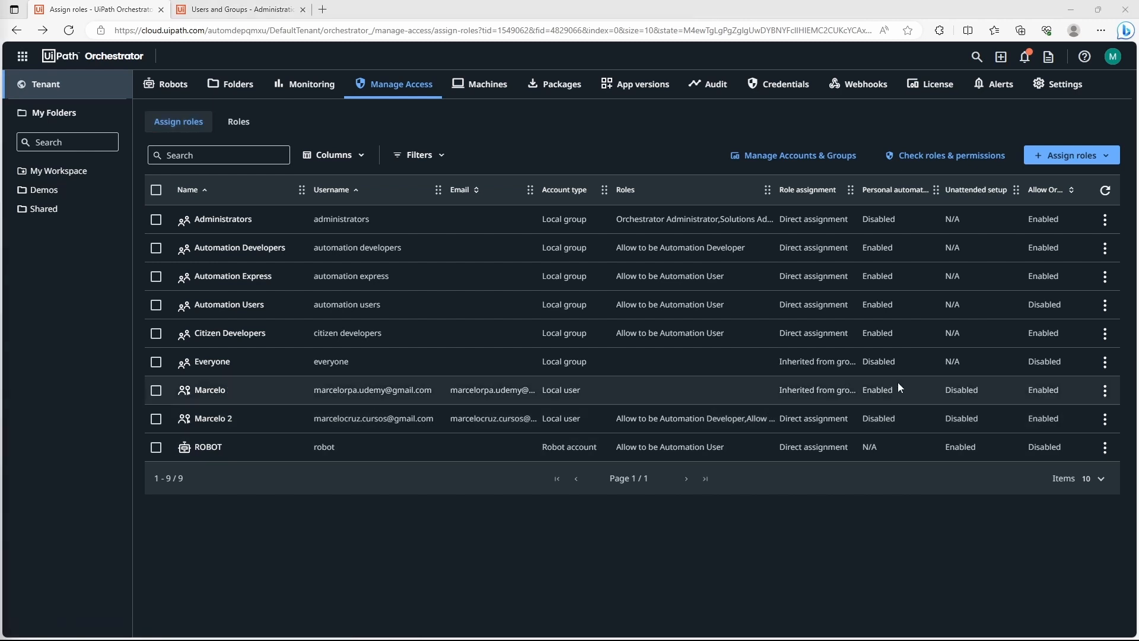
mouse_move(526, 530)
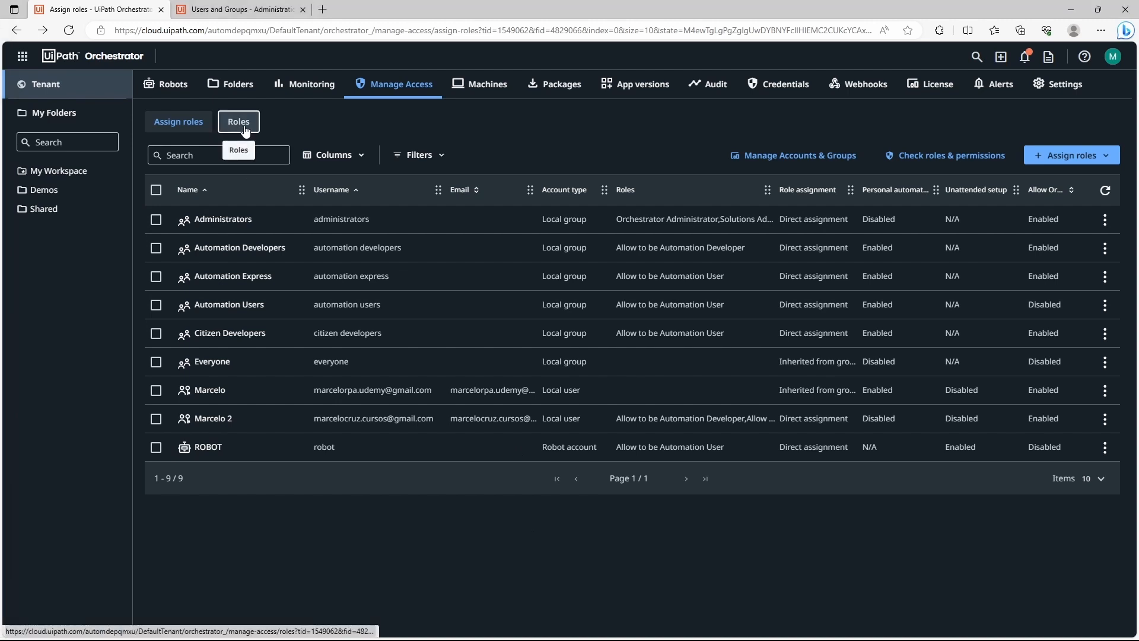
Step: Review the Allow to be Automation Publisher role's Libraries and Packages permissions, then close
click(239, 121)
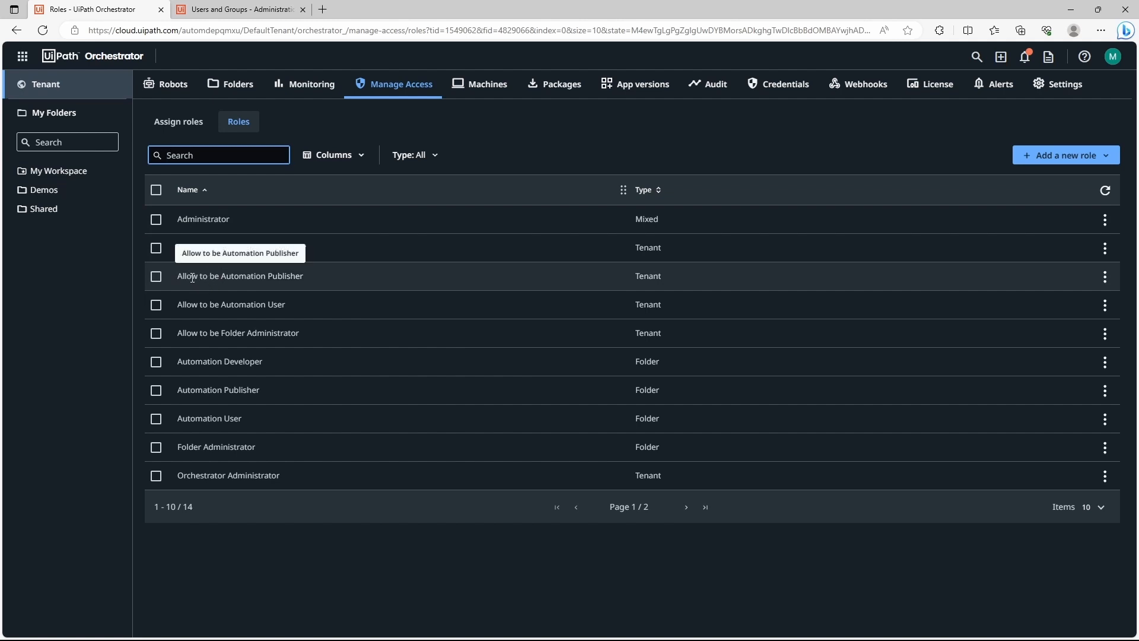
click(1104, 277)
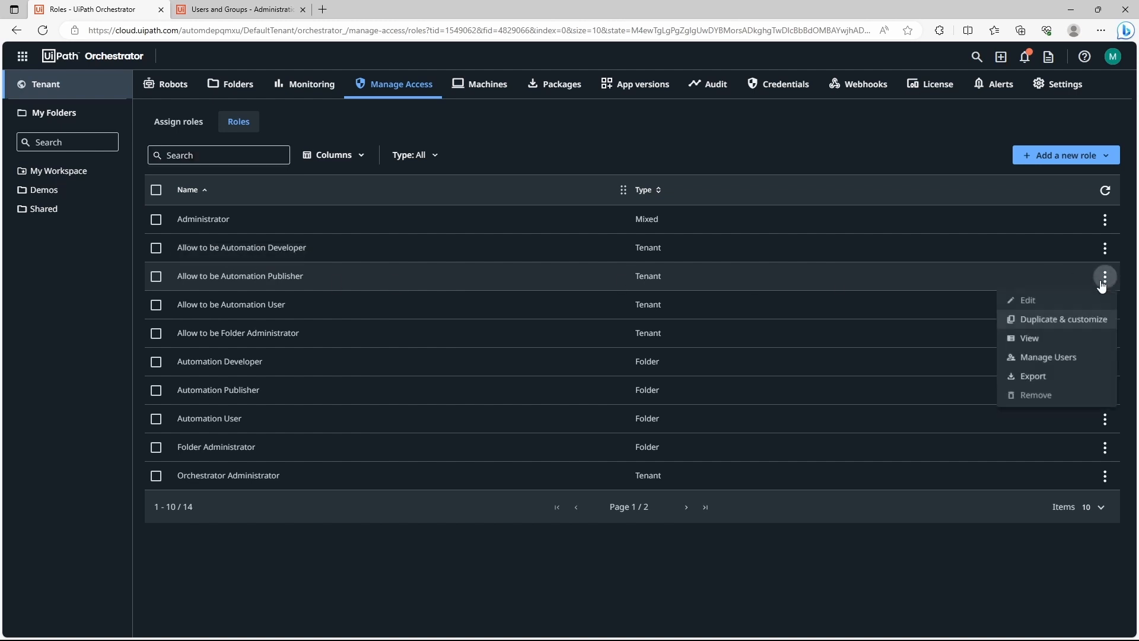
mouse_move(1029, 337)
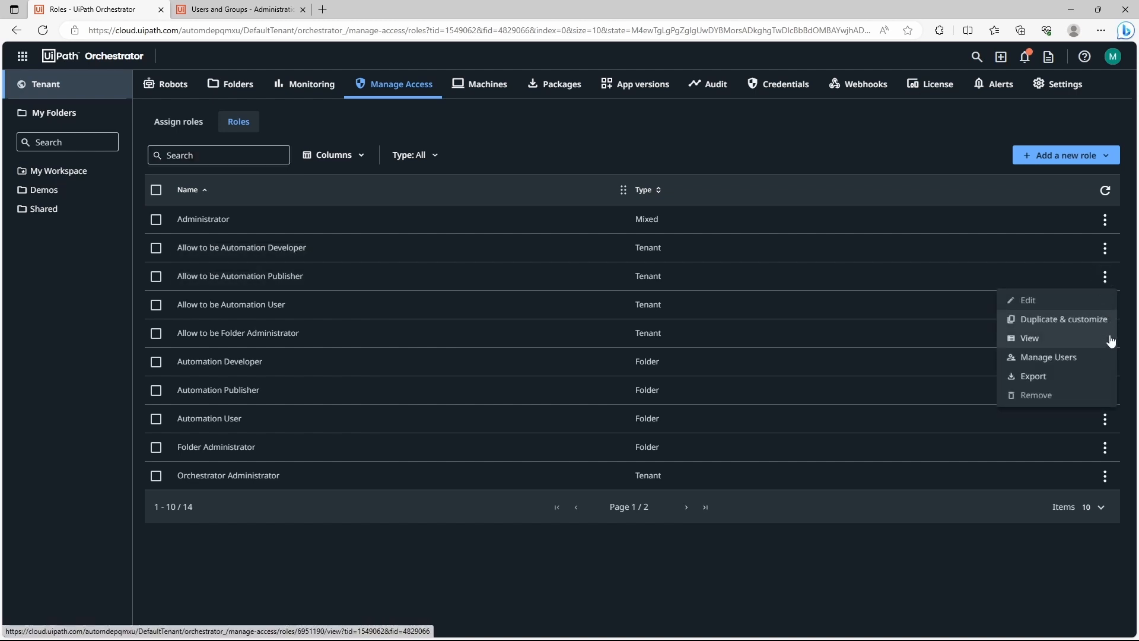
click(1029, 337)
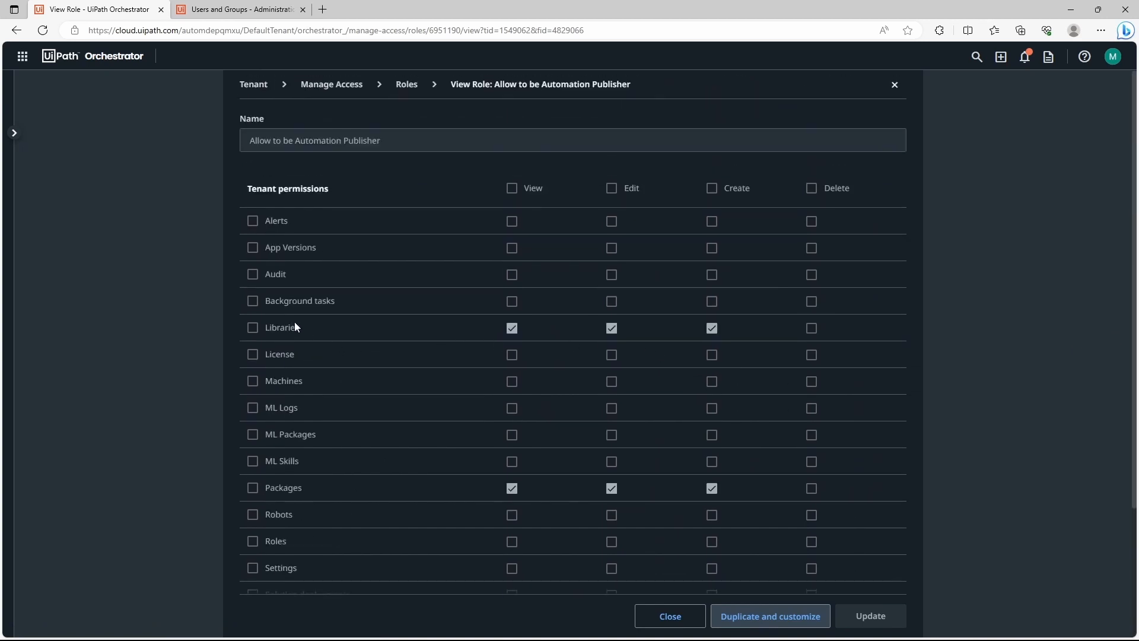
mouse_move(552, 339)
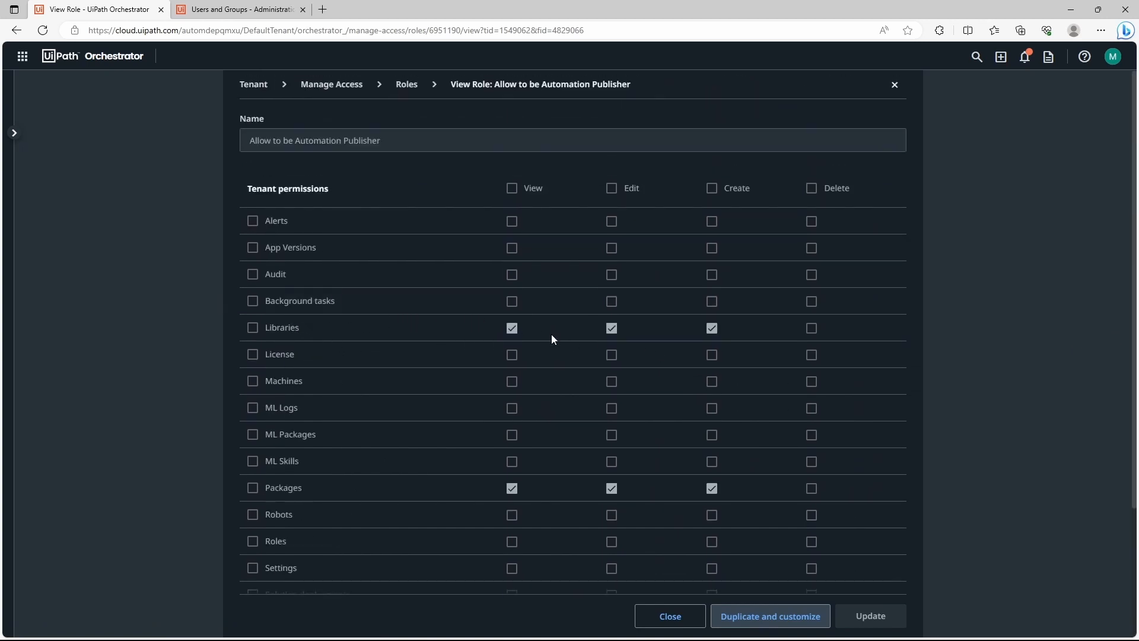
mouse_move(297, 336)
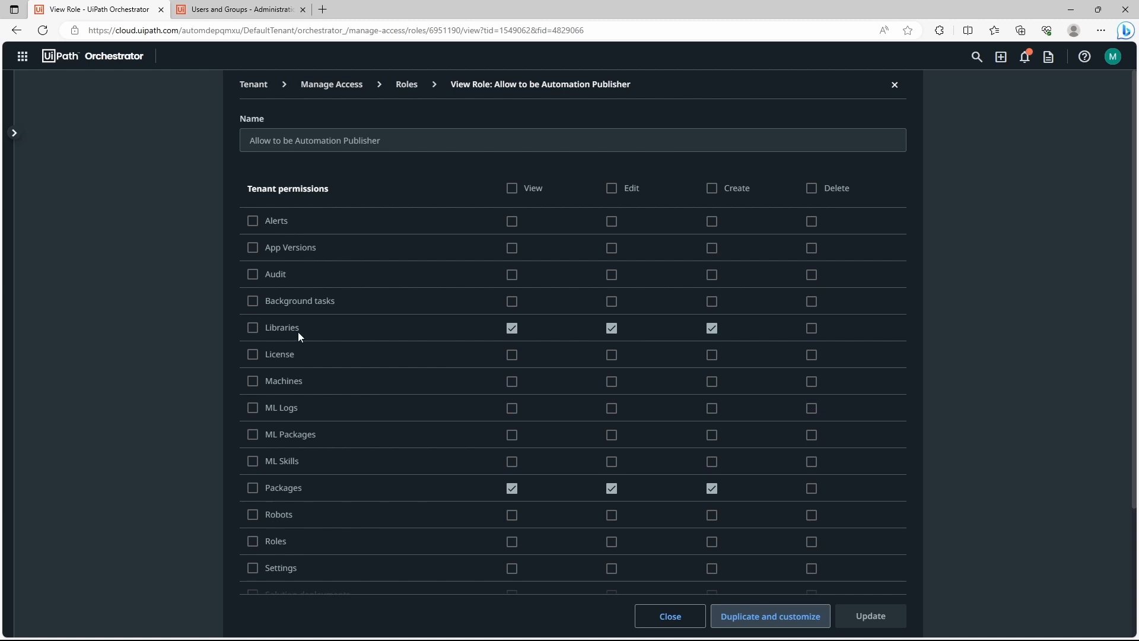
scroll(down, 3)
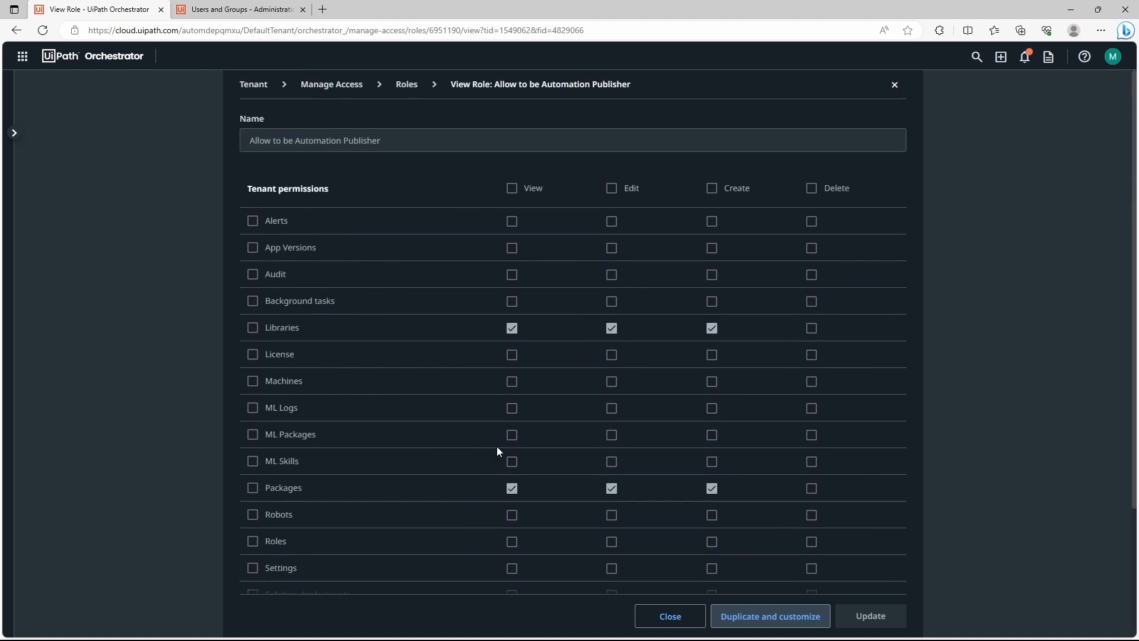
click(669, 615)
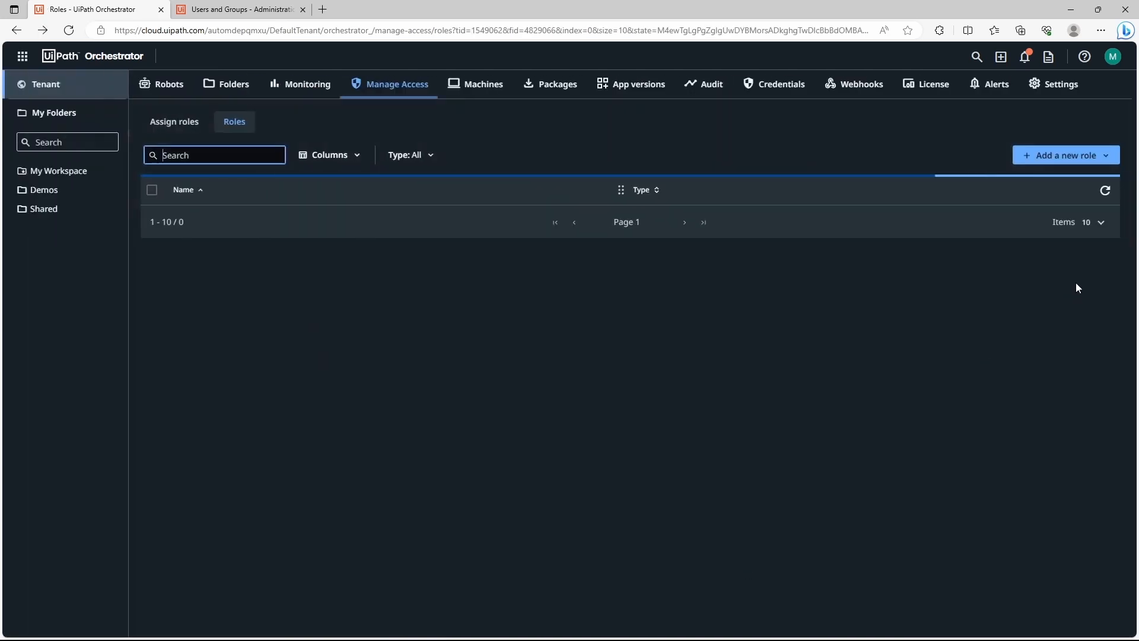
click(1103, 219)
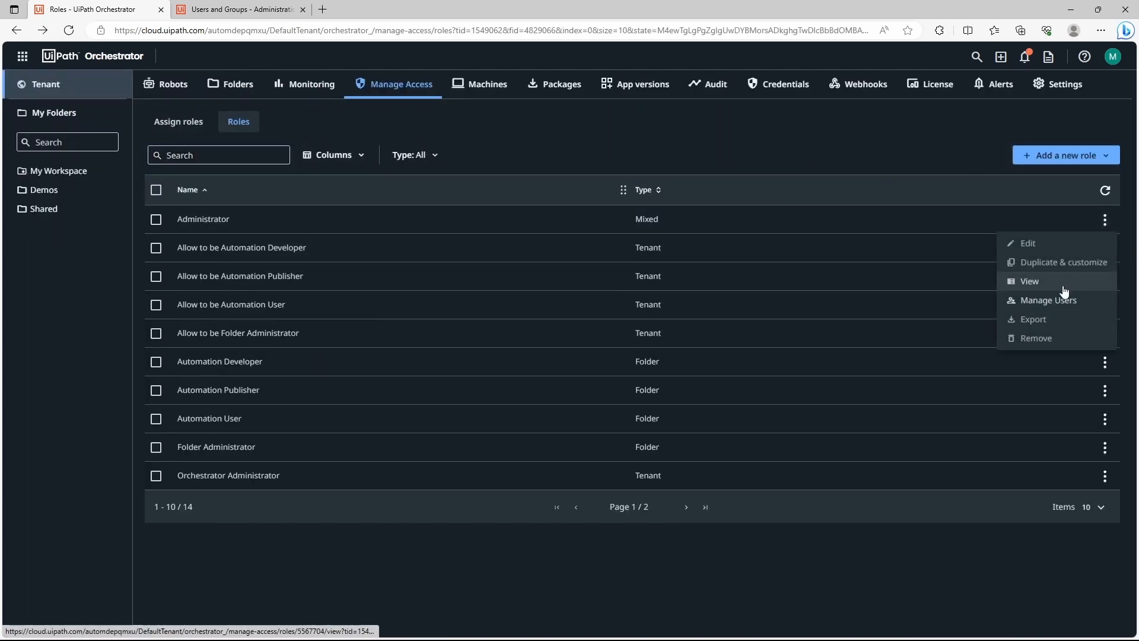
click(1029, 281)
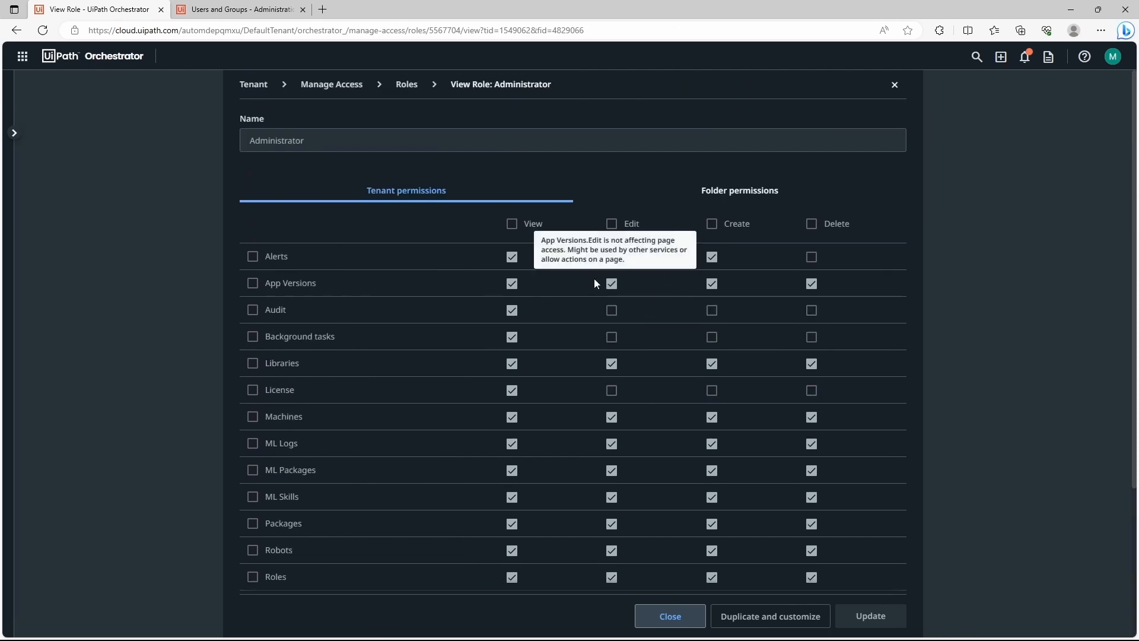
mouse_move(376, 256)
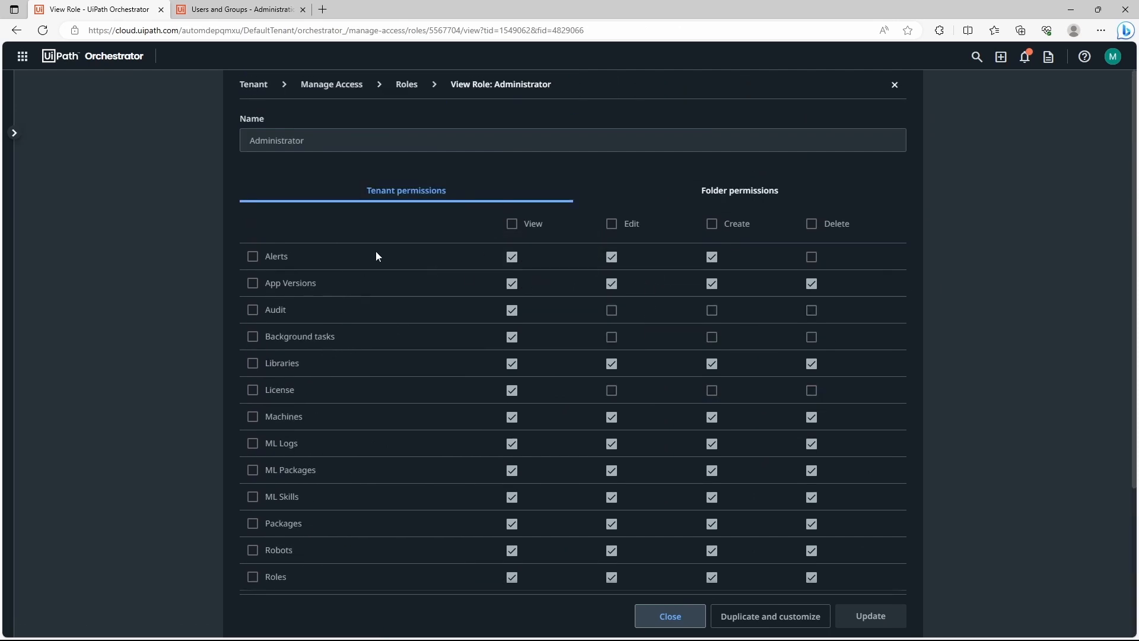
mouse_move(357, 156)
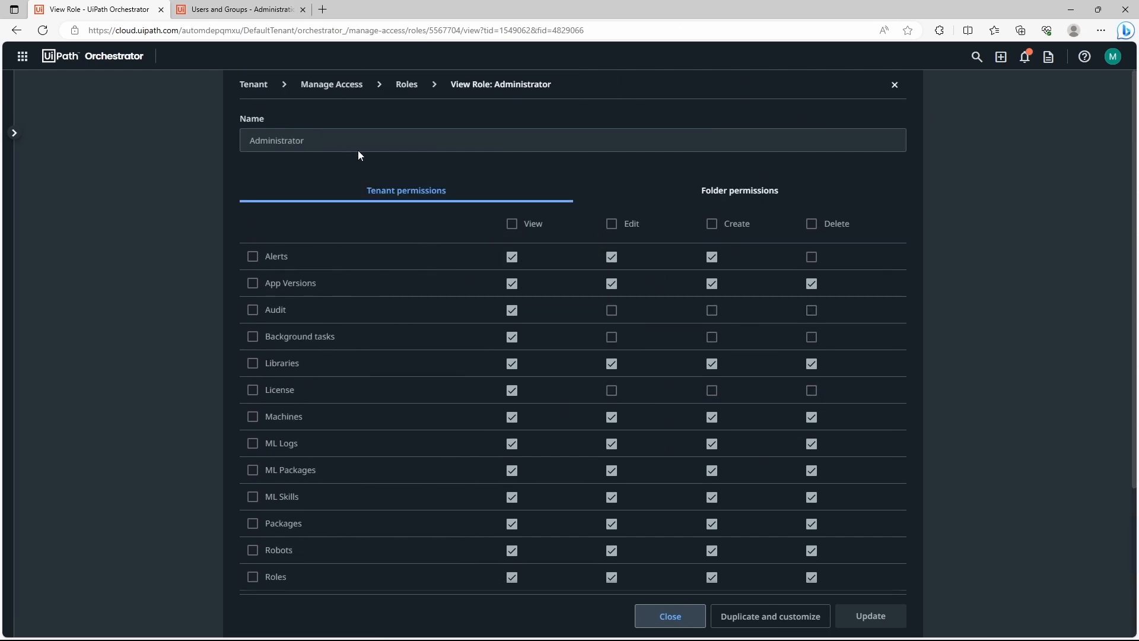
scroll(down, 3)
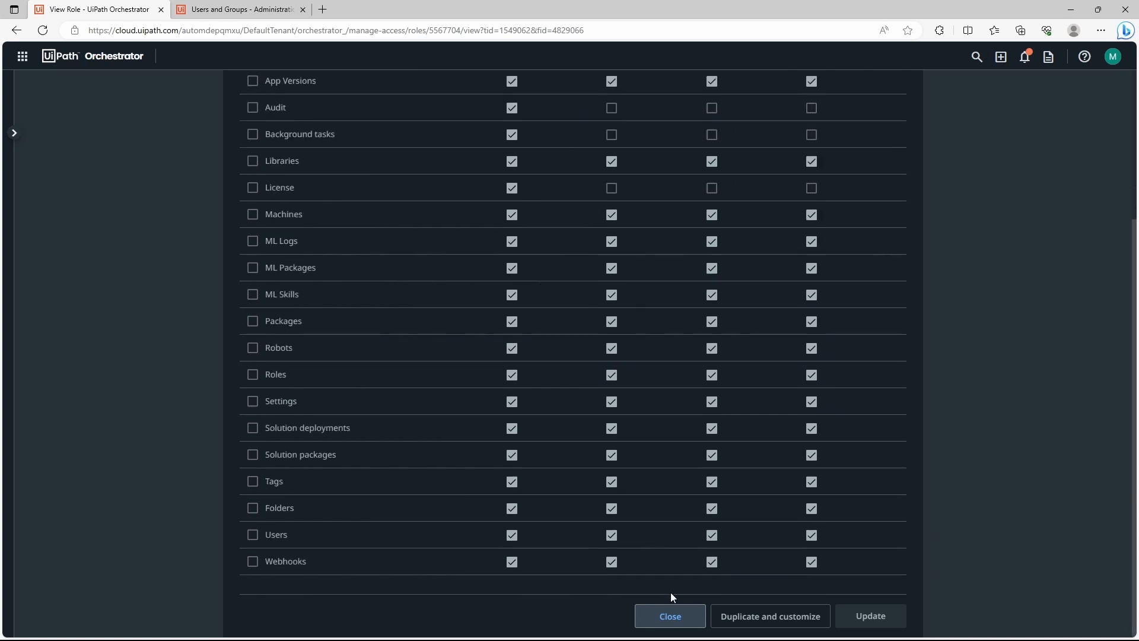
click(668, 616)
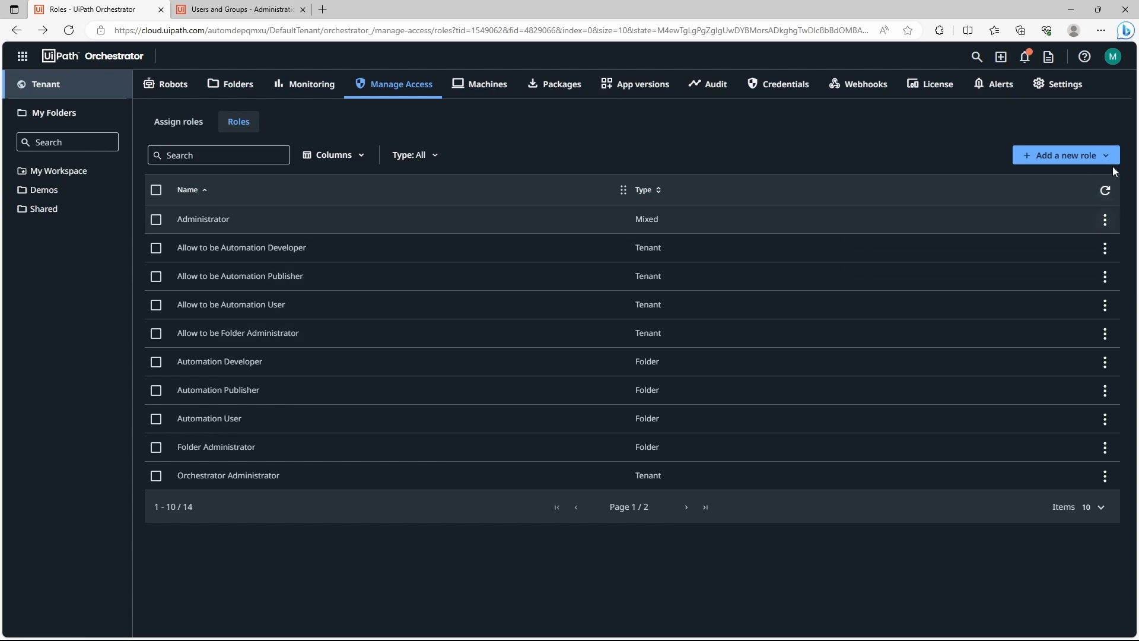
mouse_move(1055, 155)
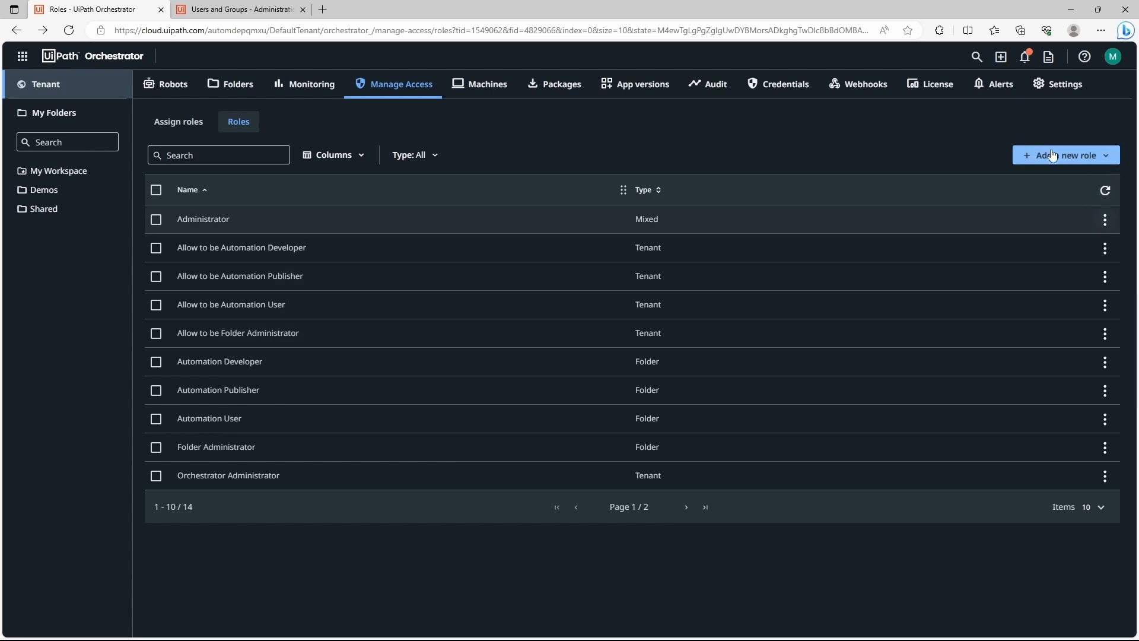
Step: Open the 'Add a new role' menu showing Add Tenant Role and Add Folder Role
click(1065, 155)
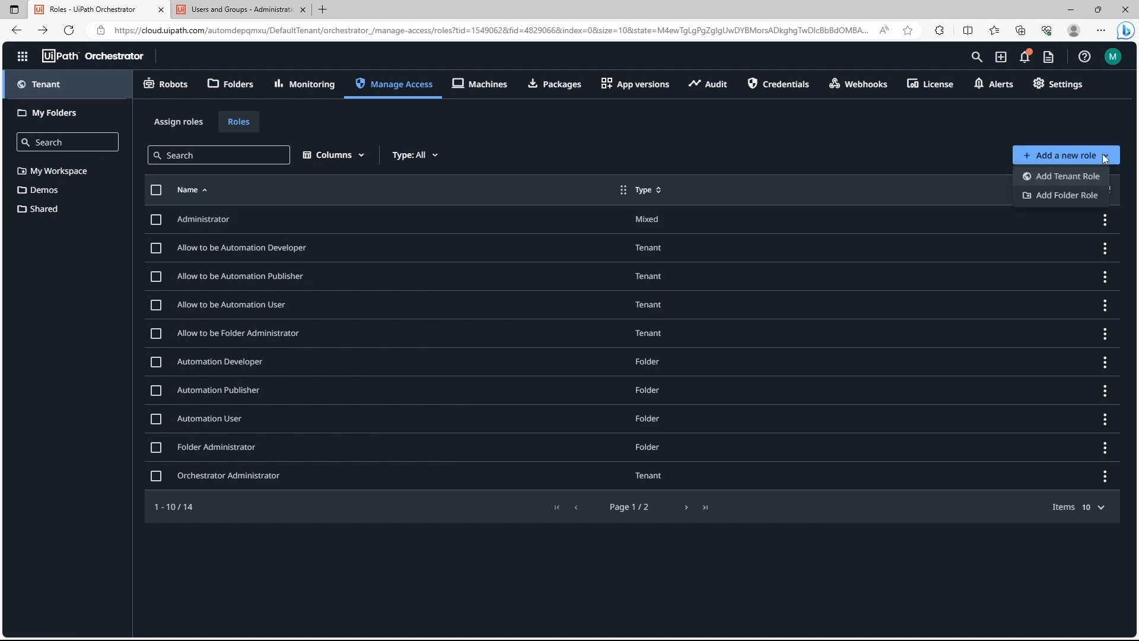
mouse_move(1075, 180)
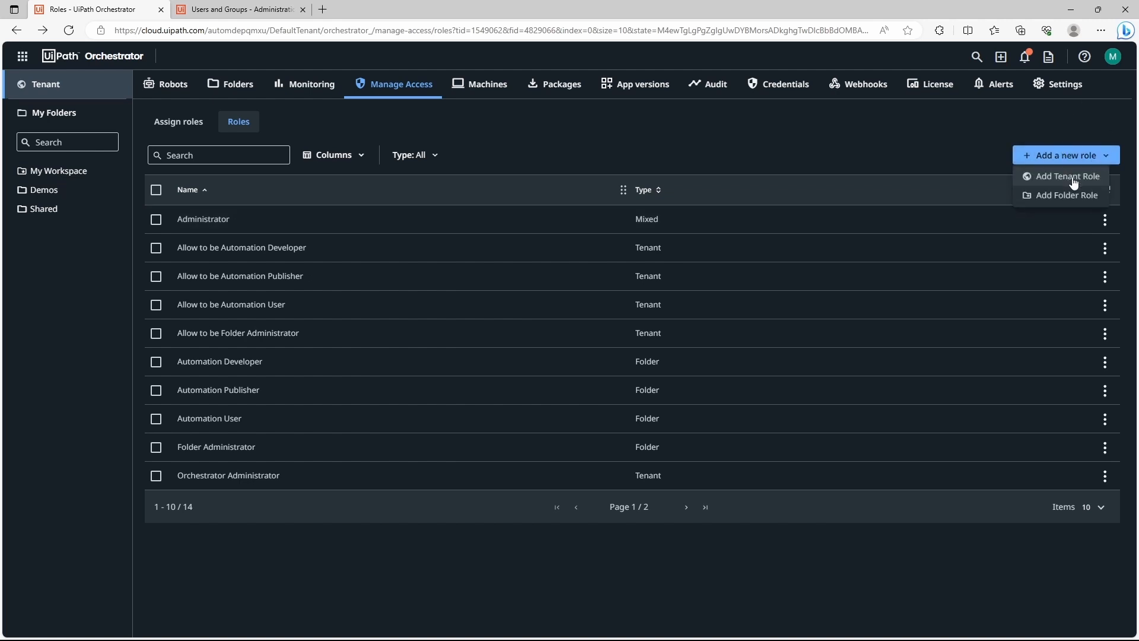
mouse_move(1066, 194)
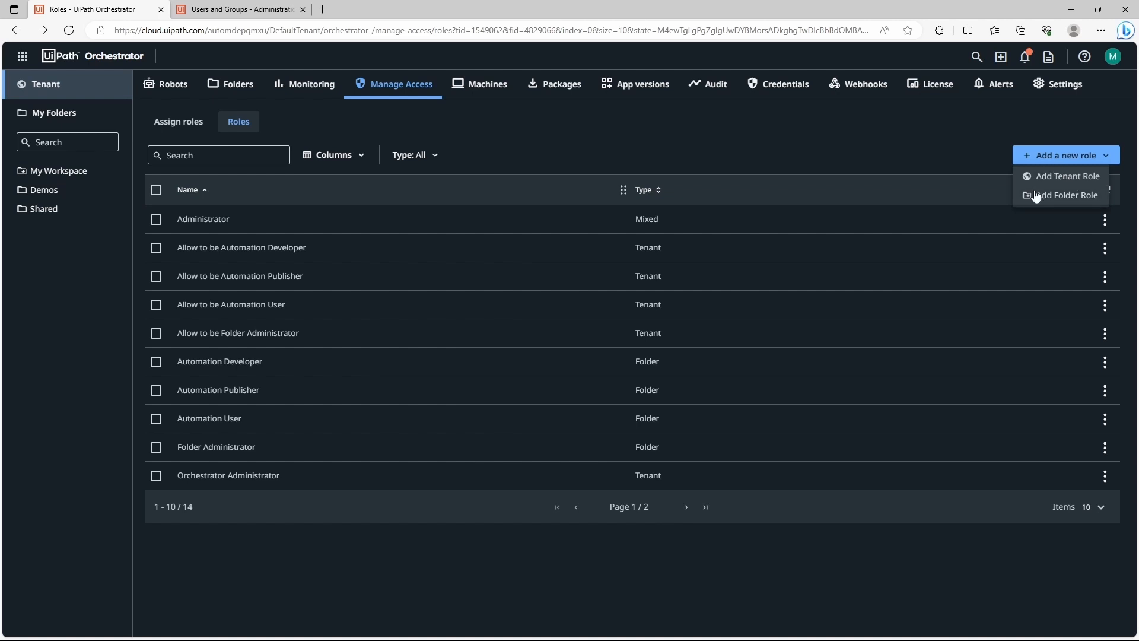
mouse_move(1045, 202)
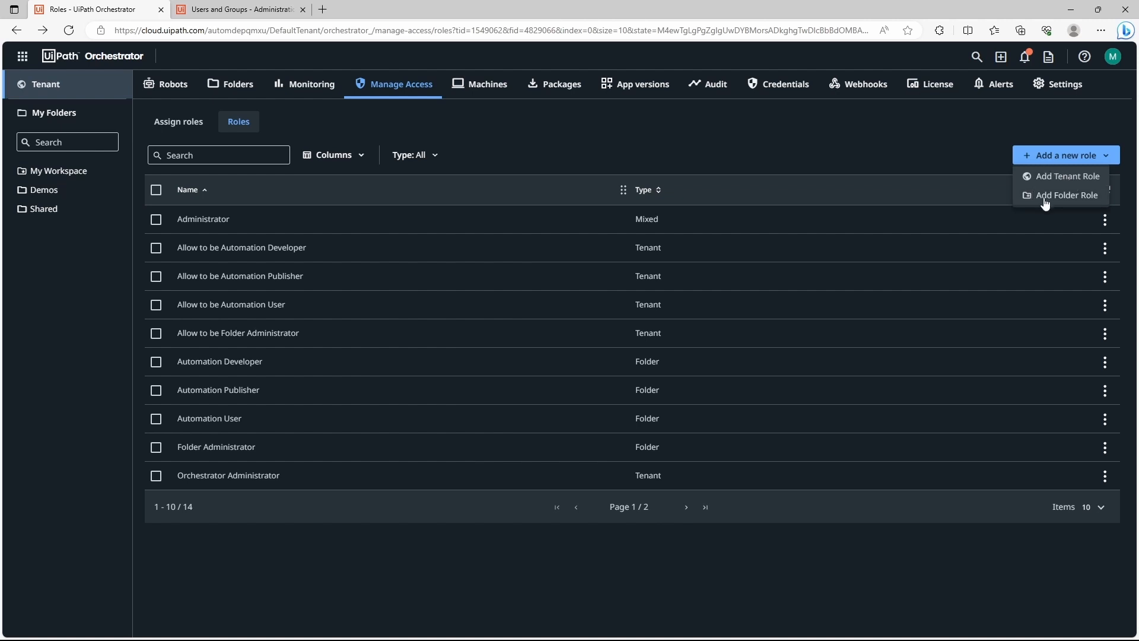
mouse_move(1082, 200)
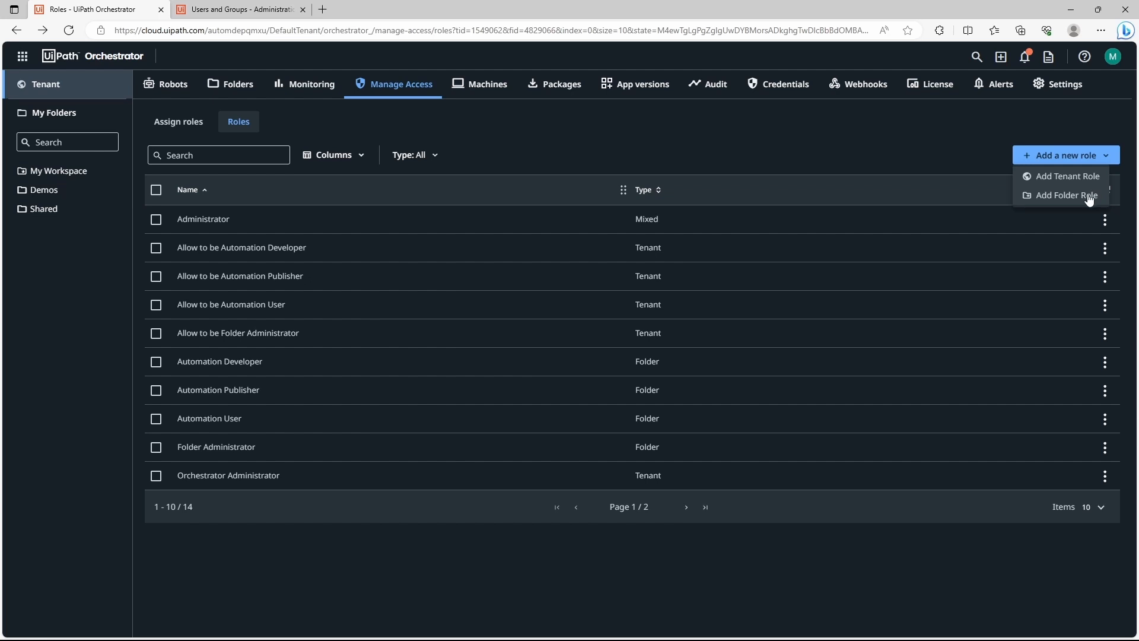
Step: Build folder role 'Custom Folder Role' with View on Assets, Jobs, Logs and Processes
click(1064, 195)
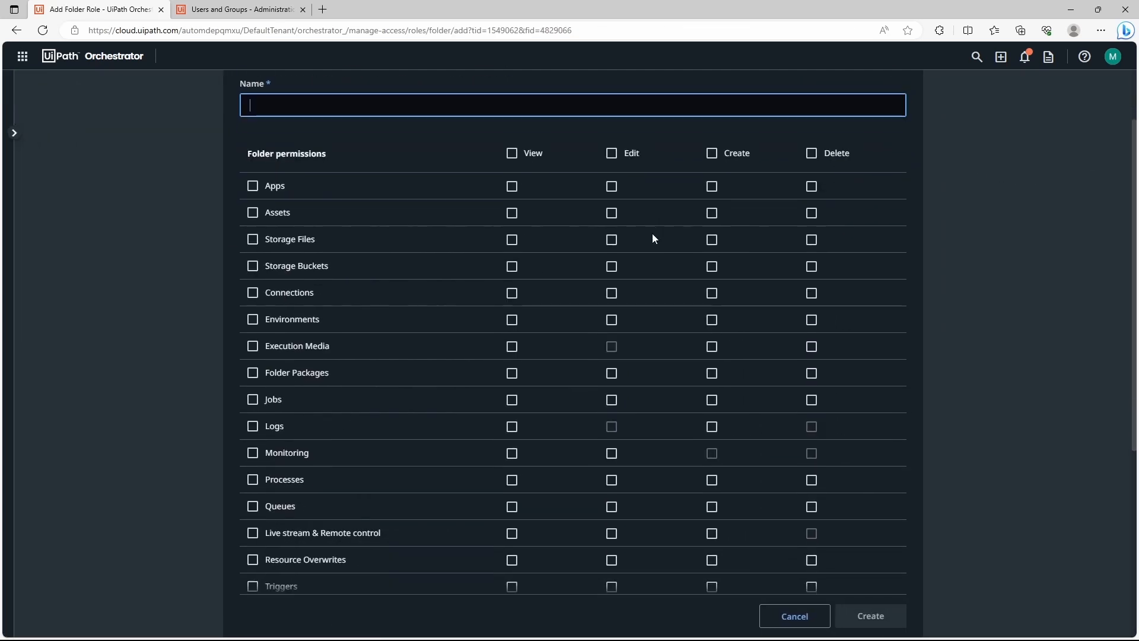
mouse_move(384, 268)
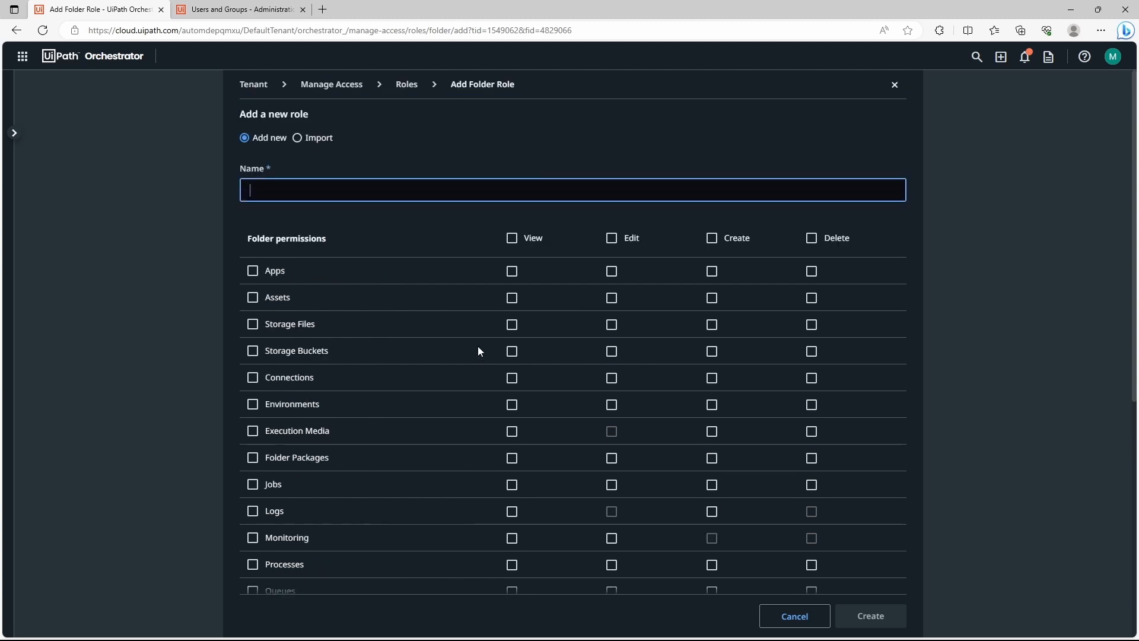
text(Custom Folder Role)
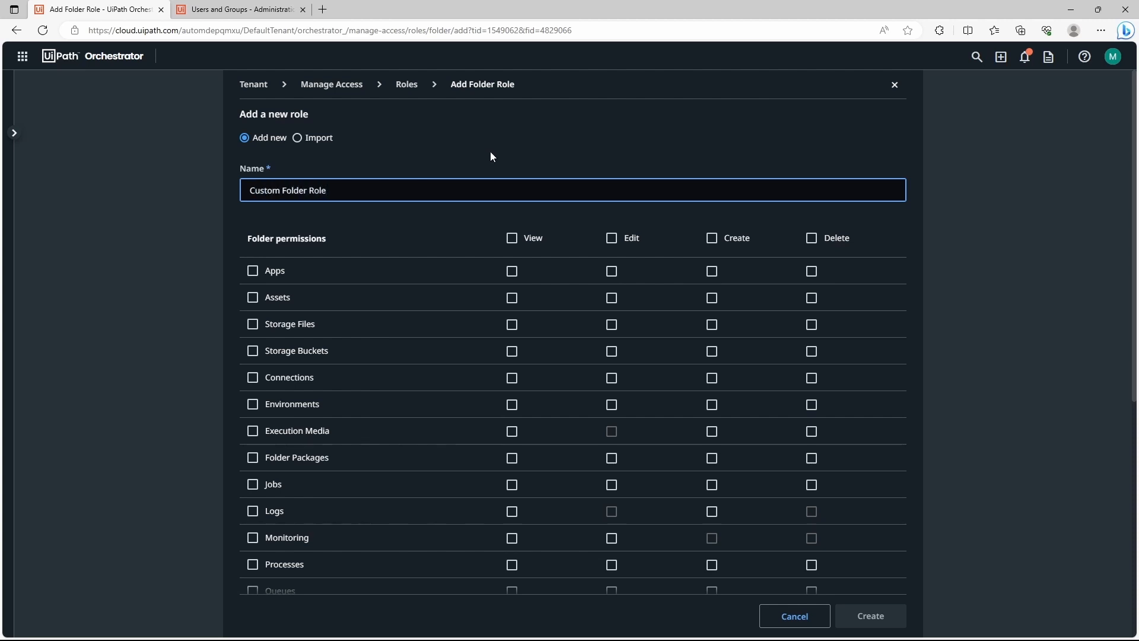
scroll(down, 3)
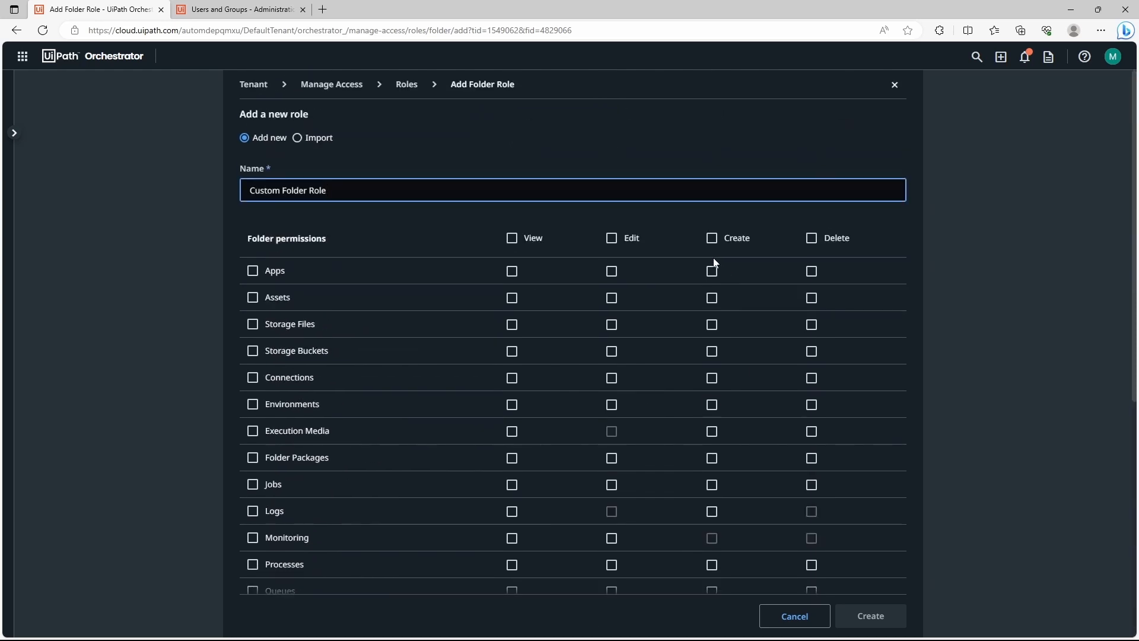
scroll(down, 3)
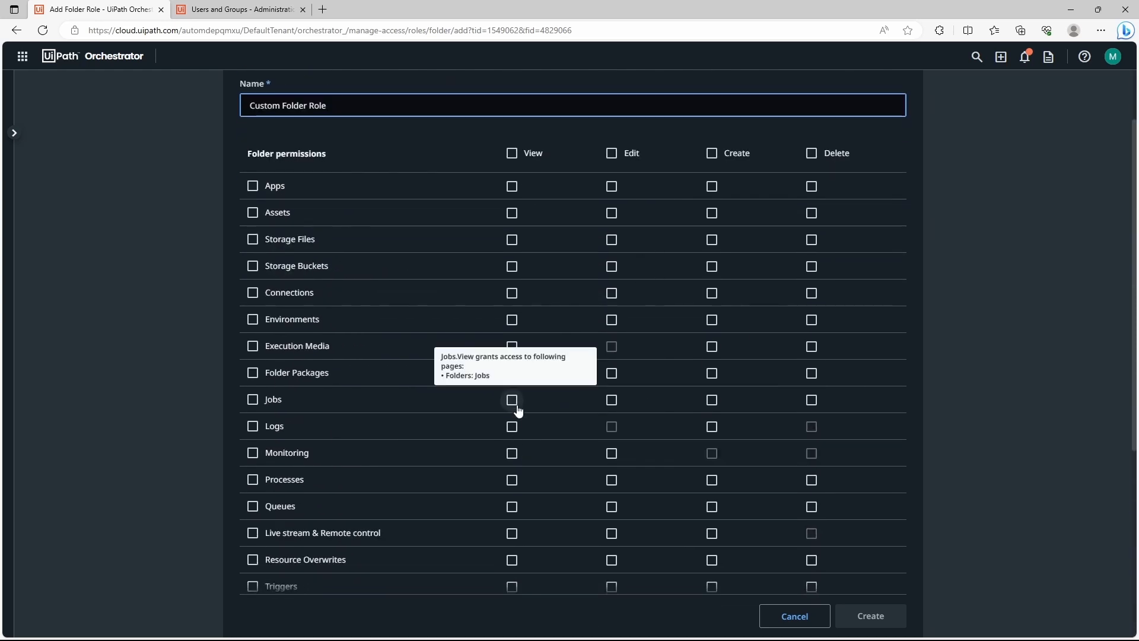
click(511, 212)
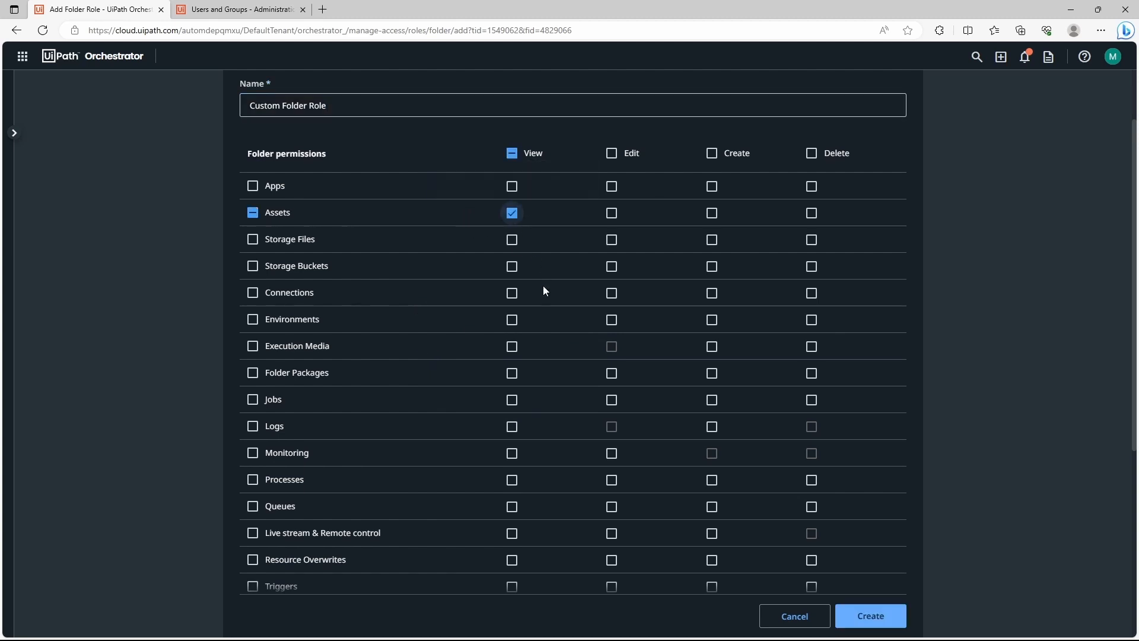
click(511, 400)
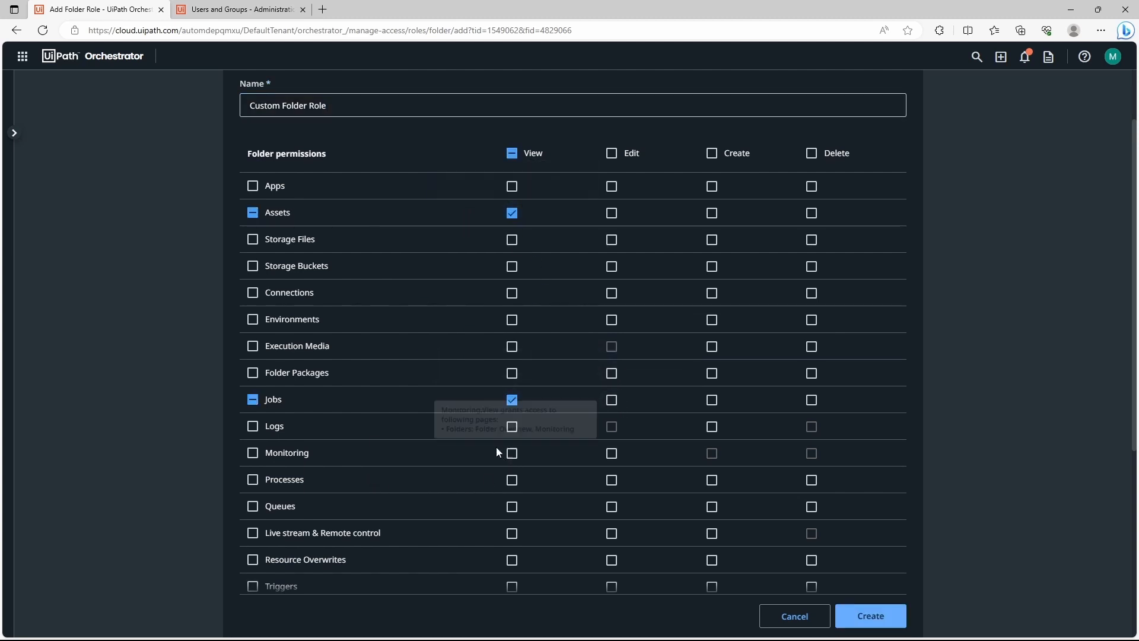
scroll(down, 3)
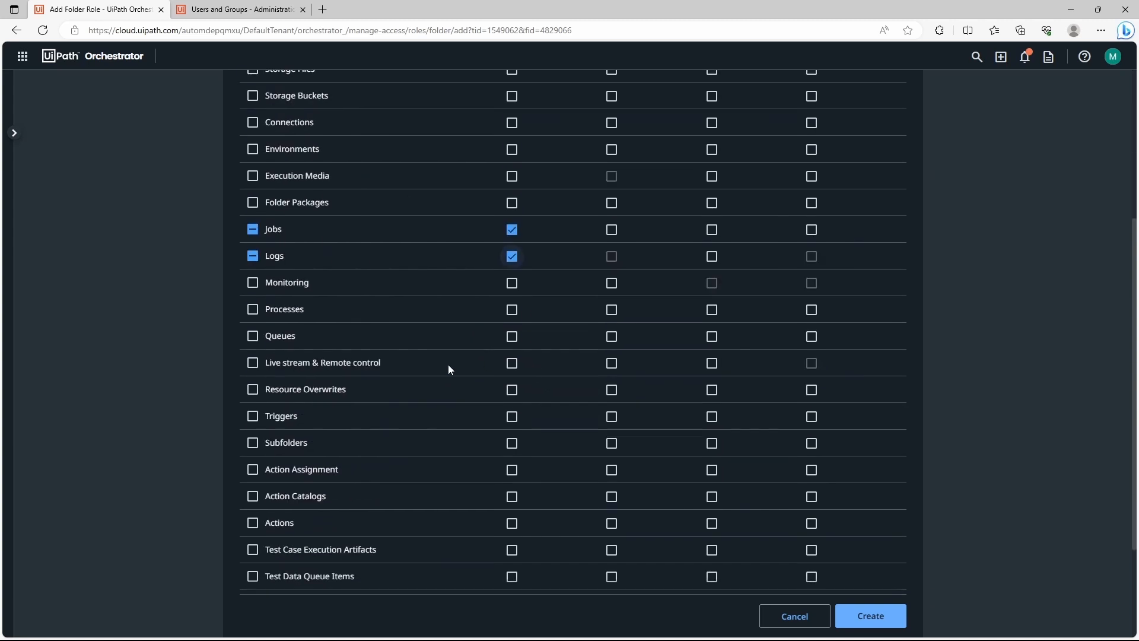
click(511, 336)
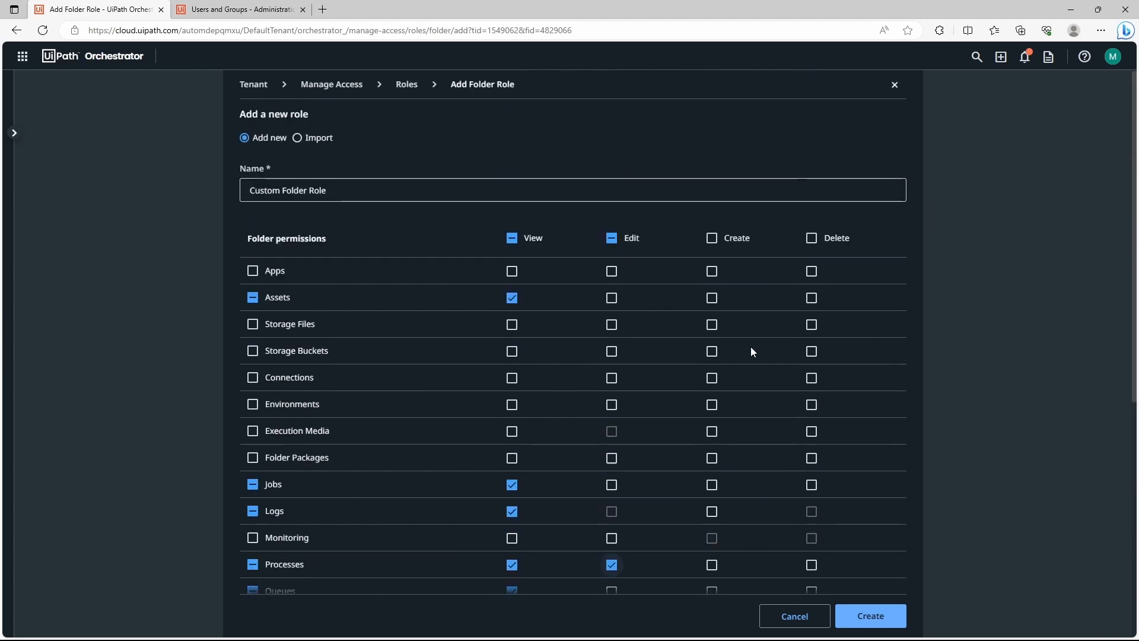
scroll(down, 3)
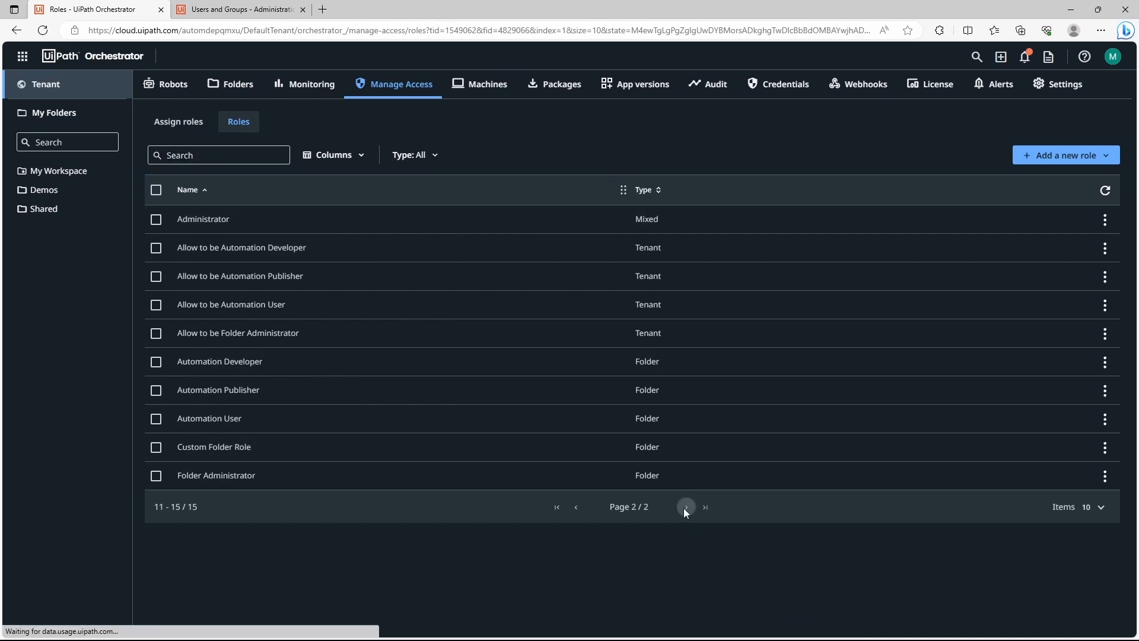
Step: Page through the Roles table to confirm Custom Folder Role exists, then return to role assignments
click(685, 506)
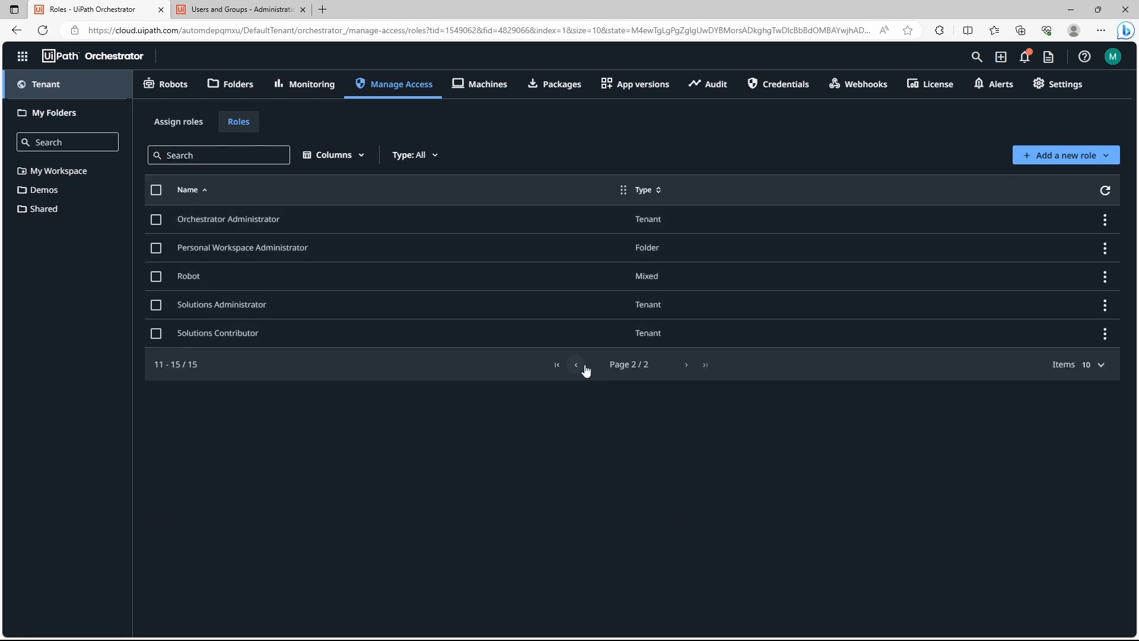
click(575, 363)
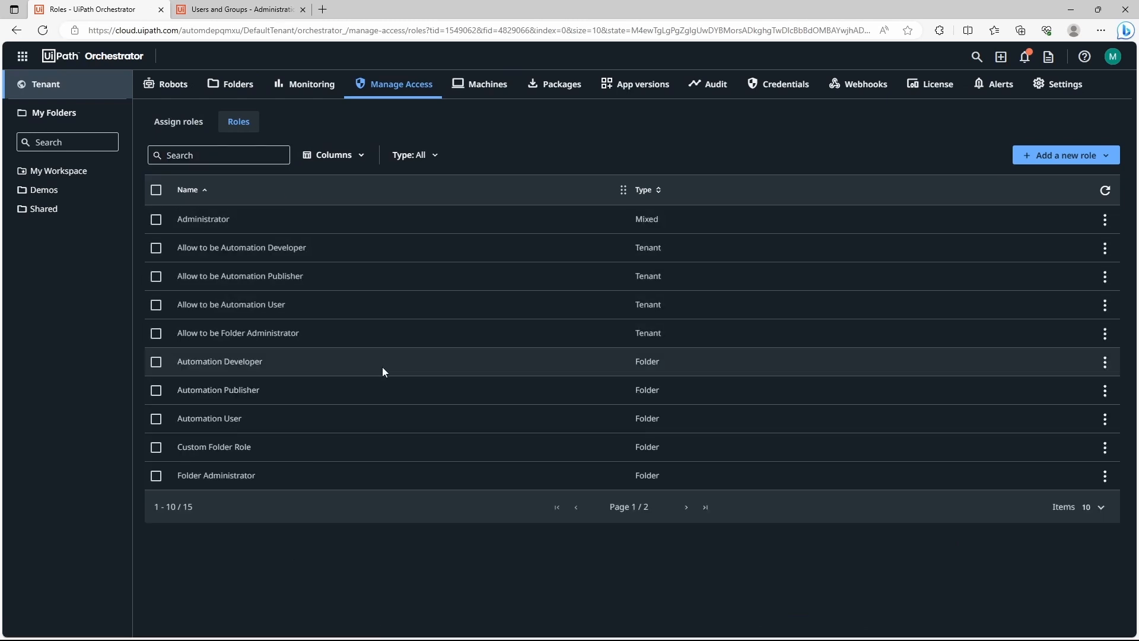
double_click(214, 447)
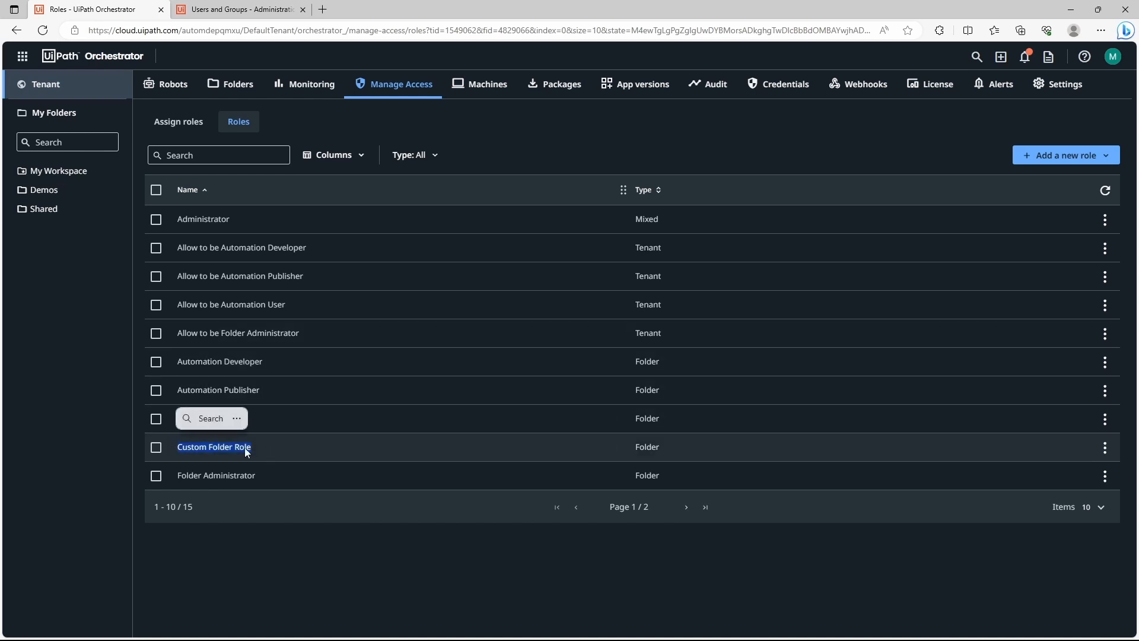
click(178, 121)
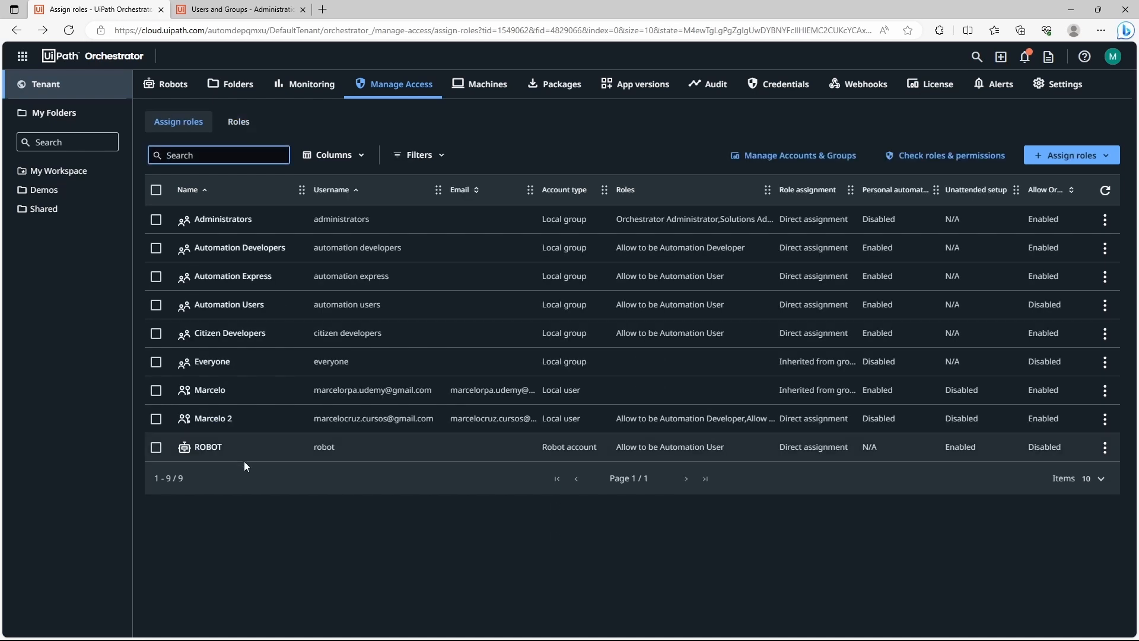
mouse_move(214, 439)
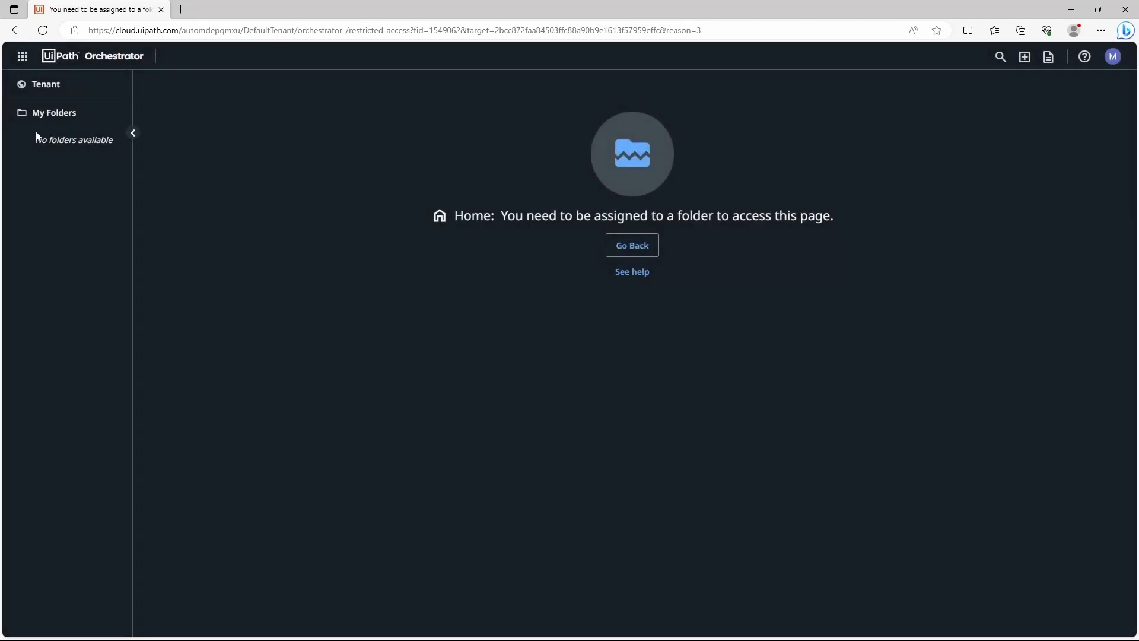
mouse_move(45, 84)
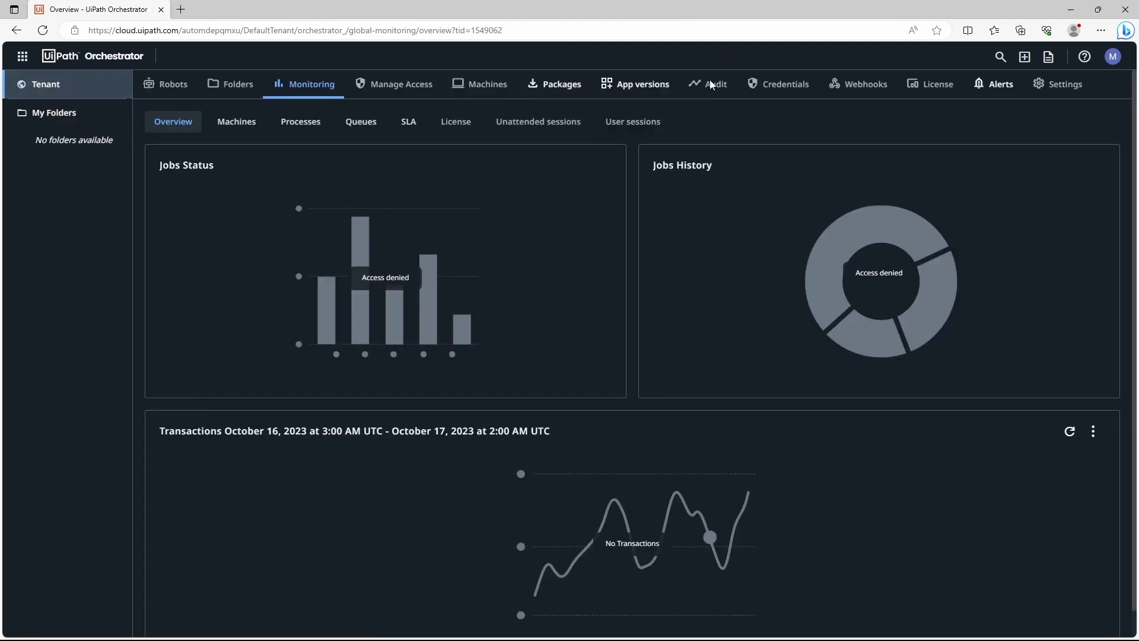
mouse_move(389, 101)
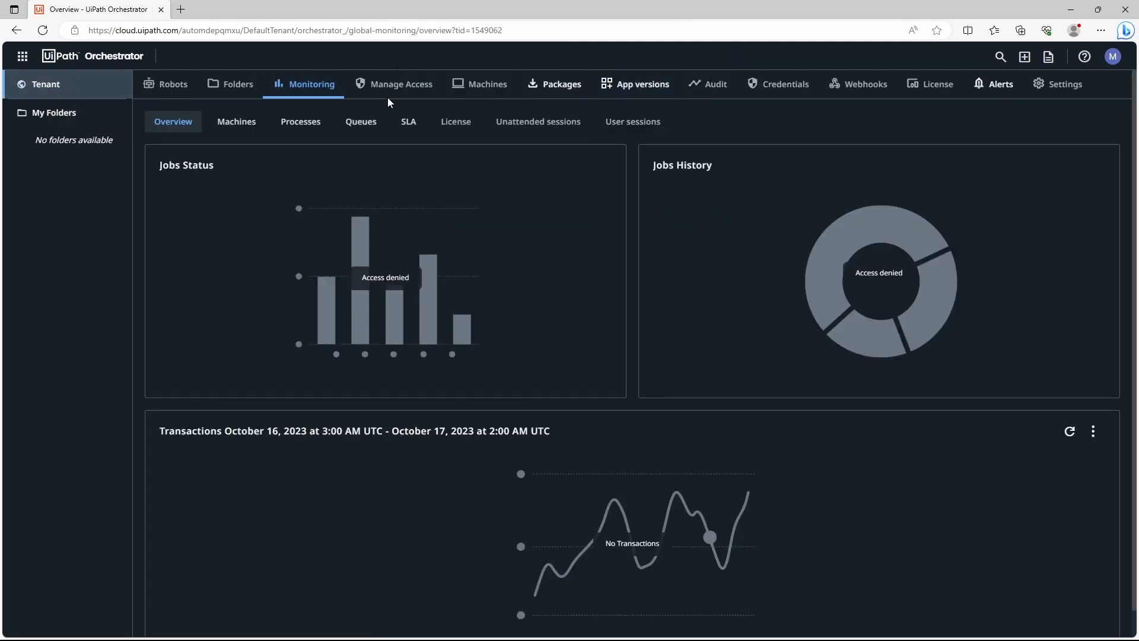
mouse_move(560, 83)
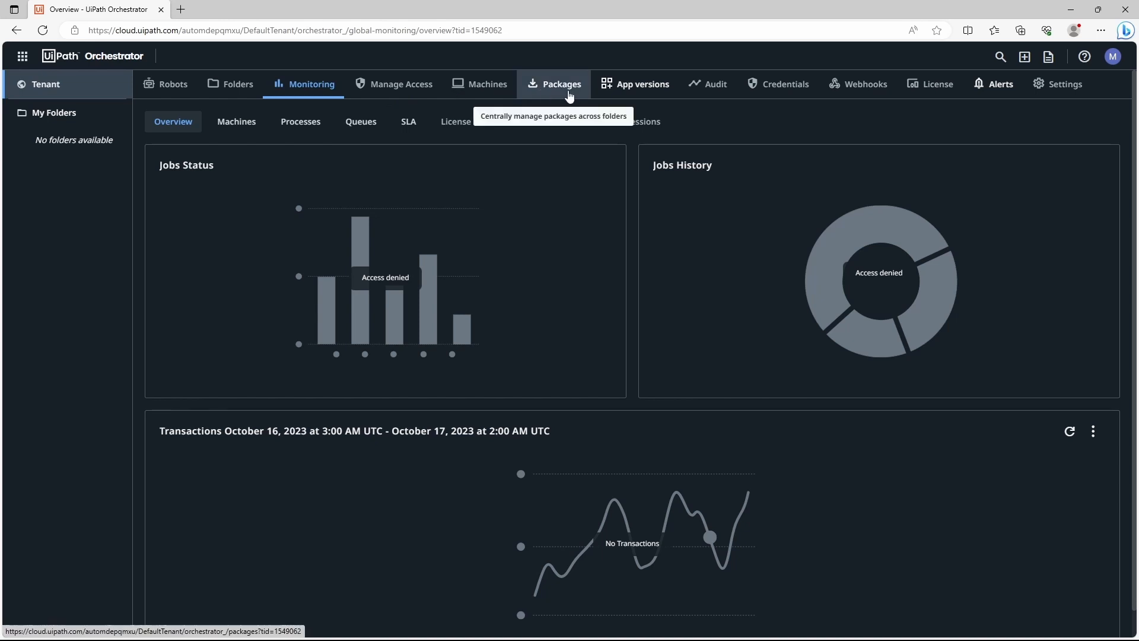
Step: As the new user, view the tenant's Packages and Alerts pages
click(560, 83)
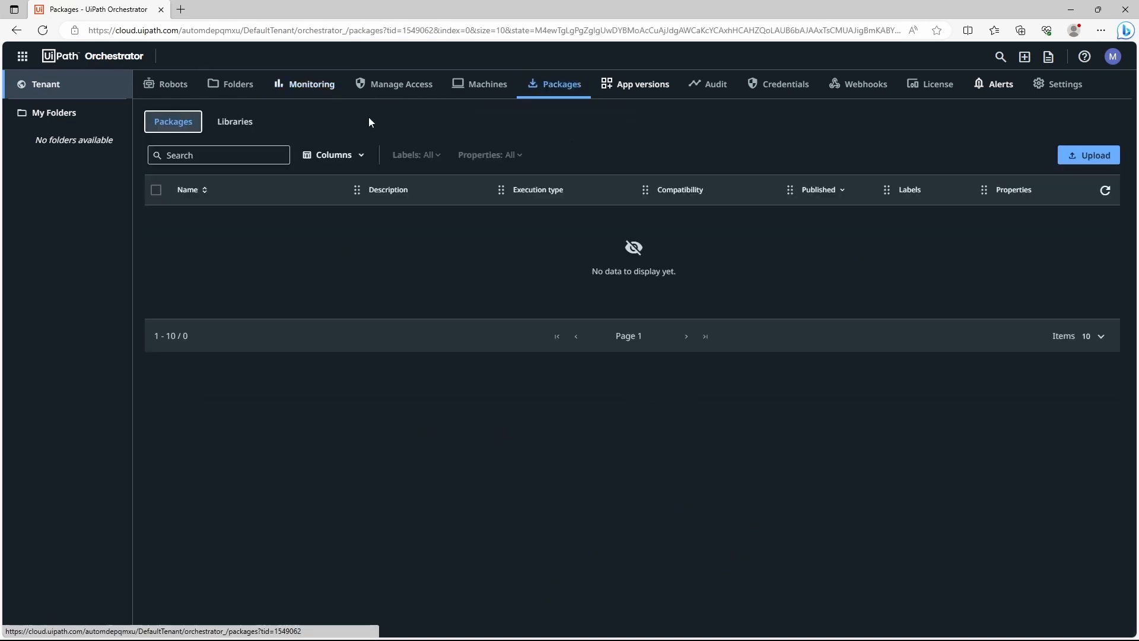
mouse_move(804, 107)
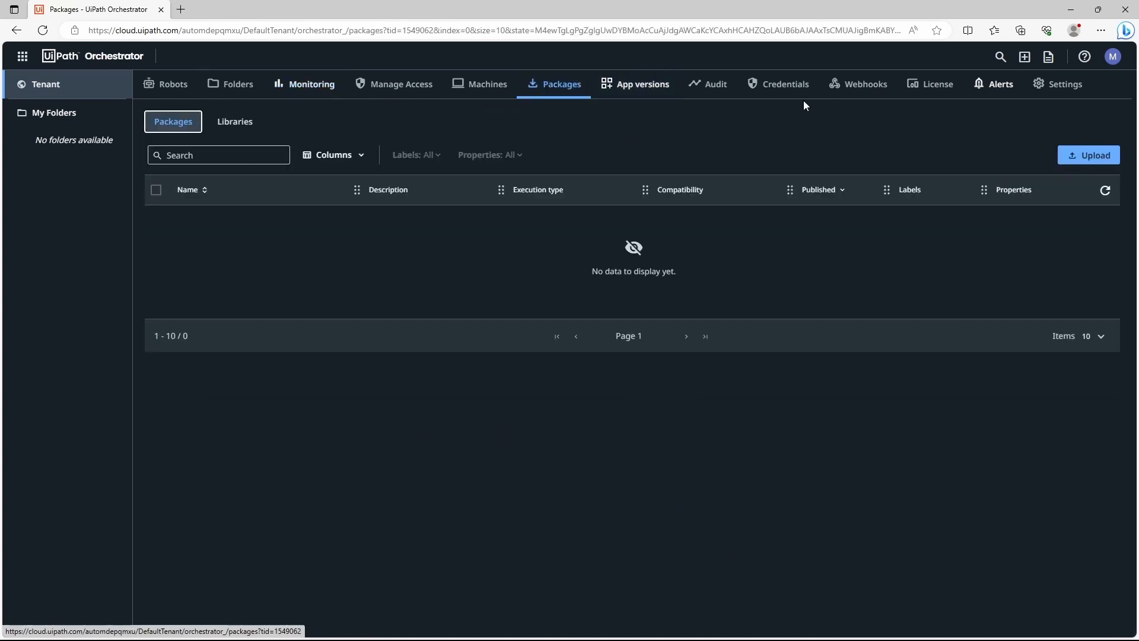
click(999, 84)
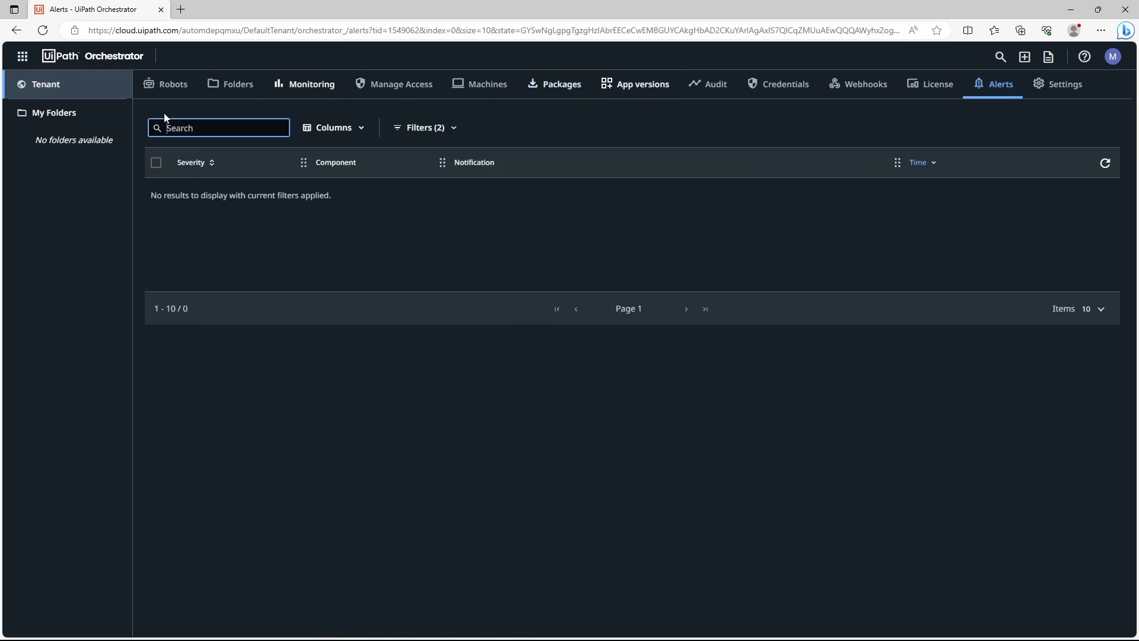
mouse_move(194, 240)
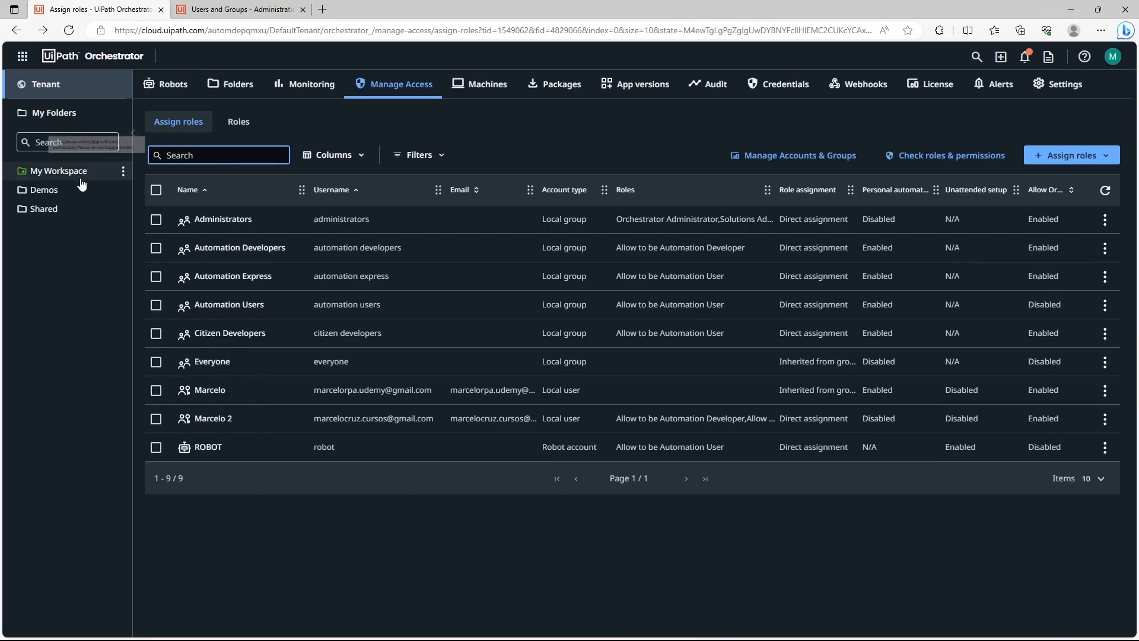
Step: In the Demos folder, start assigning access and select user 'marcelo 2'
click(45, 190)
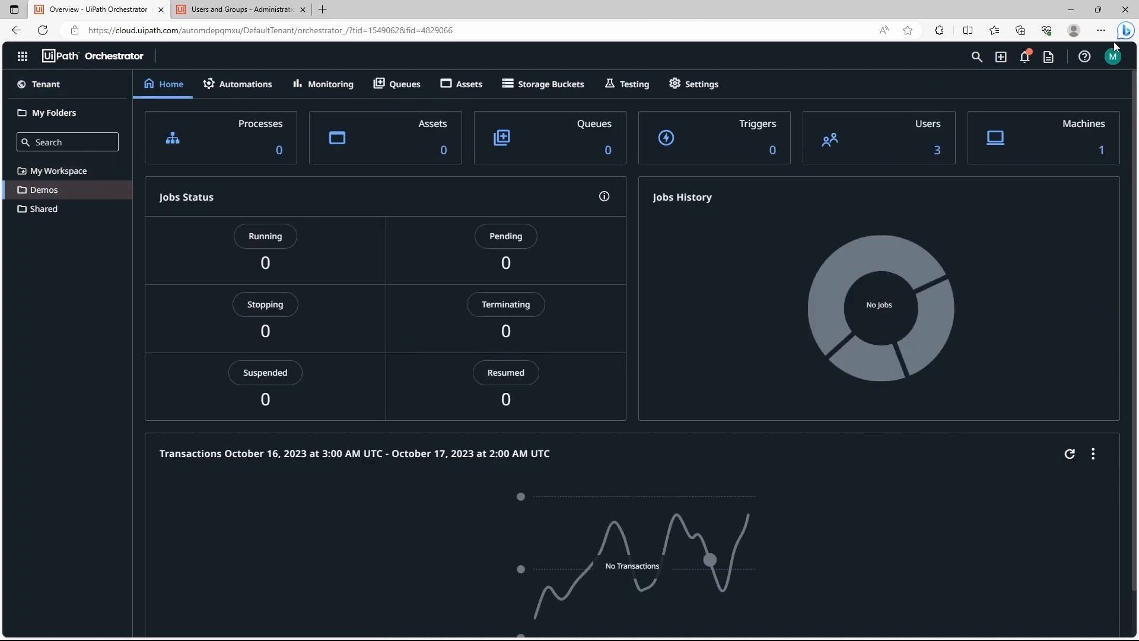
mouse_move(316, 111)
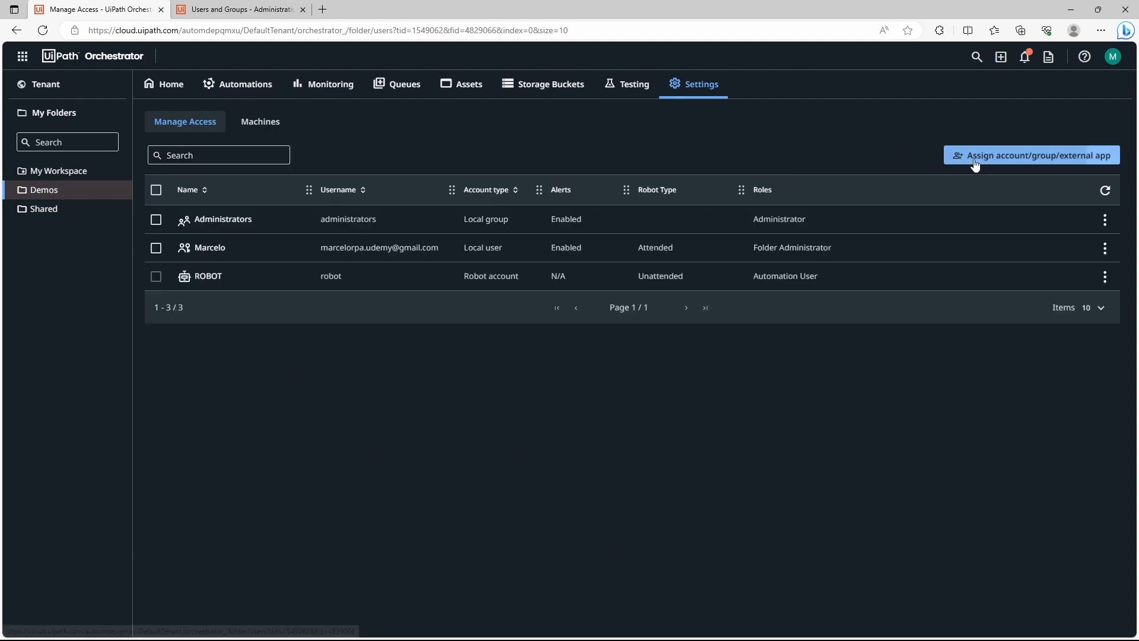
click(1032, 155)
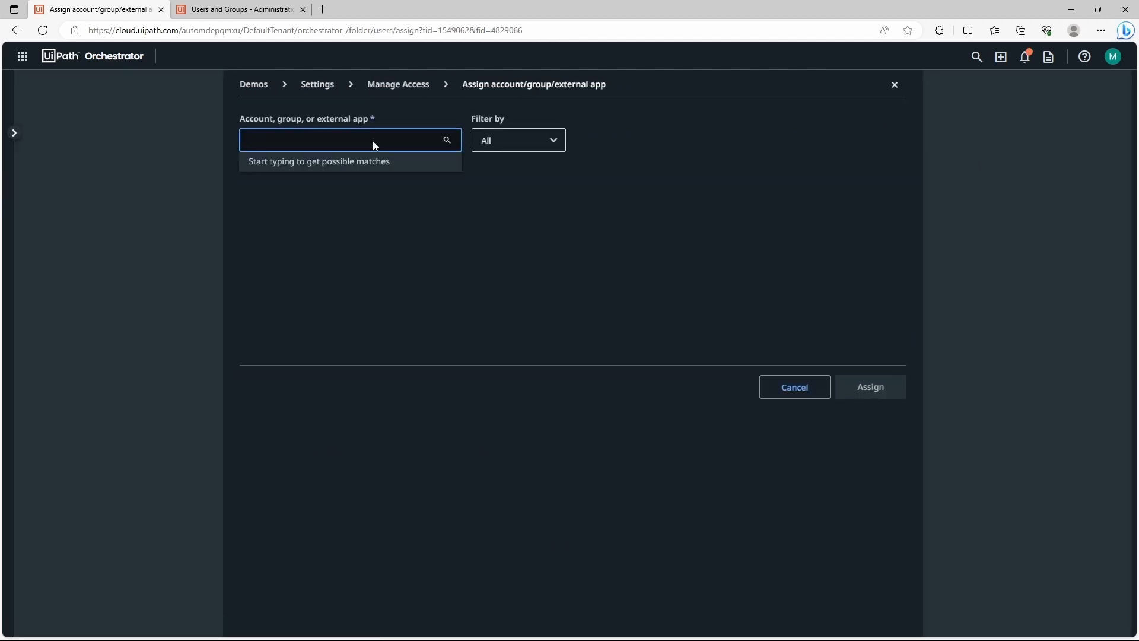
text(marcelo 2)
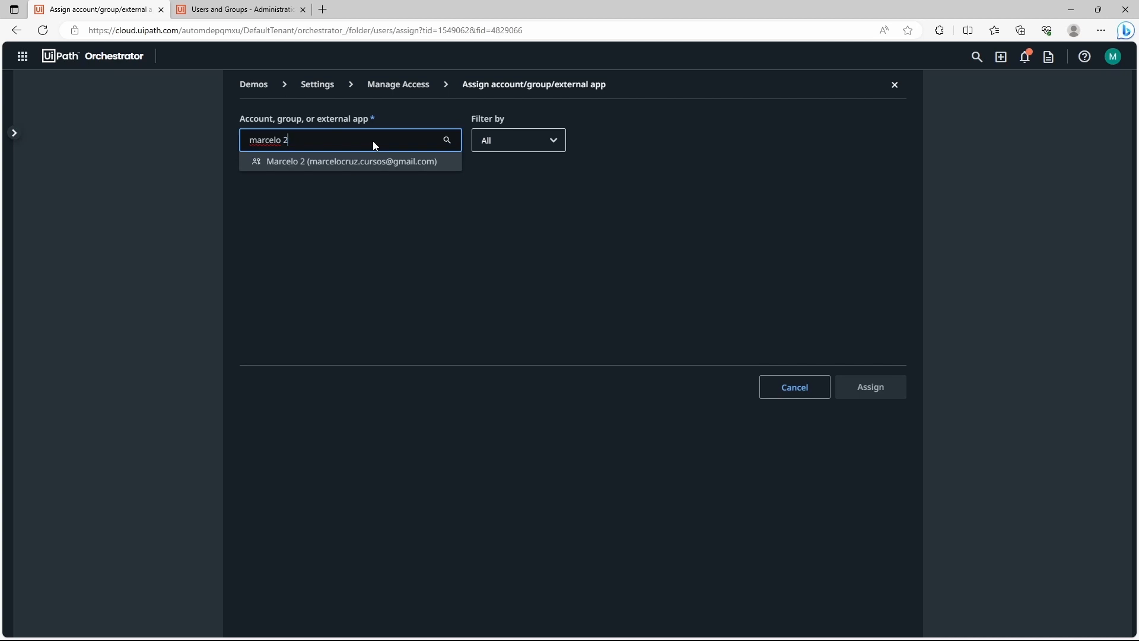
click(352, 160)
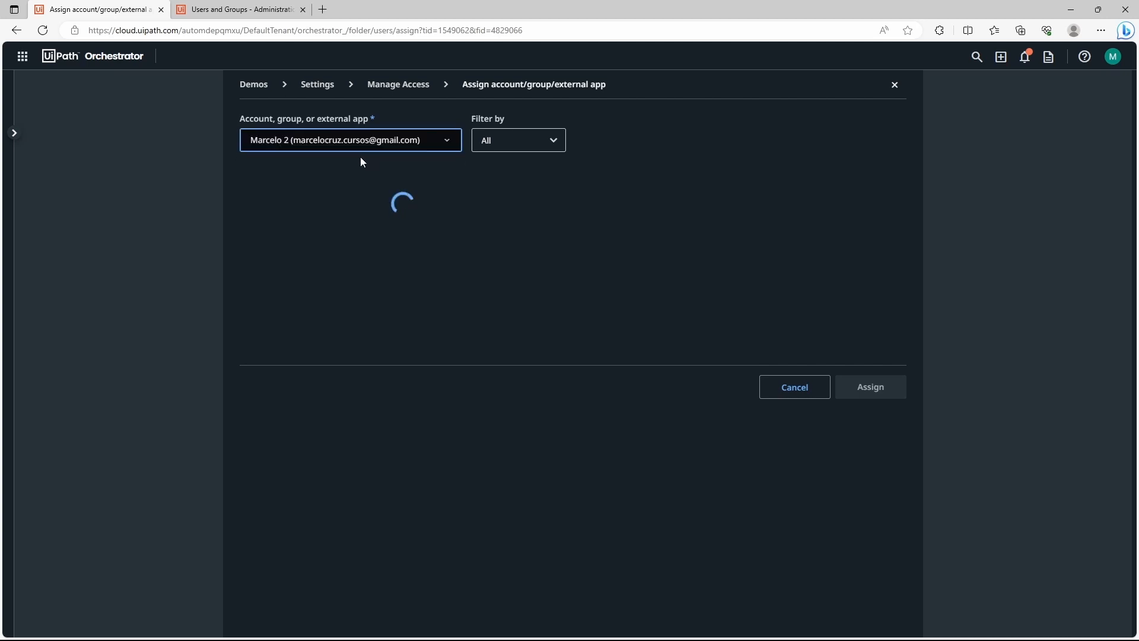
Step: Assign Automation Publisher, Custom Folder Role and Automation User roles to him
click(362, 205)
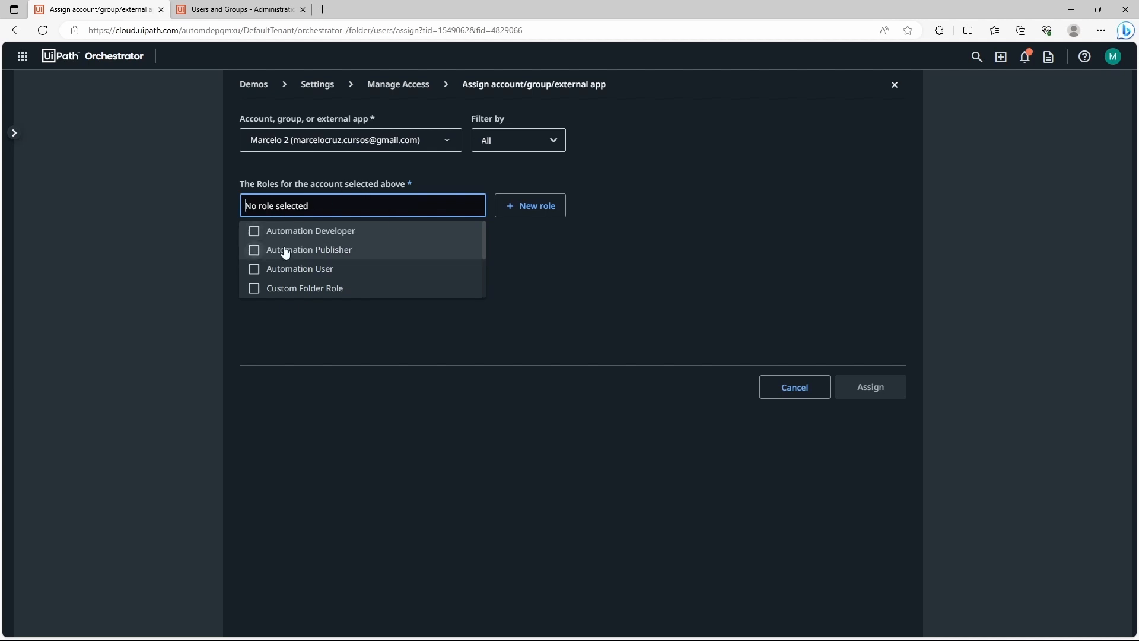
mouse_move(340, 205)
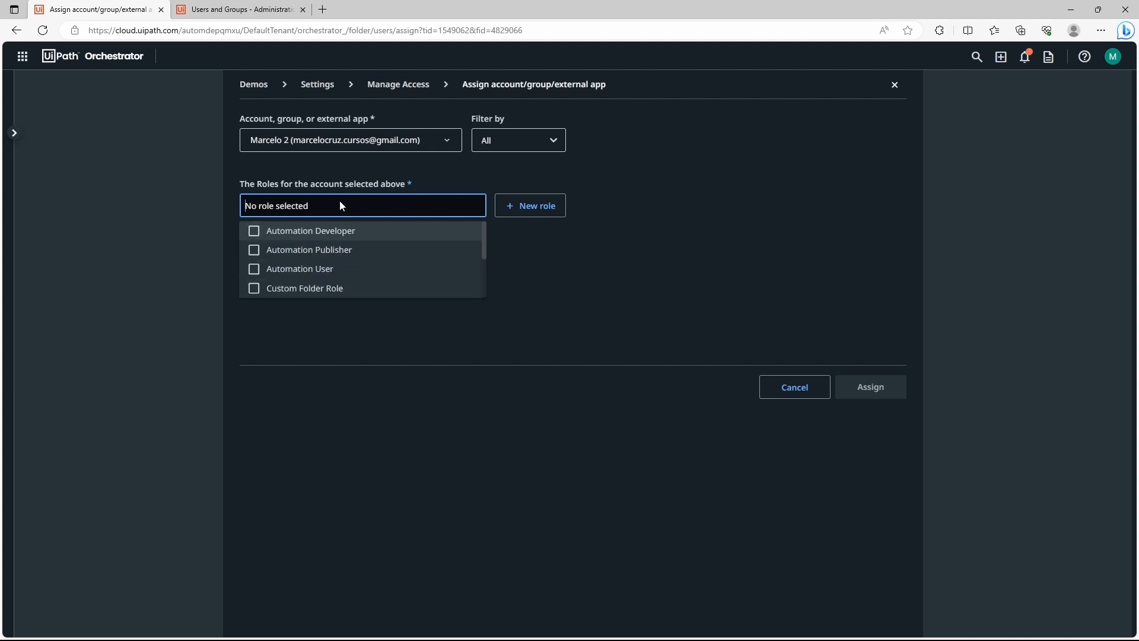
mouse_move(334, 224)
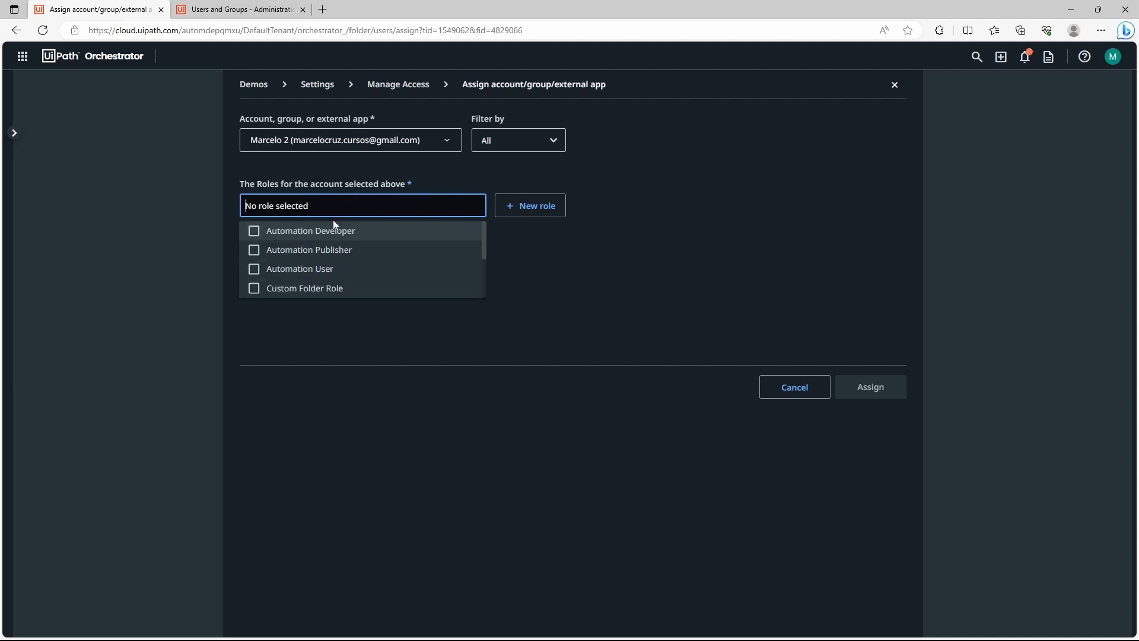
mouse_move(356, 261)
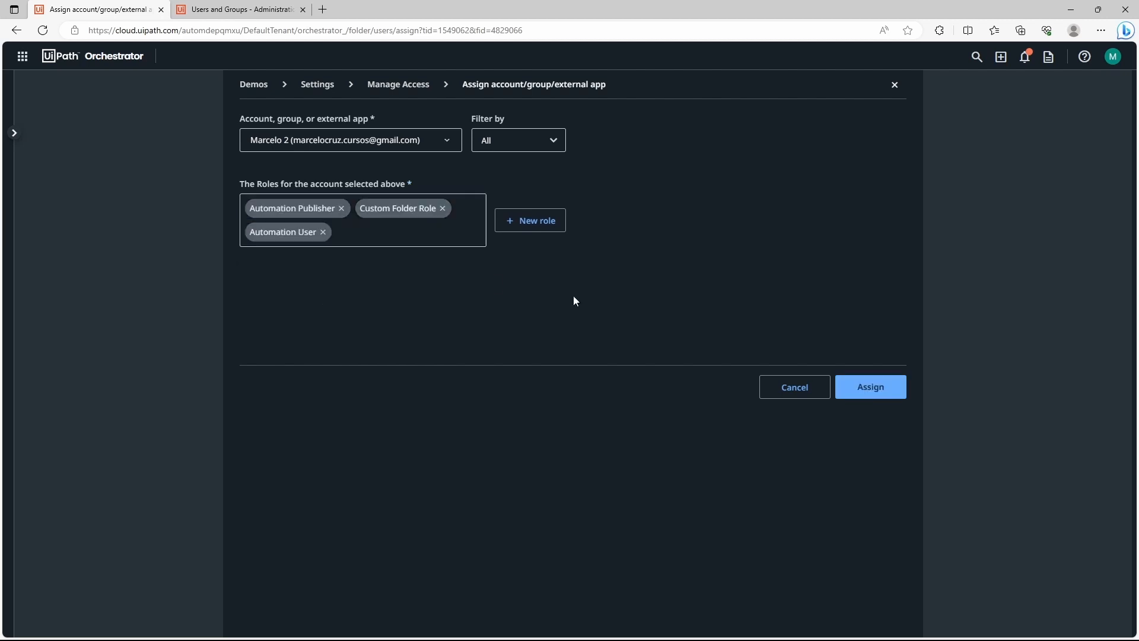
click(868, 386)
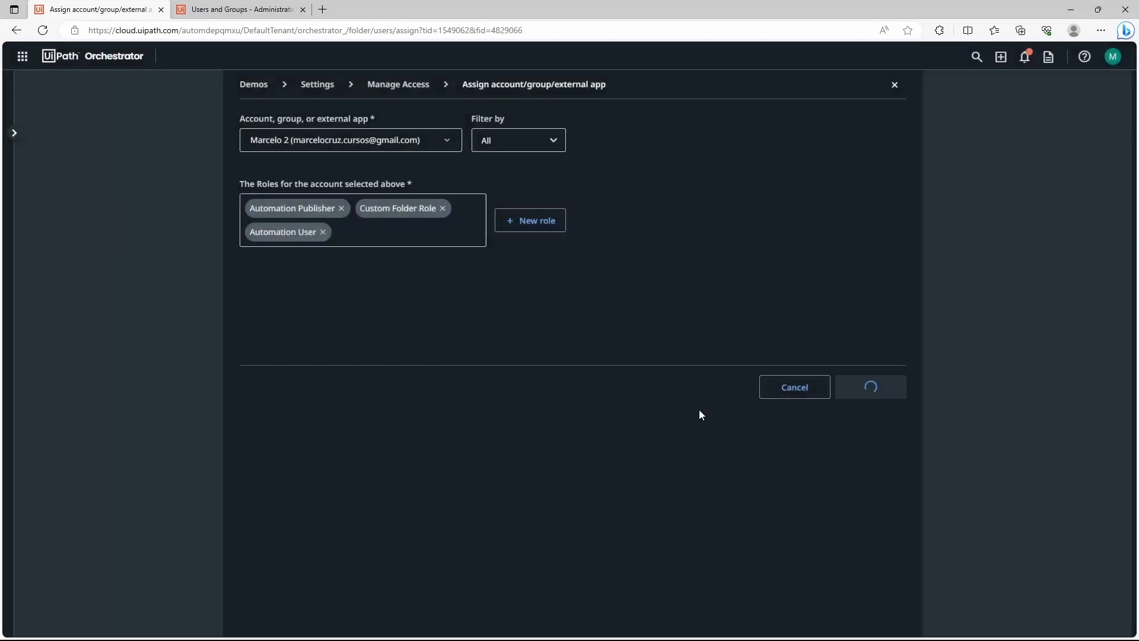
click(870, 386)
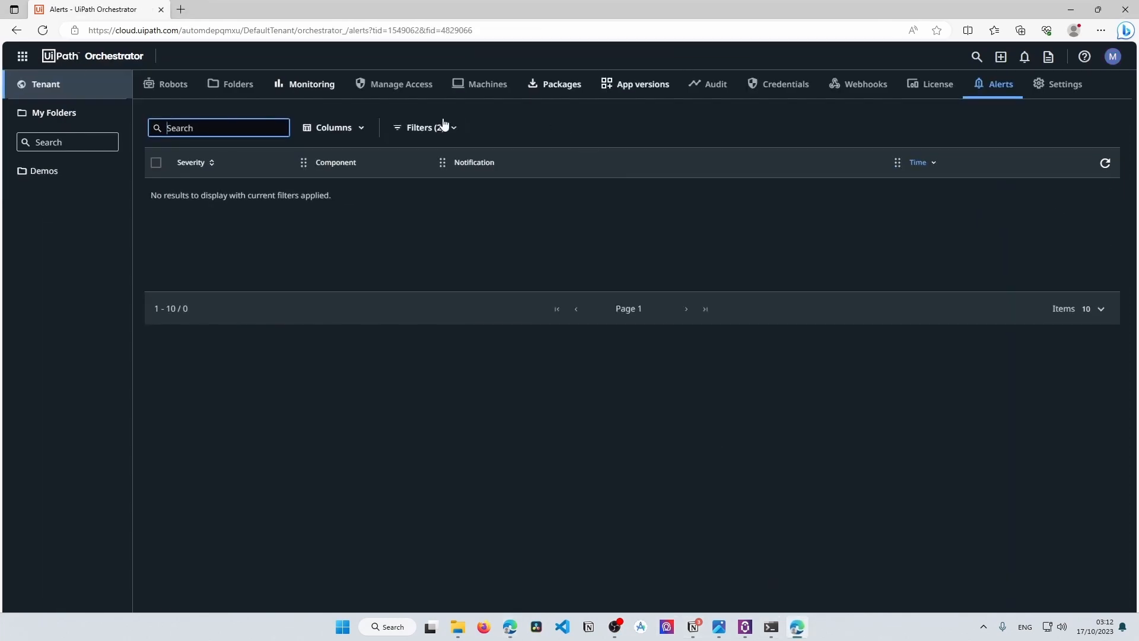
mouse_move(43, 174)
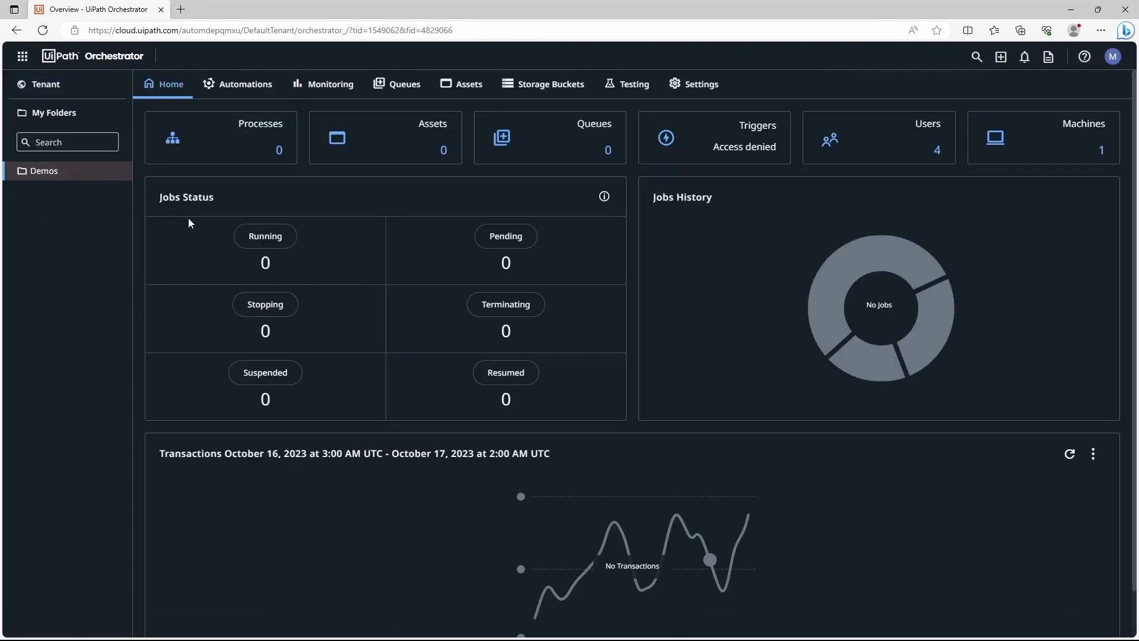
mouse_move(207, 218)
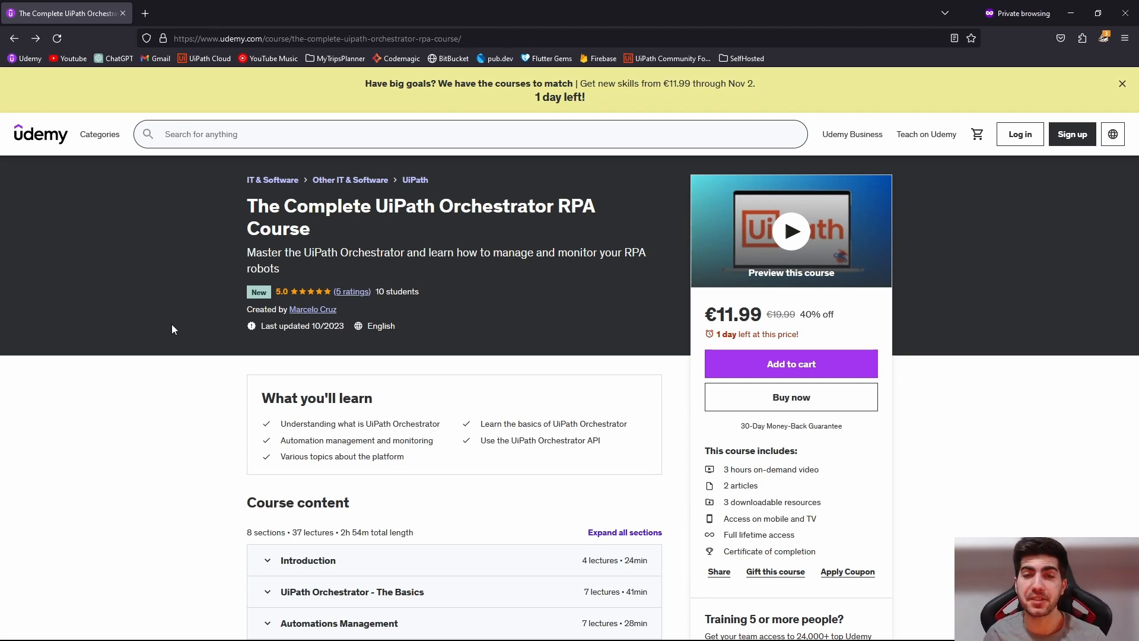
mouse_move(576, 298)
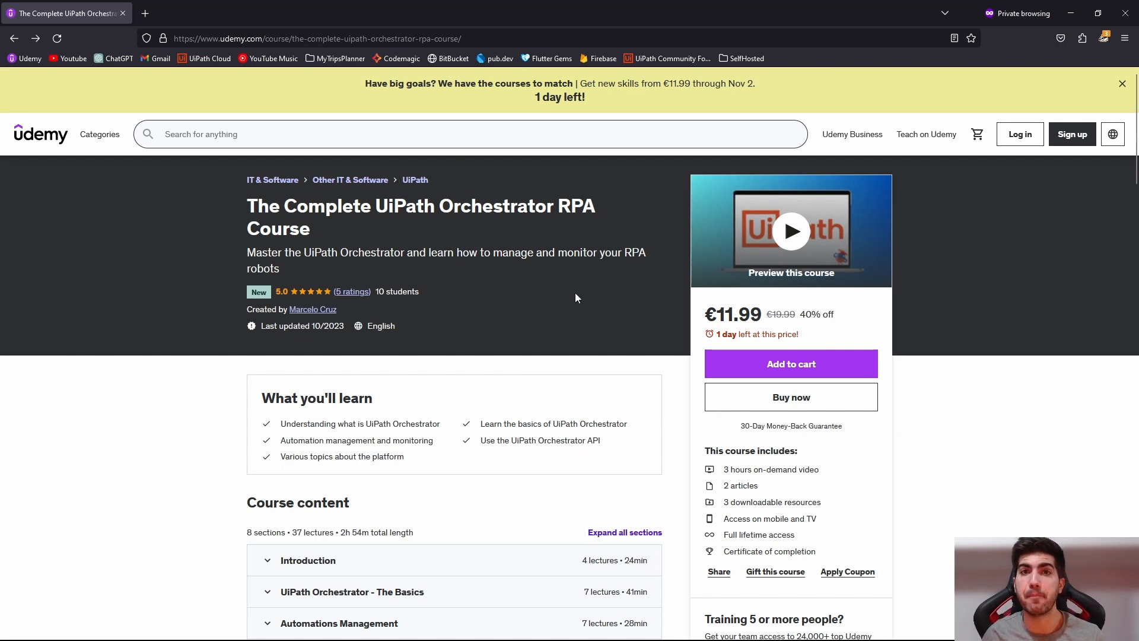
Step: Expand the Automations Management and Monitorization sections in the course content
scroll(down, 3)
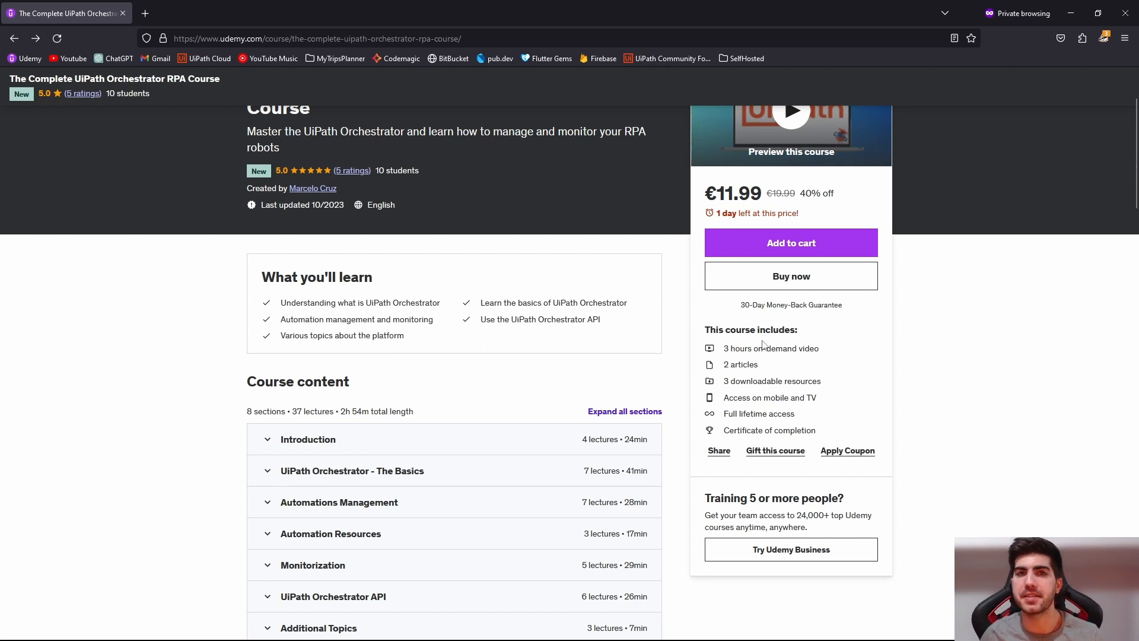
mouse_move(906, 336)
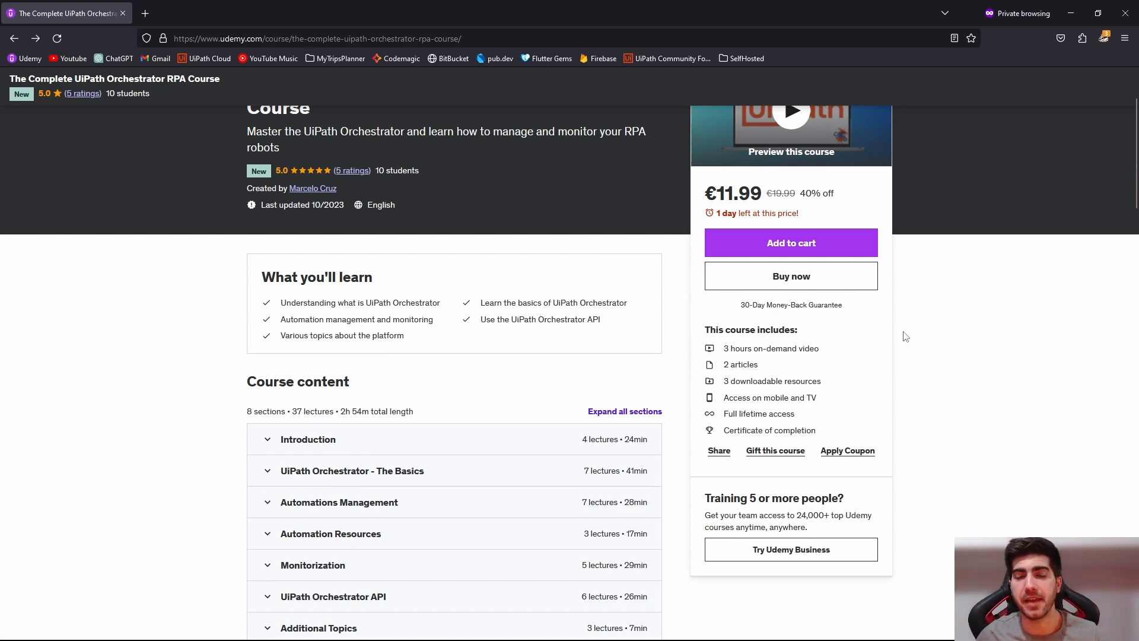
mouse_move(903, 334)
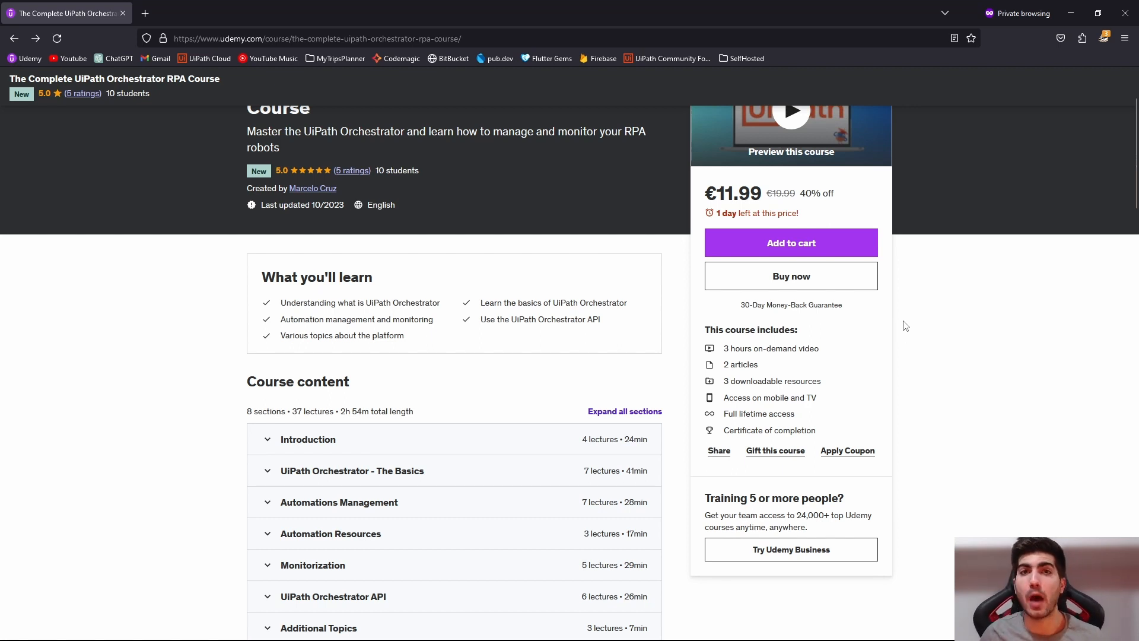
scroll(down, 3)
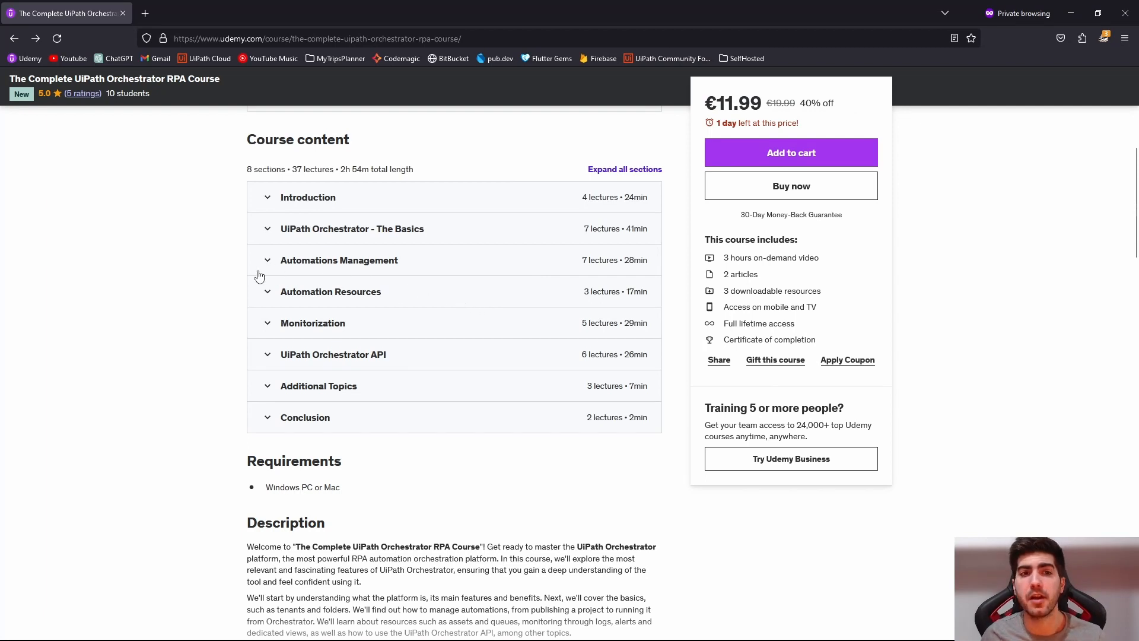
click(340, 259)
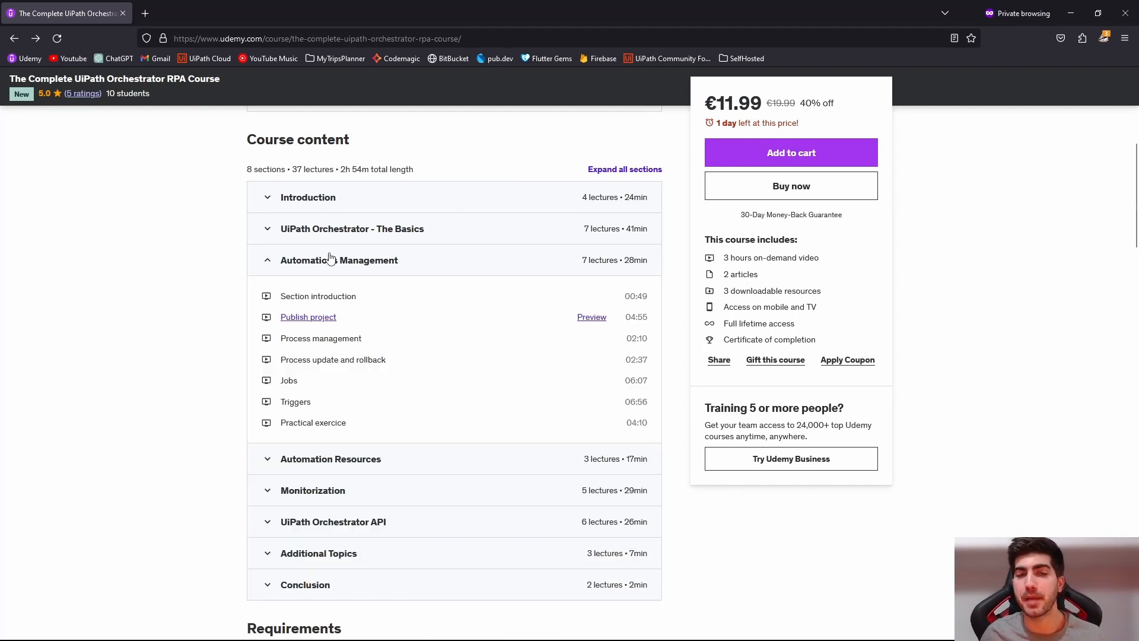
mouse_move(348, 267)
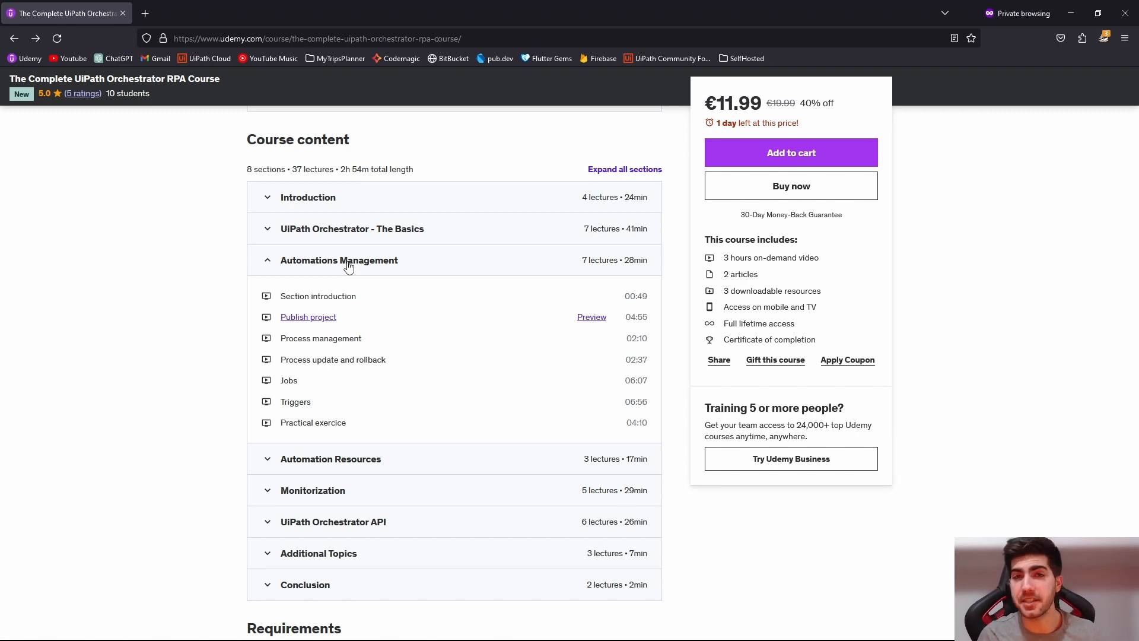
scroll(down, 3)
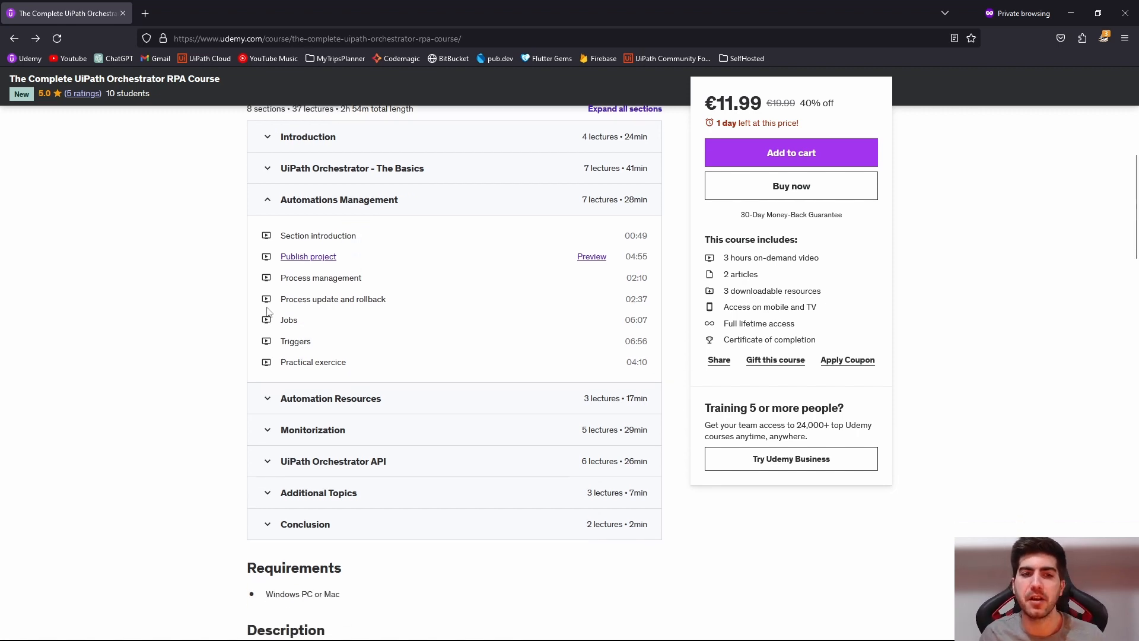
click(313, 430)
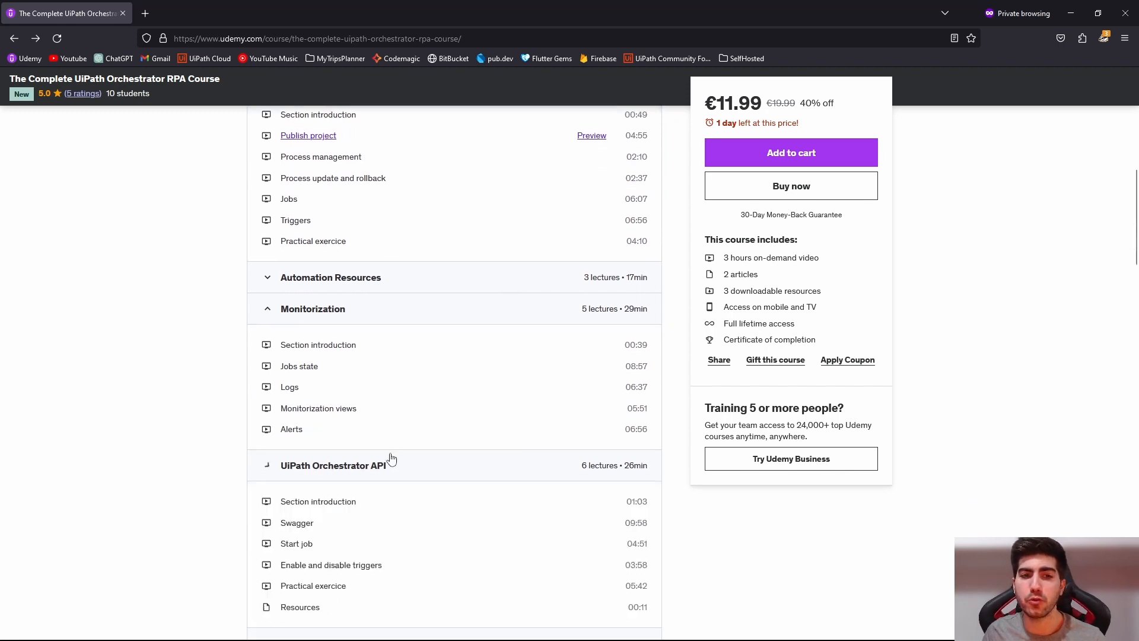
scroll(down, 3)
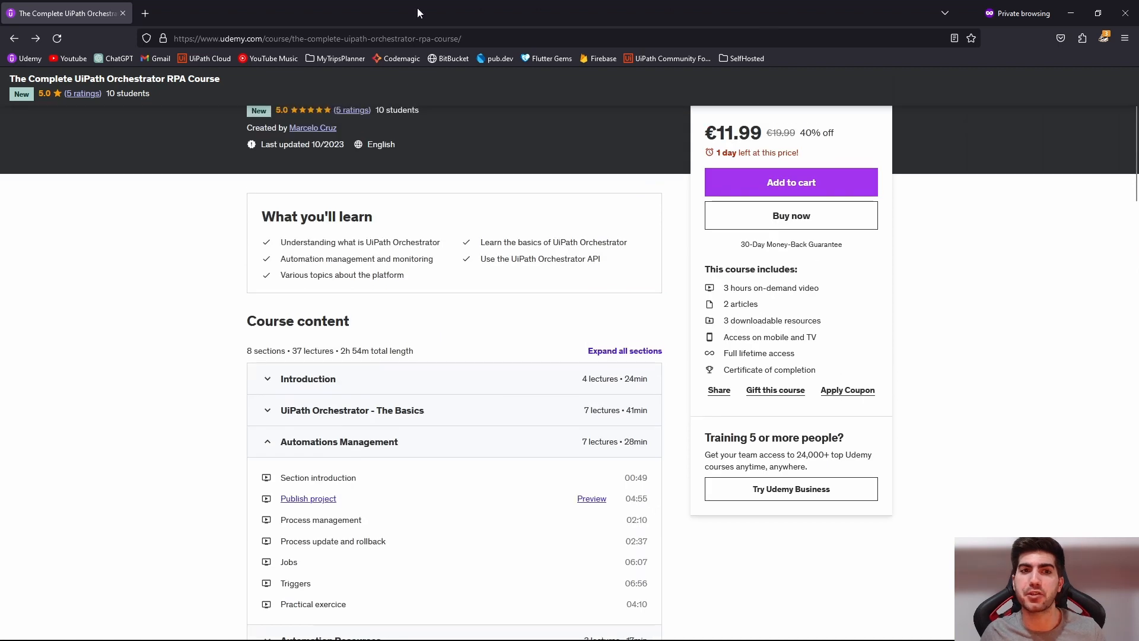
mouse_move(215, 230)
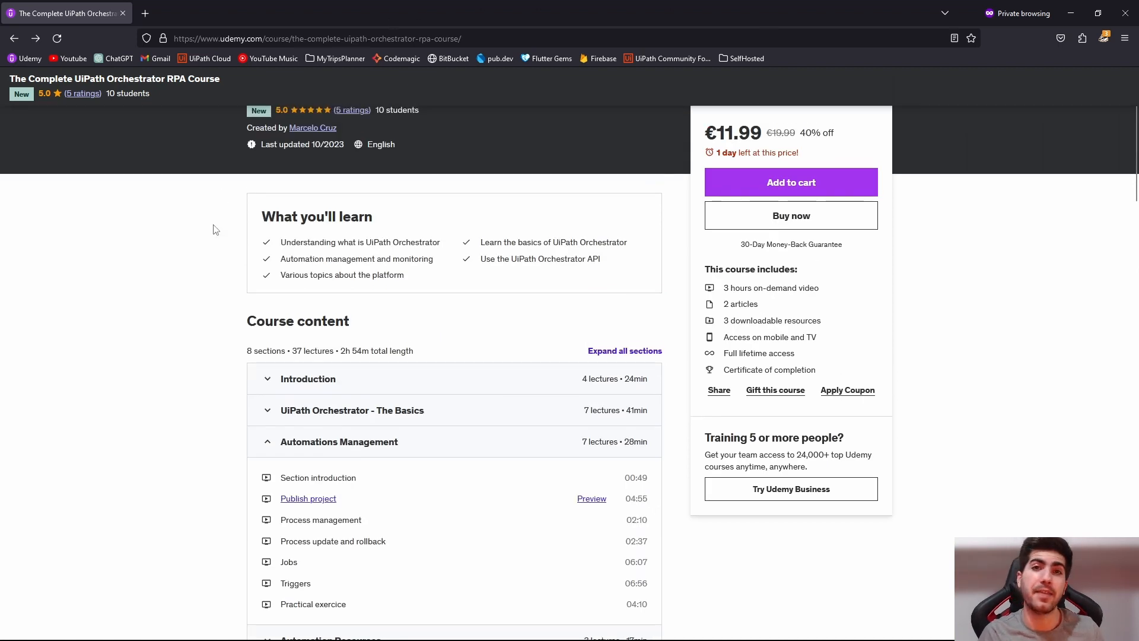